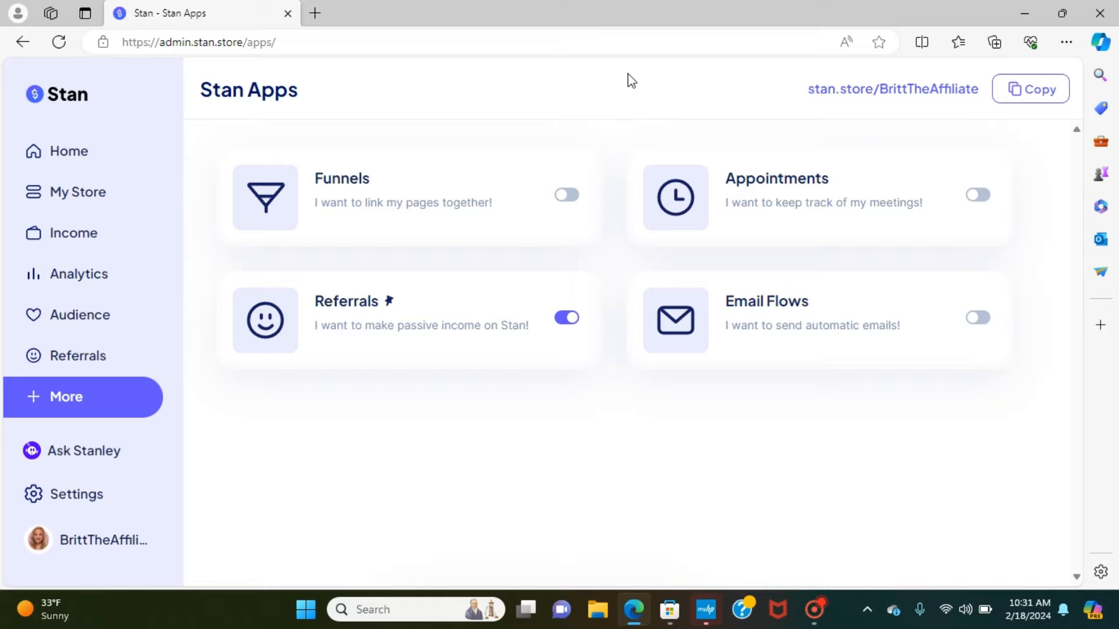
mouse_move(756, 385)
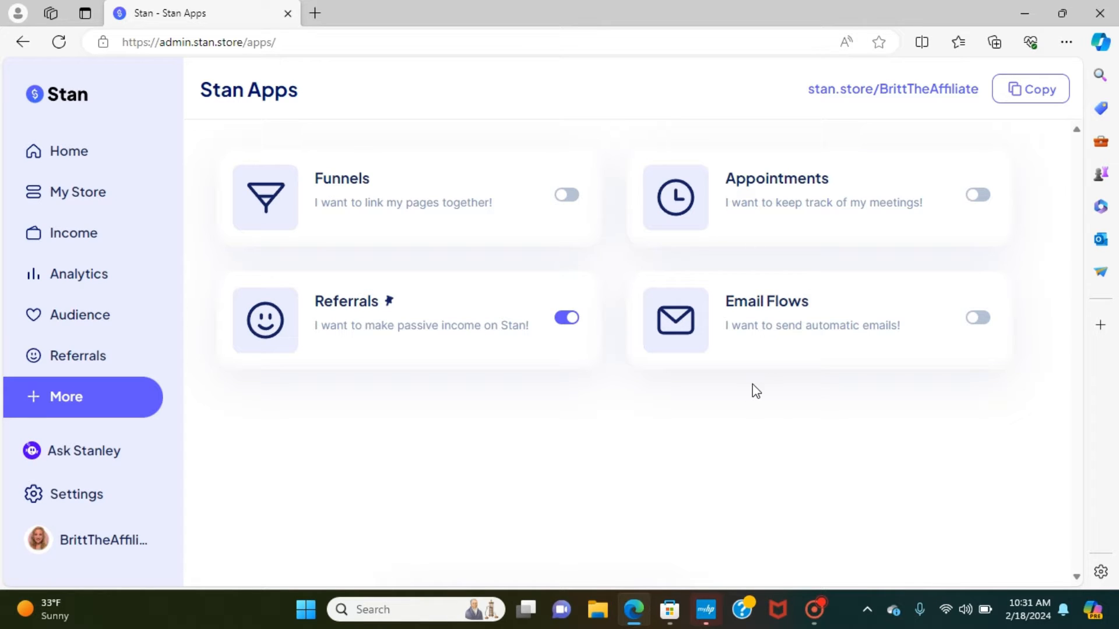
mouse_move(821, 397)
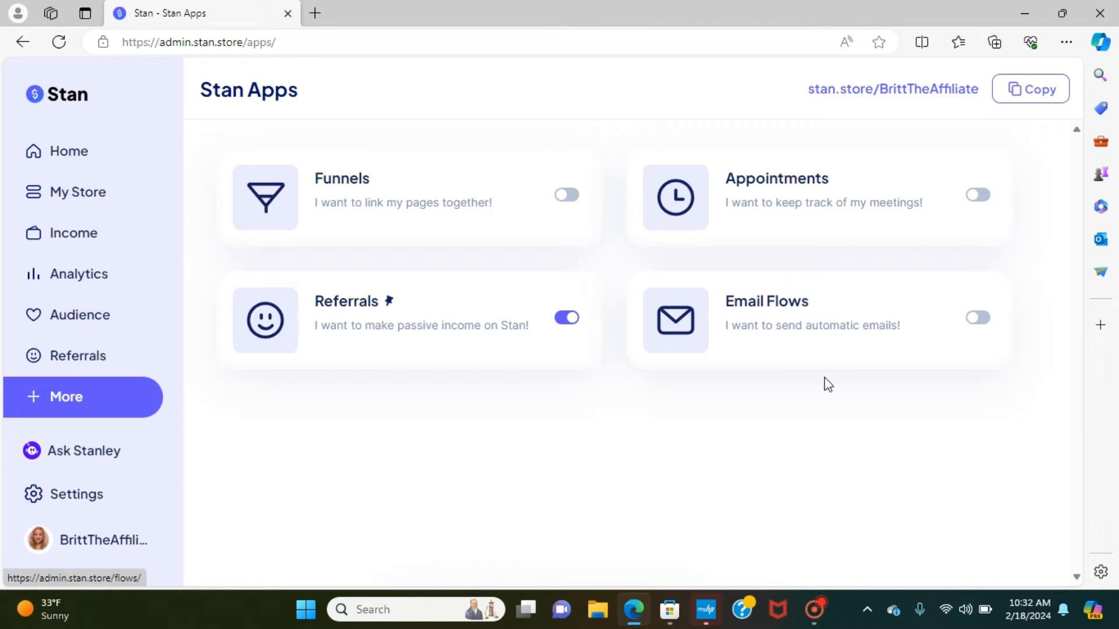
mouse_move(817, 407)
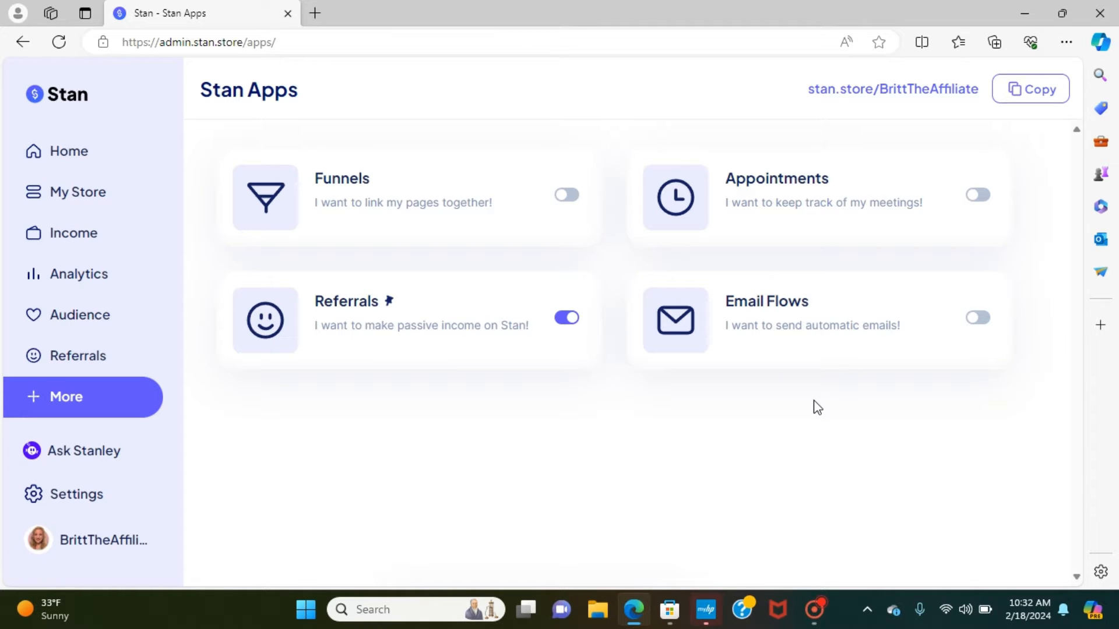
mouse_move(814, 360)
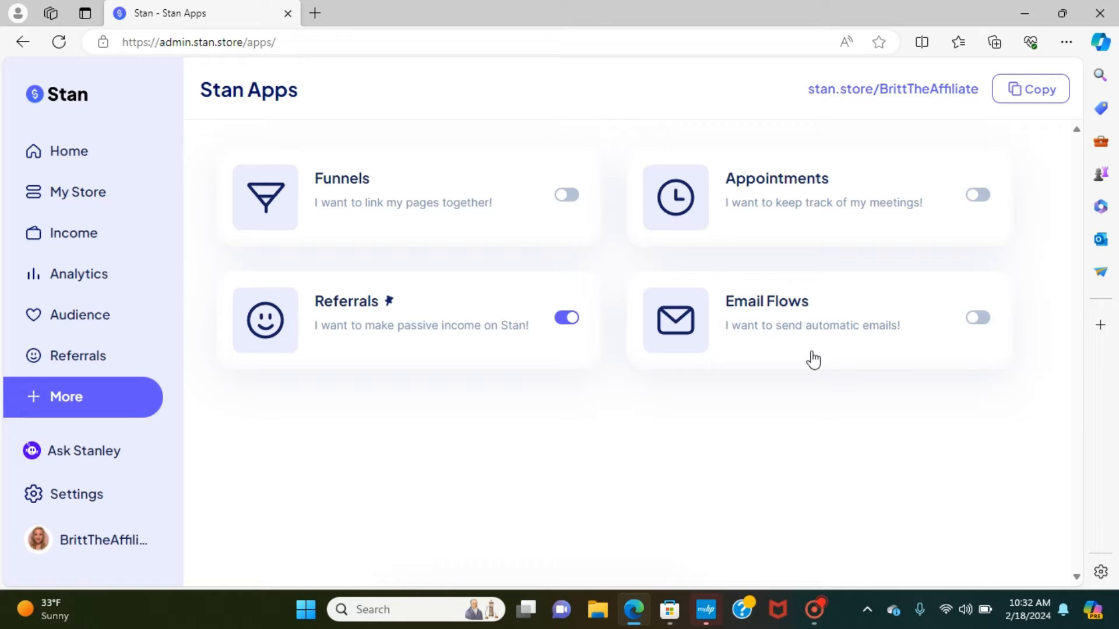
mouse_move(791, 421)
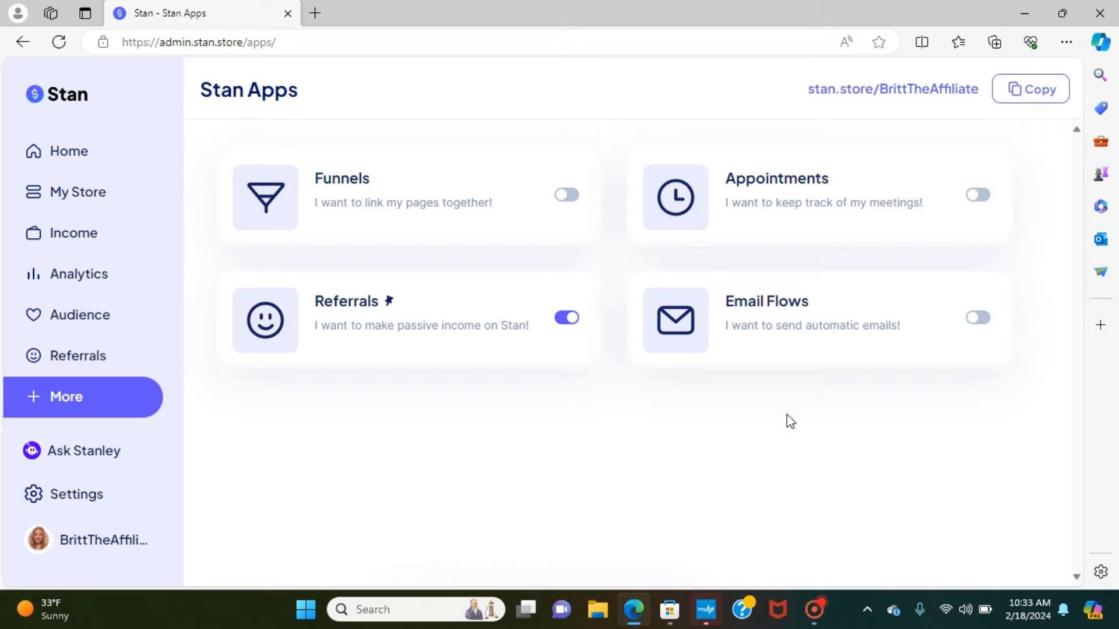
mouse_move(769, 312)
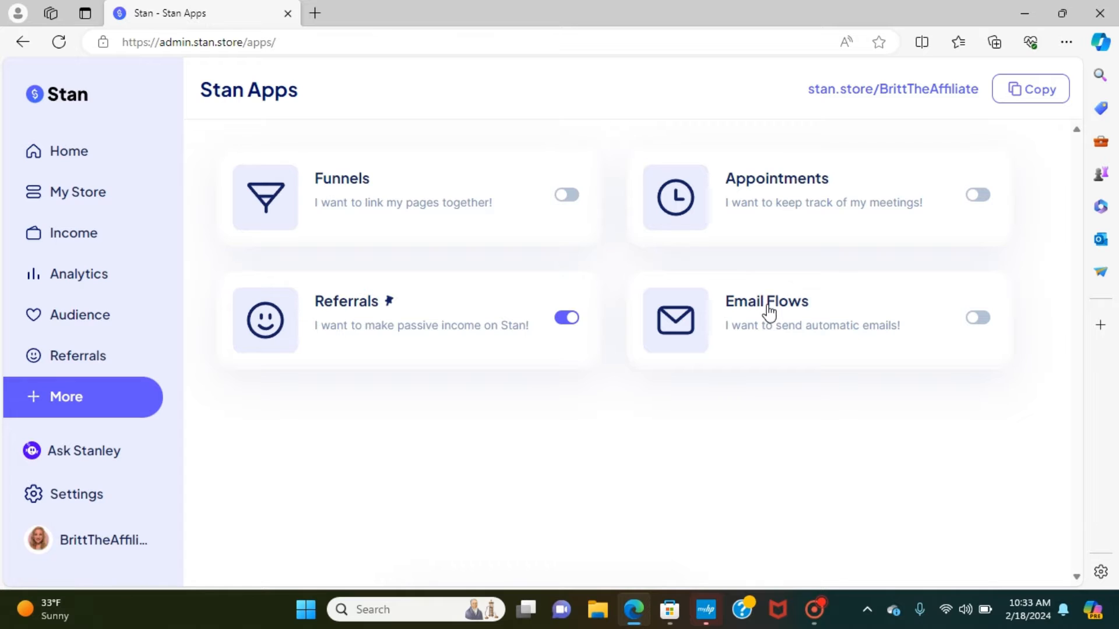
Open Email Flows and expand 'Sample Email Flow: Nurturing and Upsell' to list its five emails.
click(766, 314)
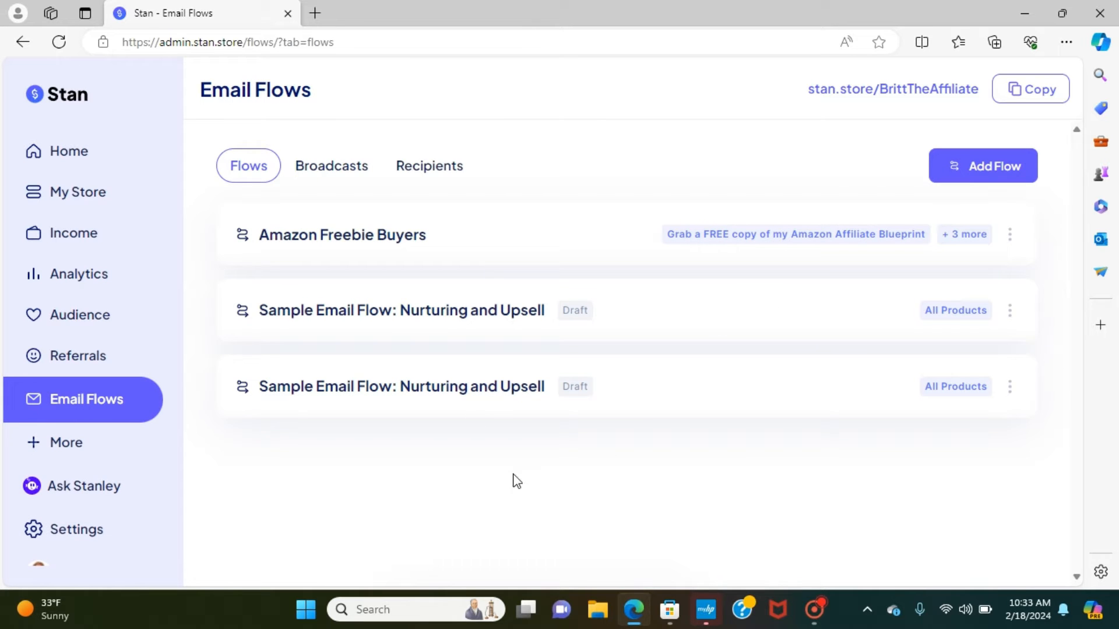
mouse_move(597, 397)
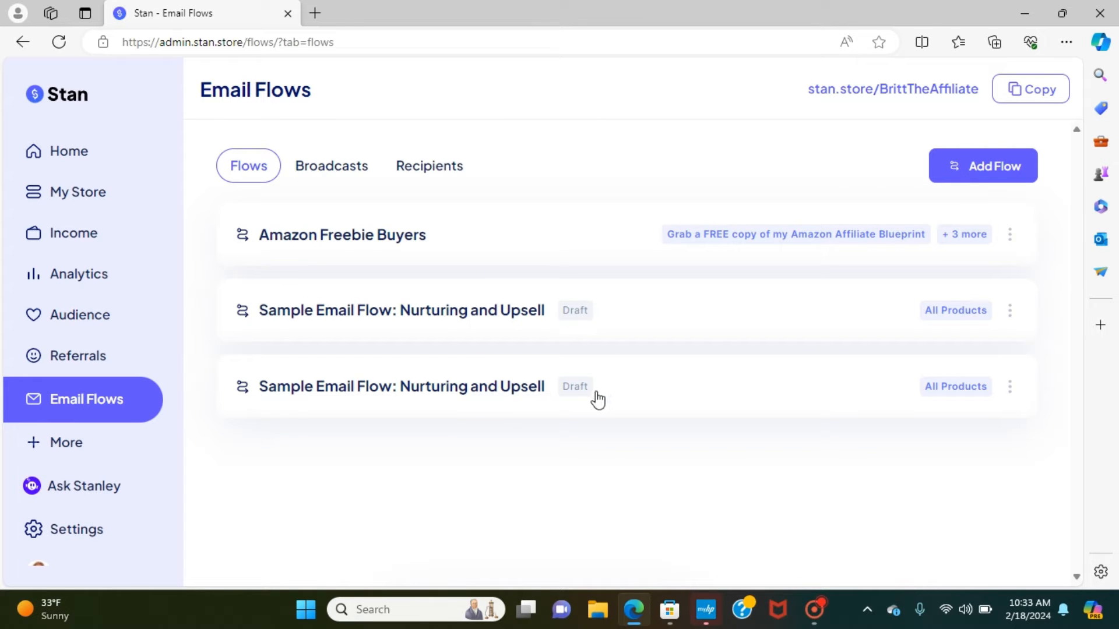
mouse_move(450, 453)
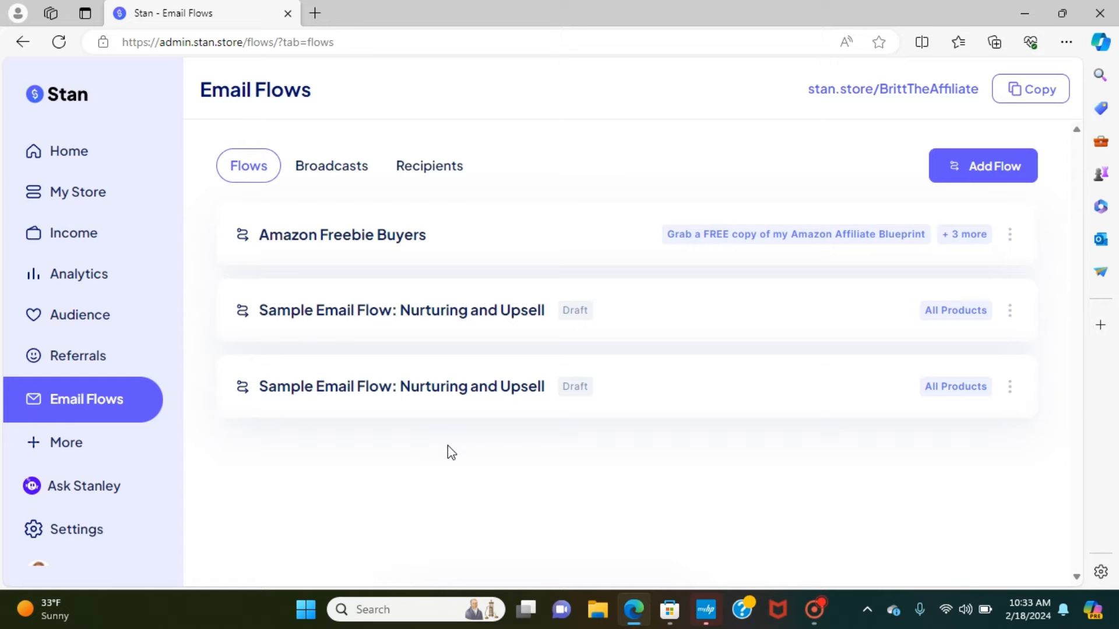
mouse_move(550, 317)
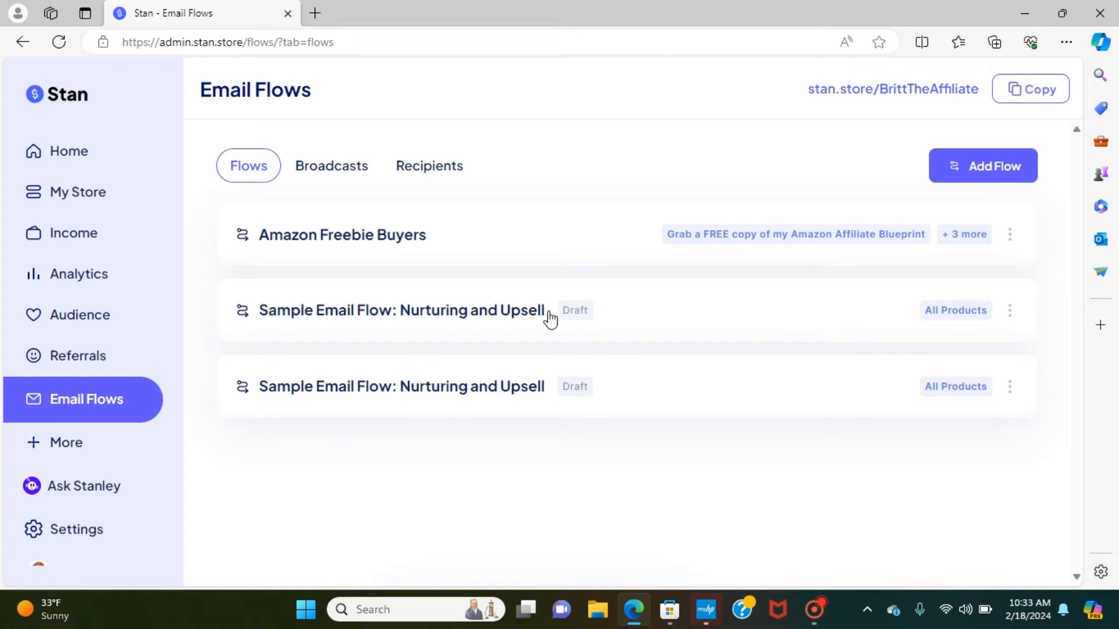
mouse_move(664, 394)
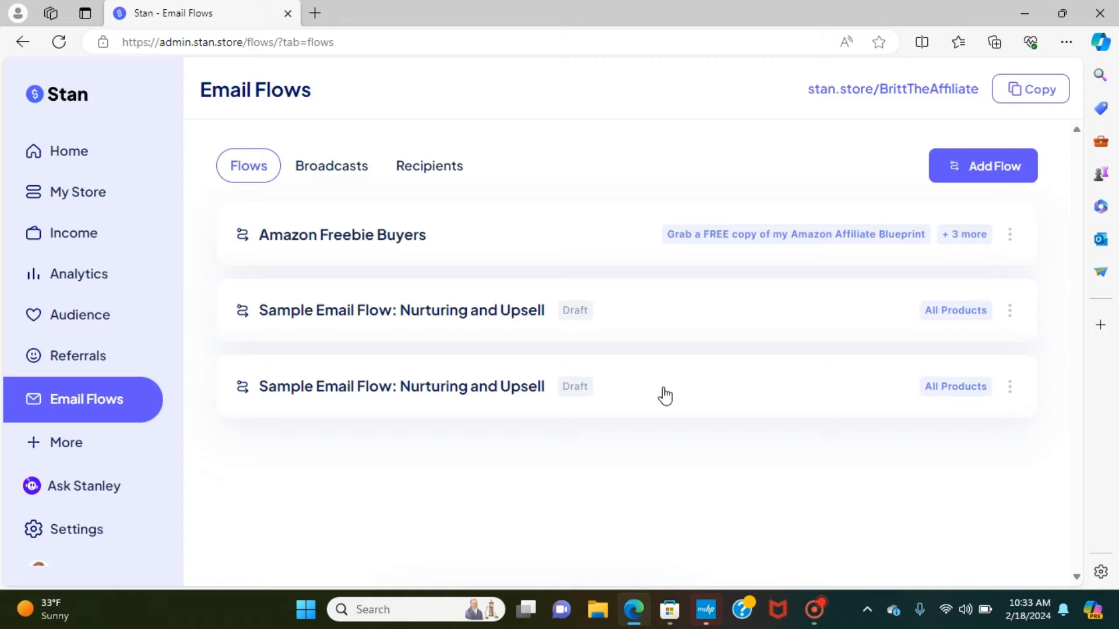
mouse_move(724, 316)
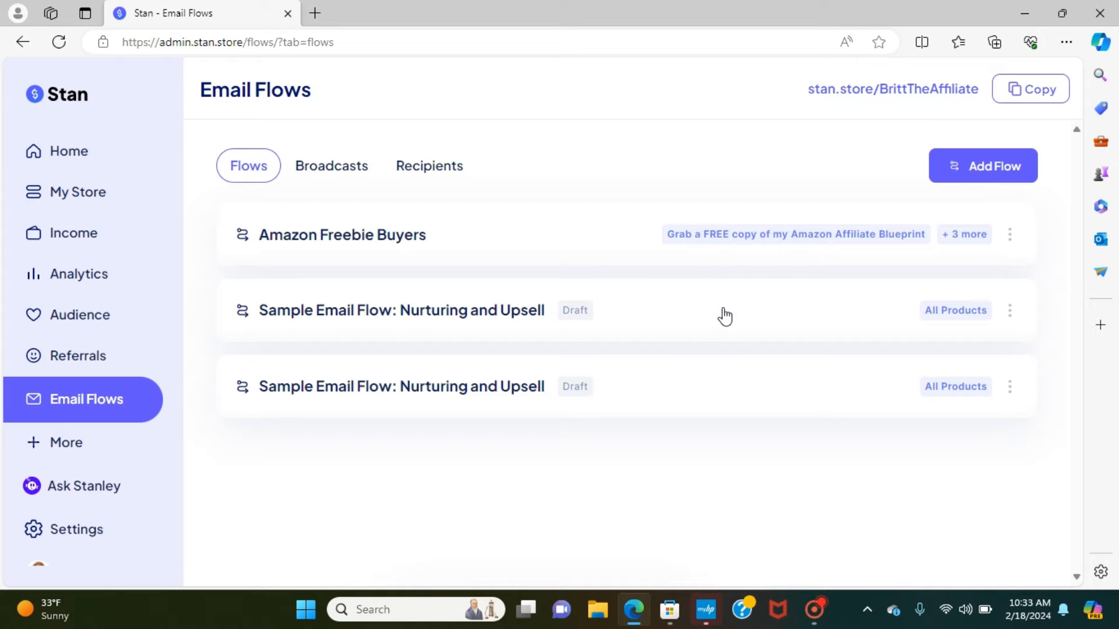
click(401, 310)
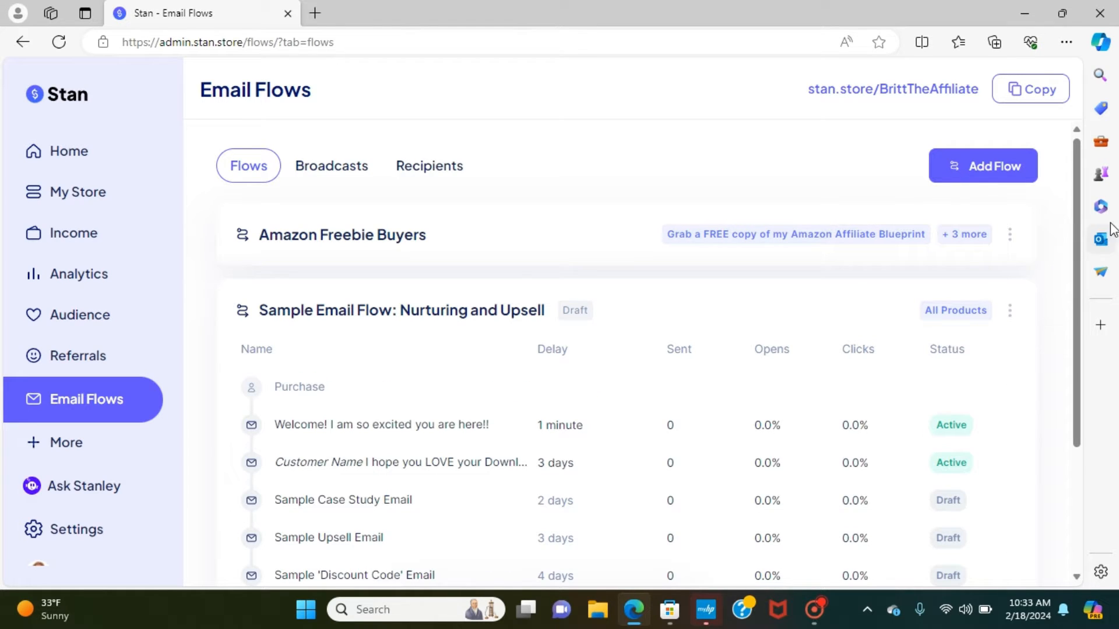
scroll(down, 3)
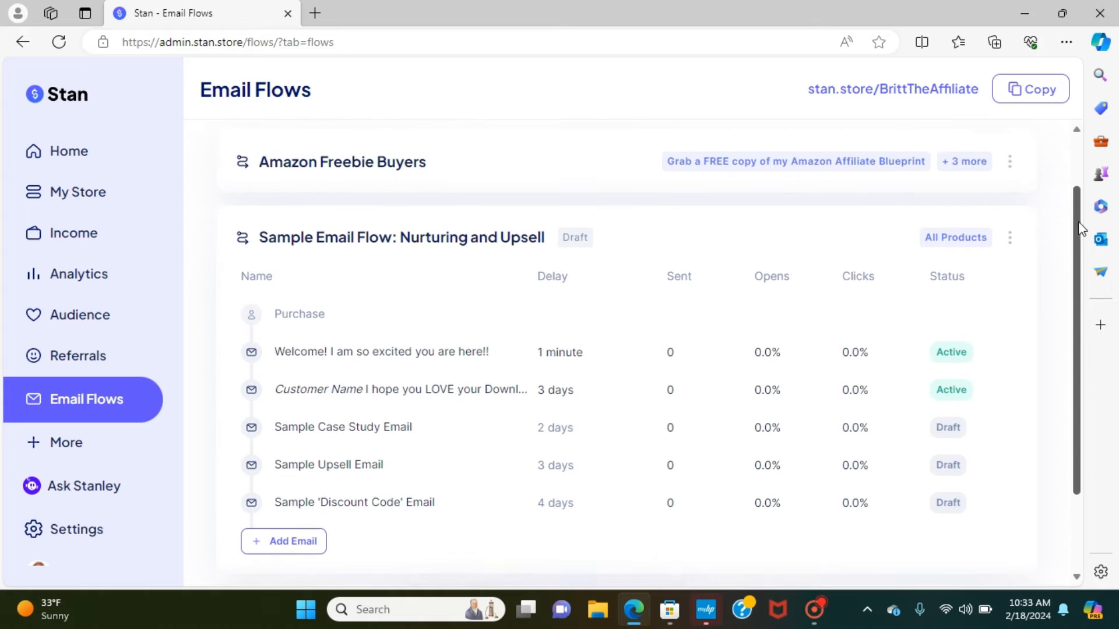
scroll(down, 3)
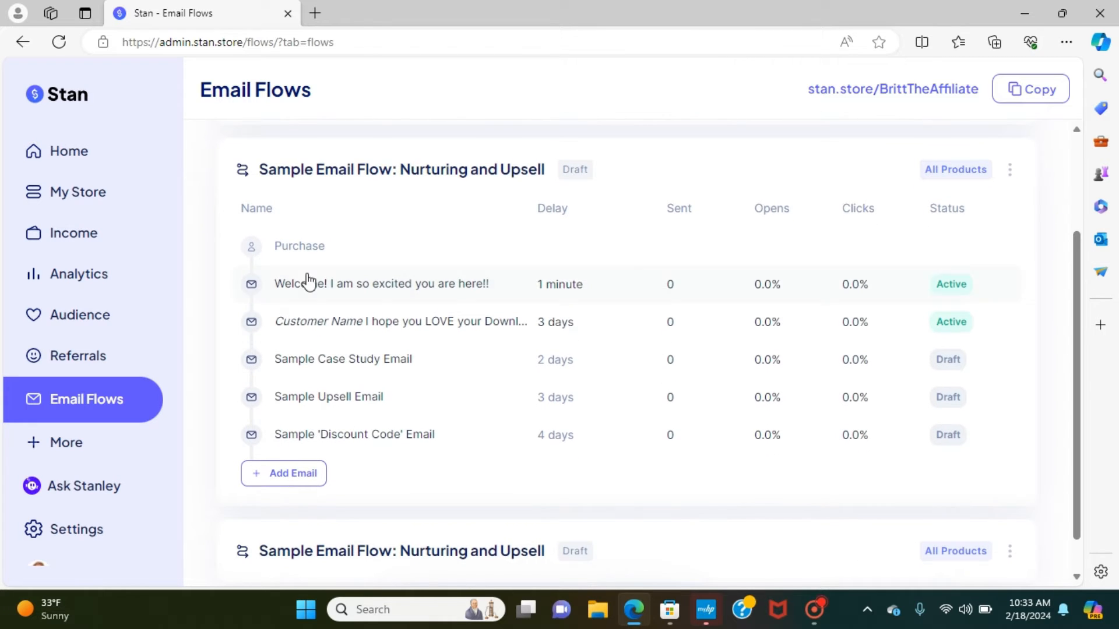
mouse_move(438, 302)
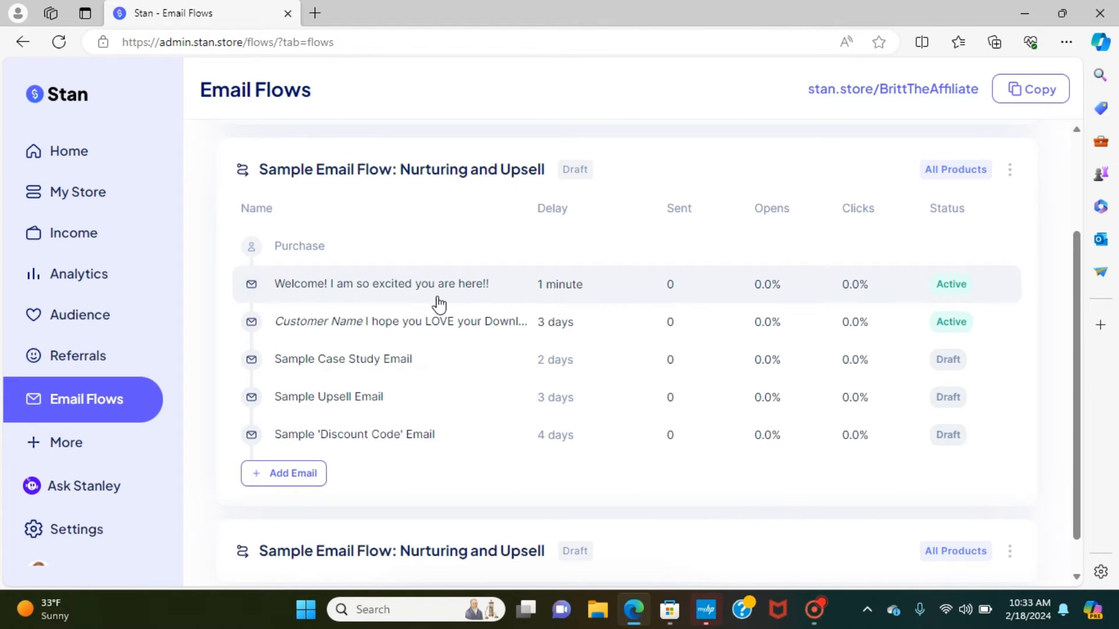
mouse_move(469, 322)
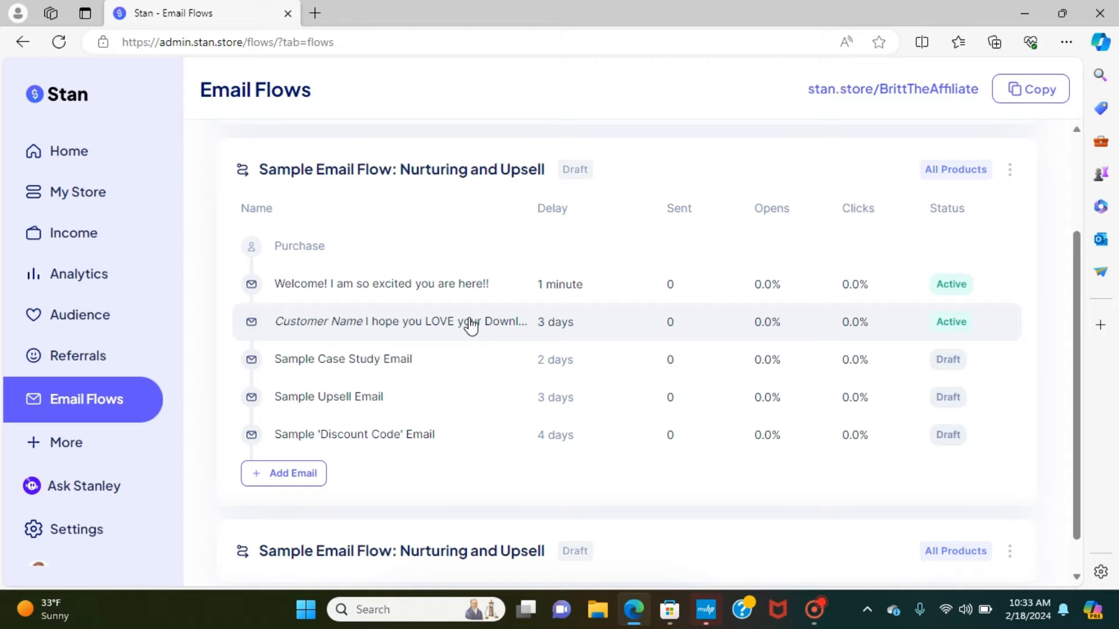
Open the 'Welcome! I am so excited you are here!!' email and read through its body.
click(381, 284)
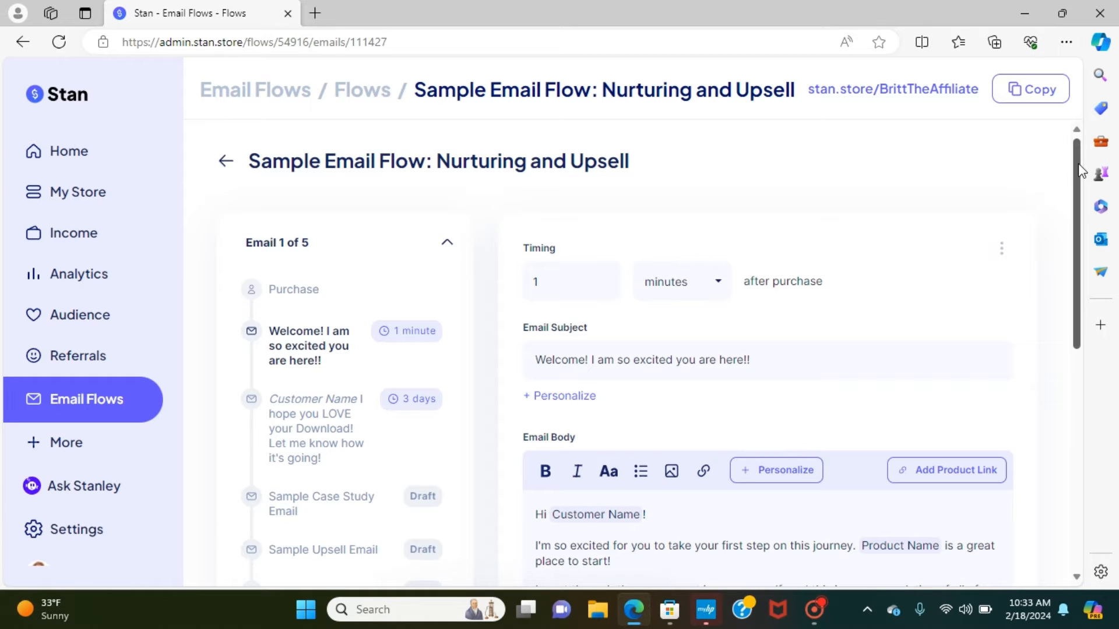
scroll(down, 3)
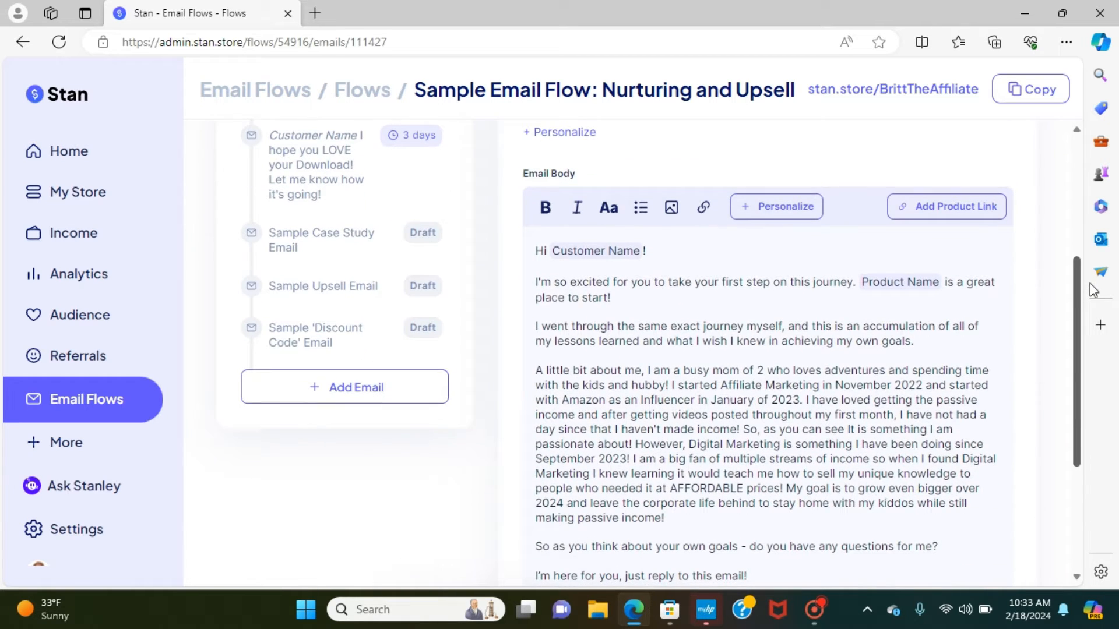
mouse_move(1101, 272)
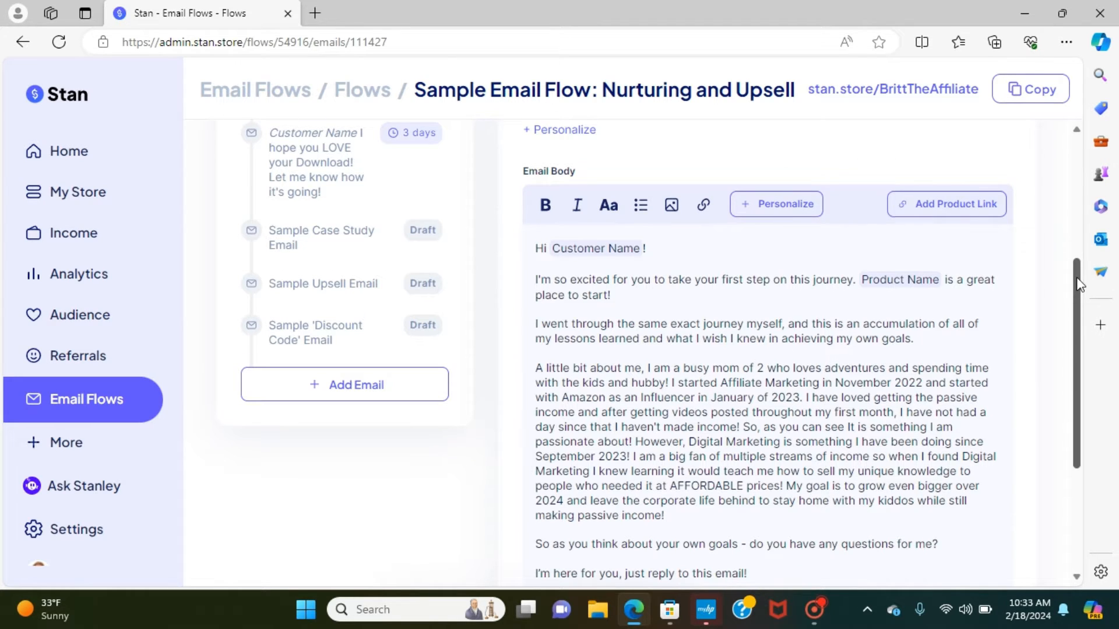
scroll(down, 3)
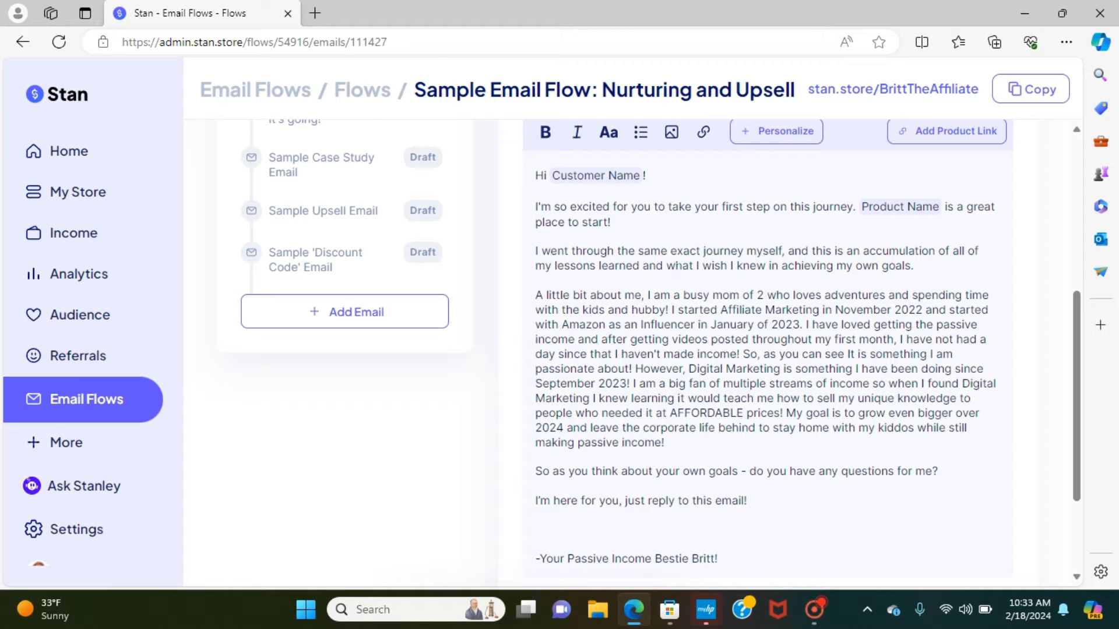
mouse_move(512, 205)
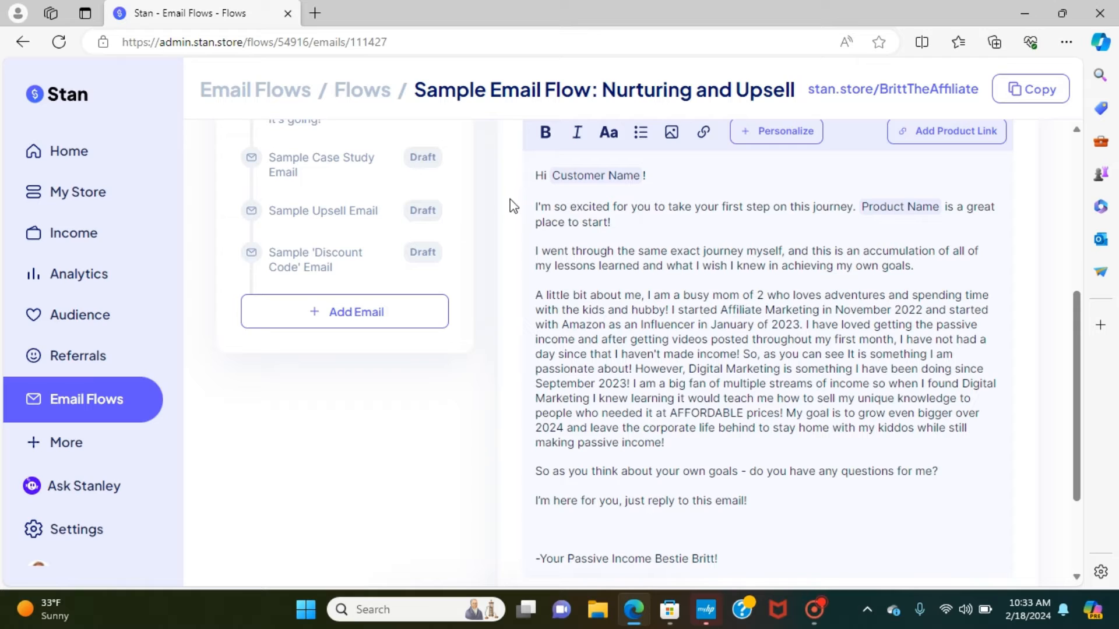
mouse_move(522, 198)
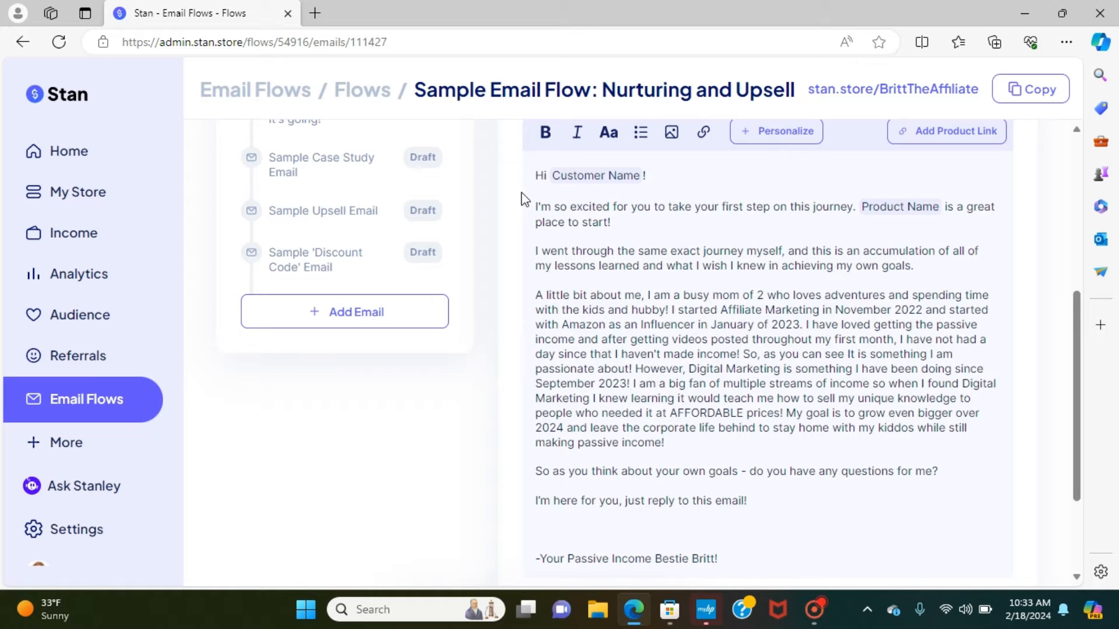
mouse_move(523, 197)
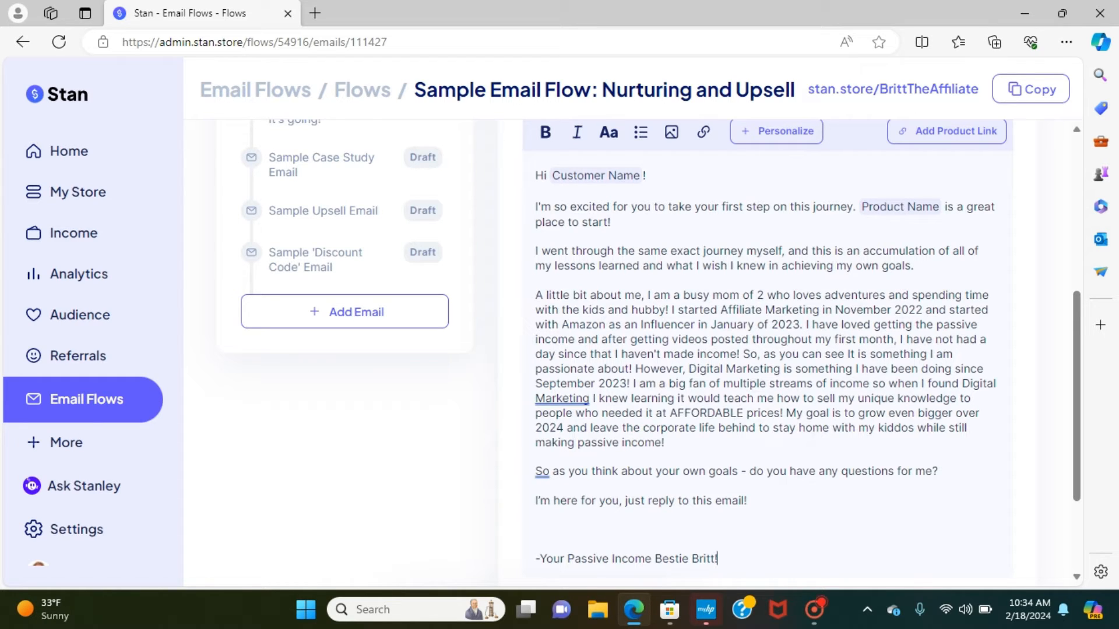
scroll(down, 3)
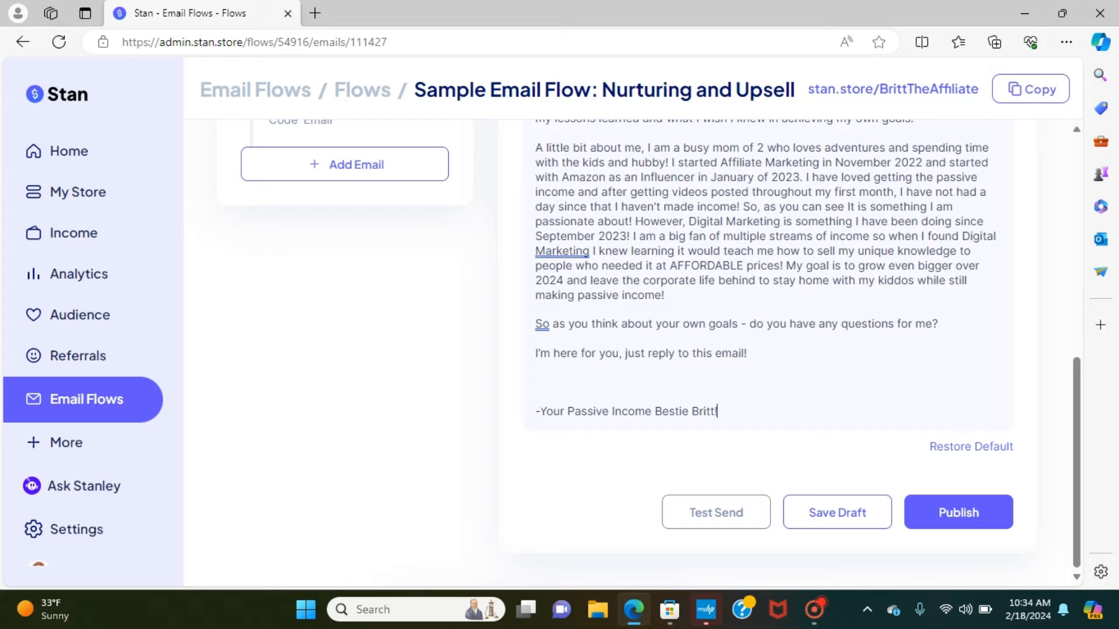
mouse_move(1039, 464)
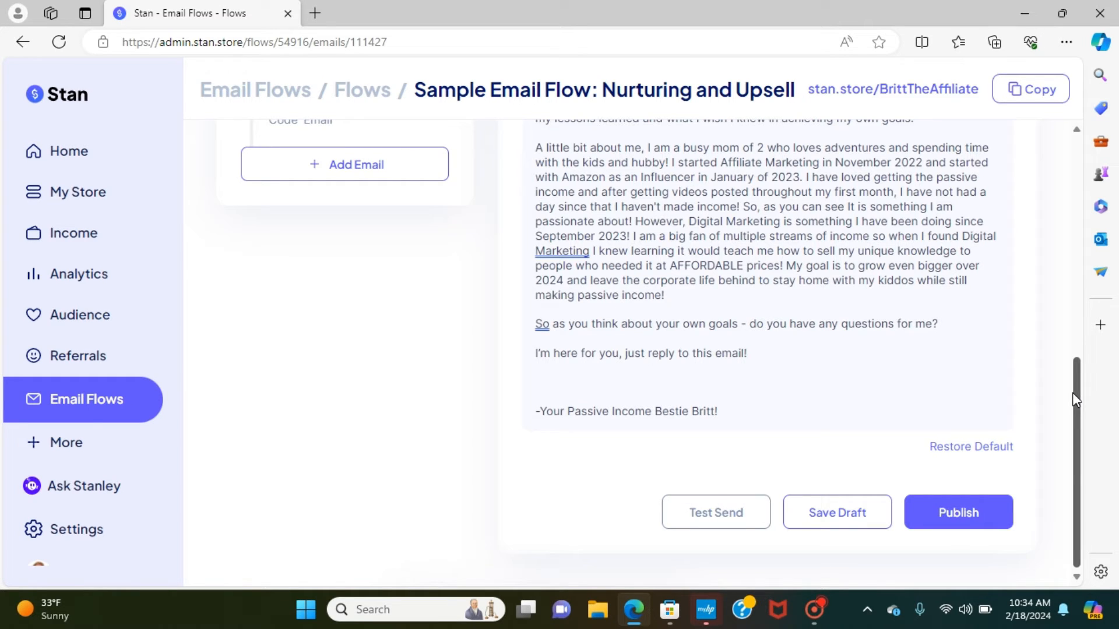
scroll(up, 3)
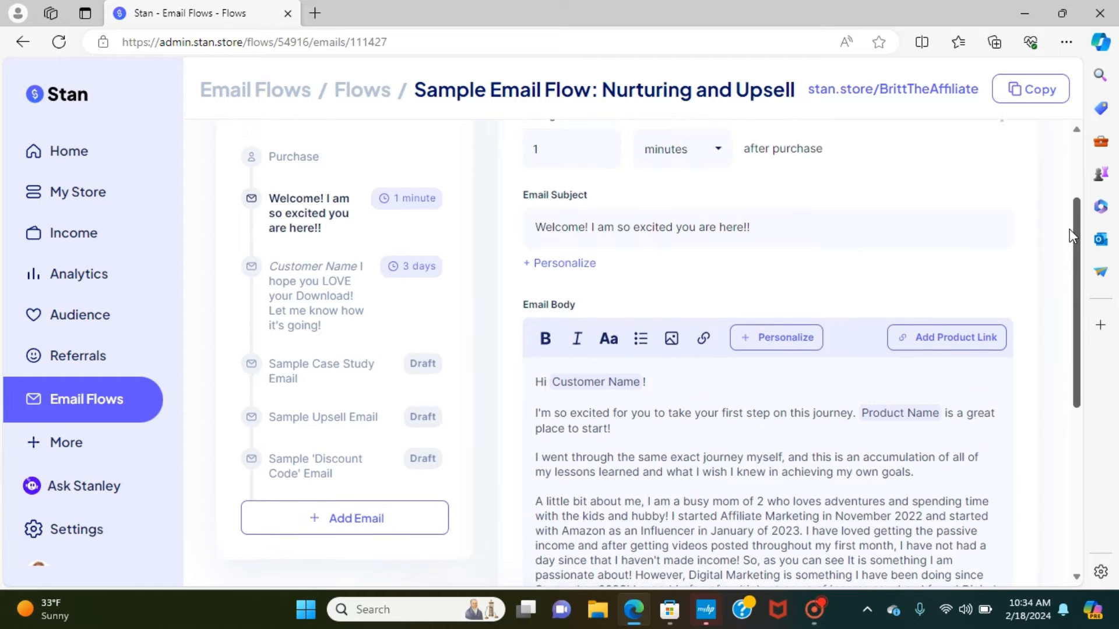
scroll(up, 3)
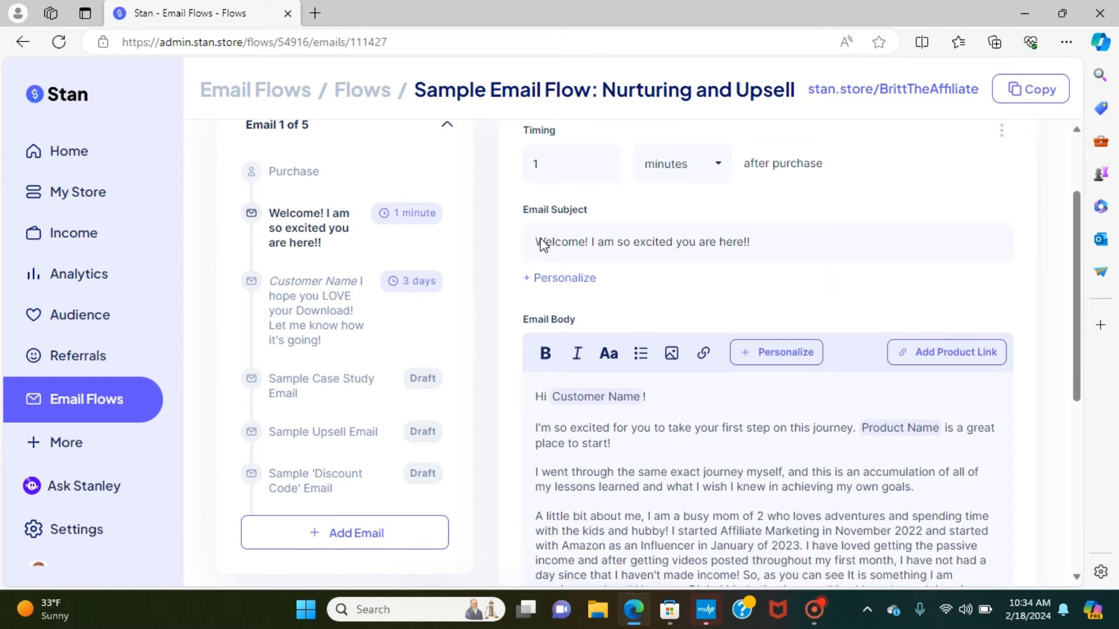
mouse_move(785, 352)
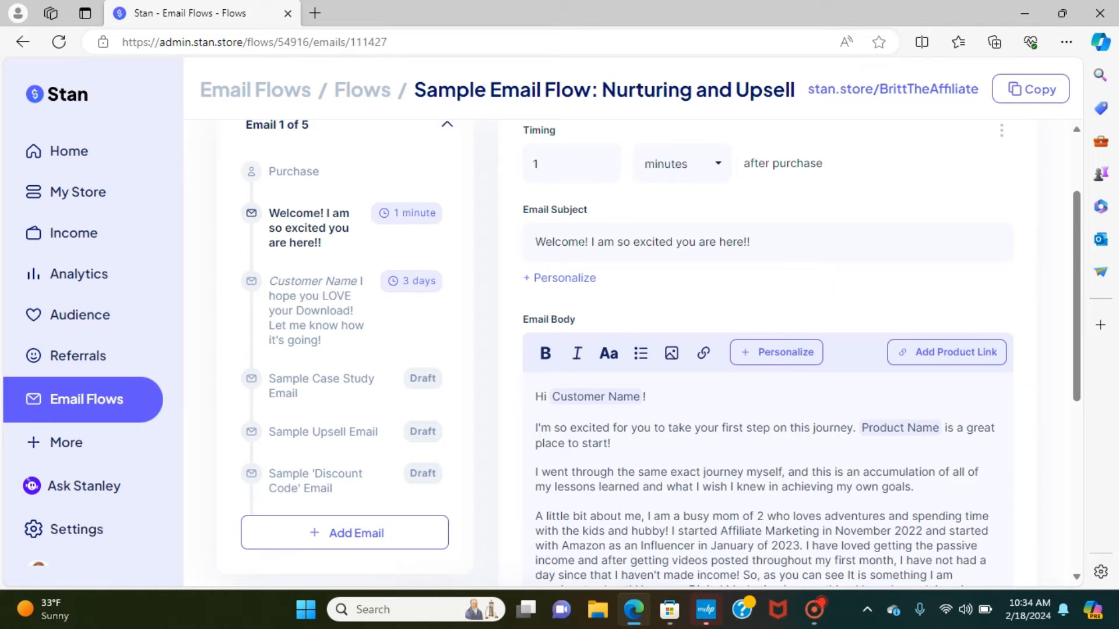
Insert a Customer Name personalization tag into the welcome email's subject line.
click(559, 277)
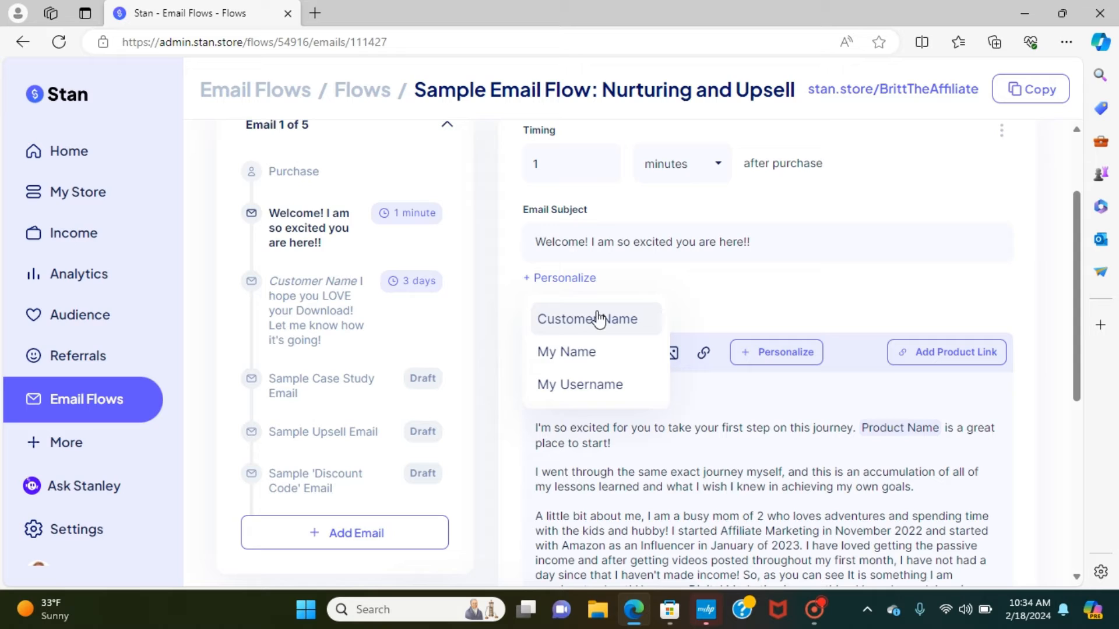
click(586, 318)
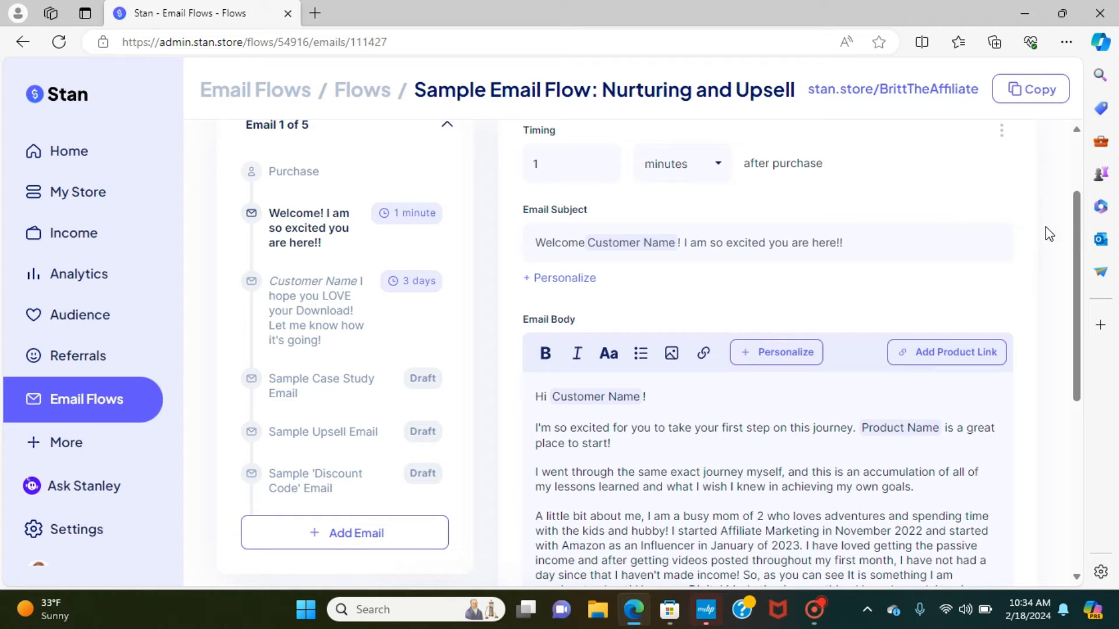
scroll(down, 3)
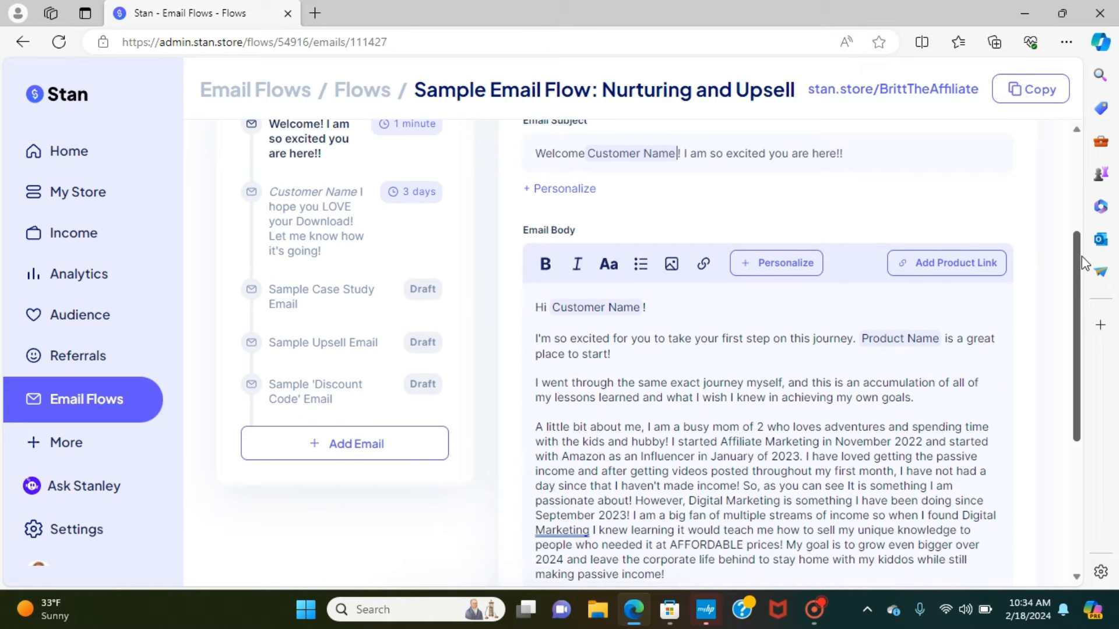
mouse_move(670, 264)
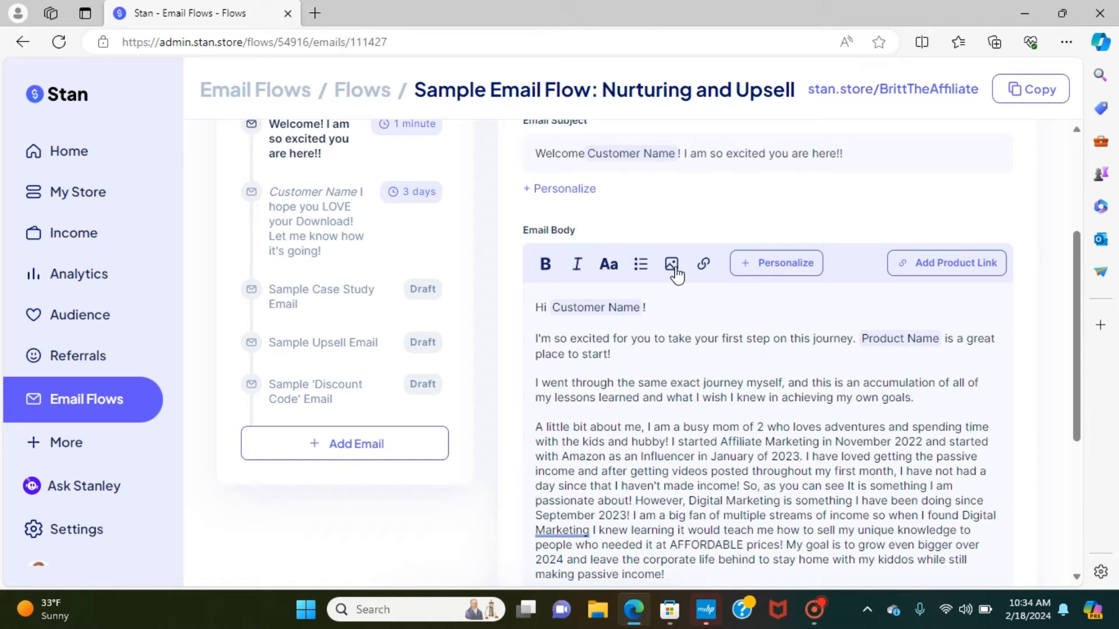
Start adding an image to the email body, then cancel the file picker.
click(671, 263)
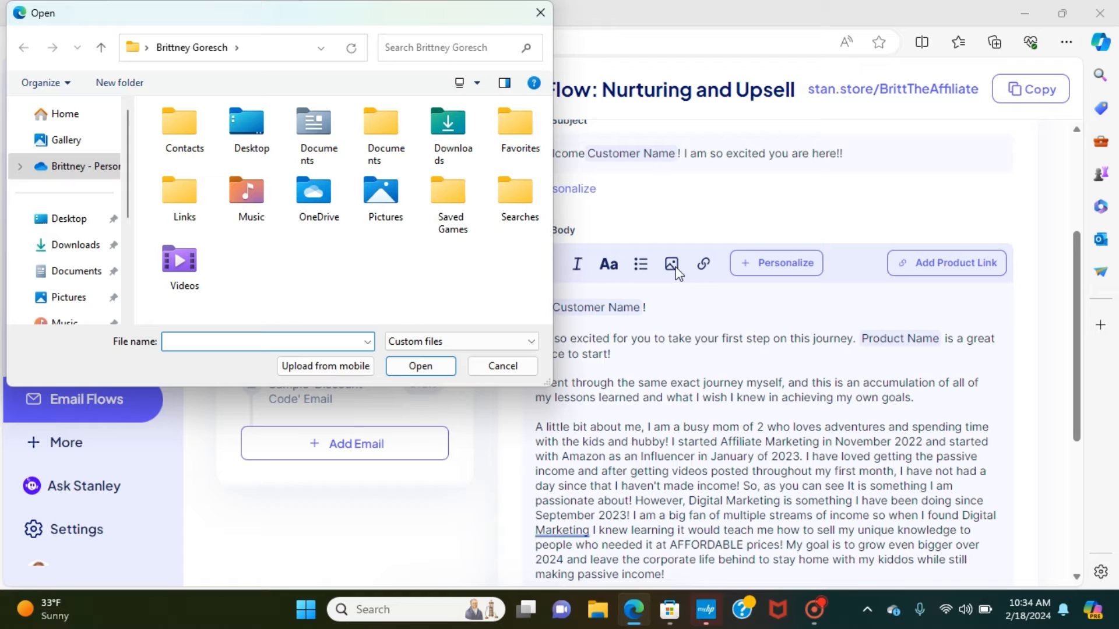
mouse_move(683, 325)
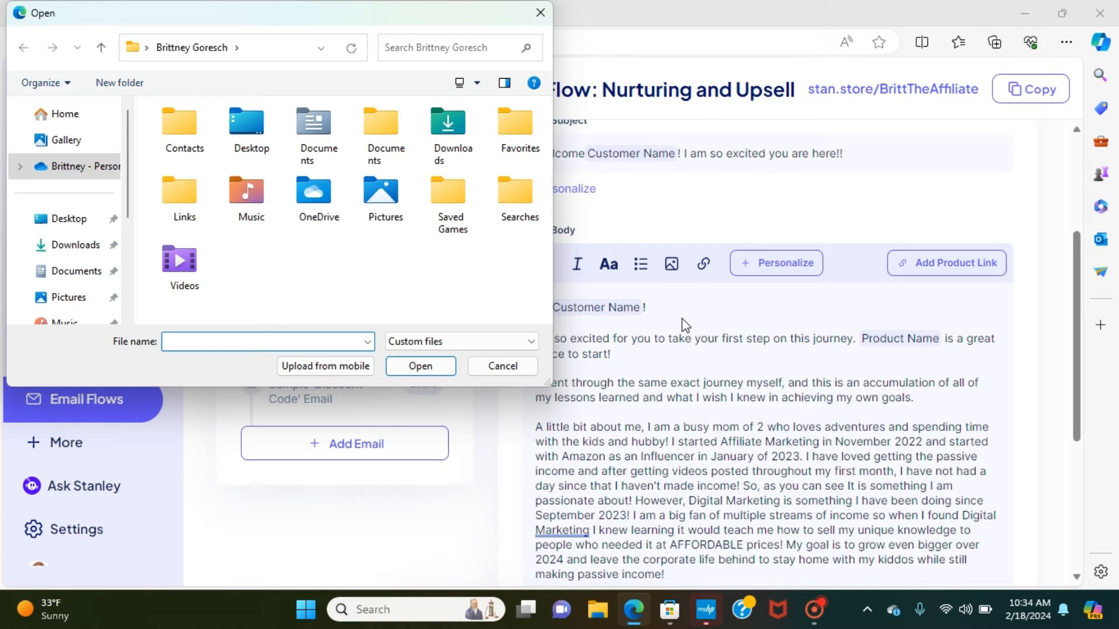
click(267, 342)
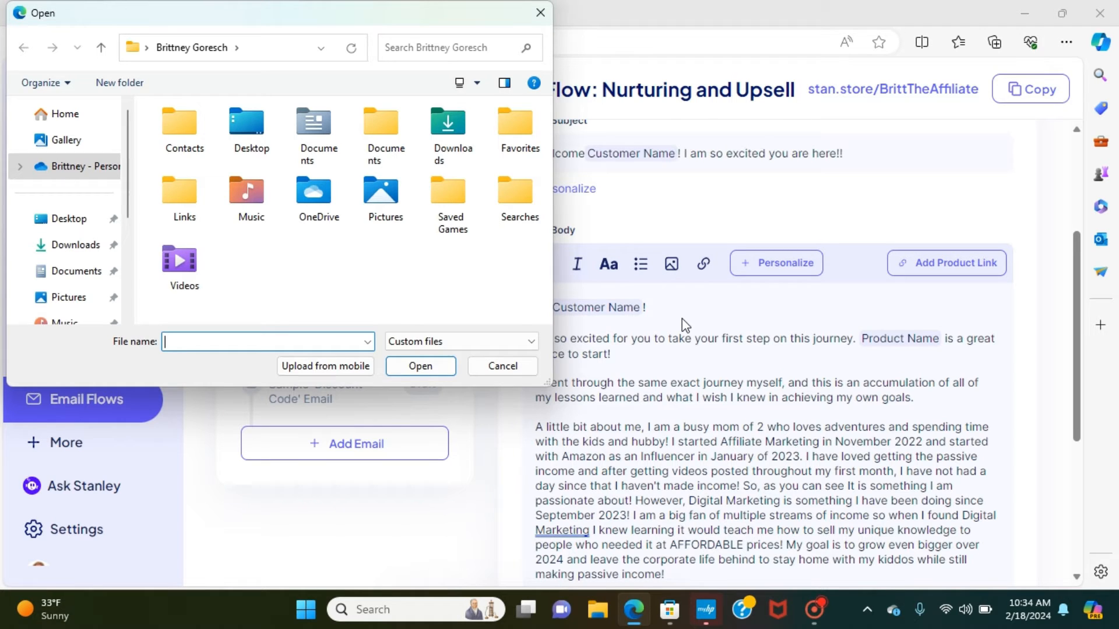
click(502, 366)
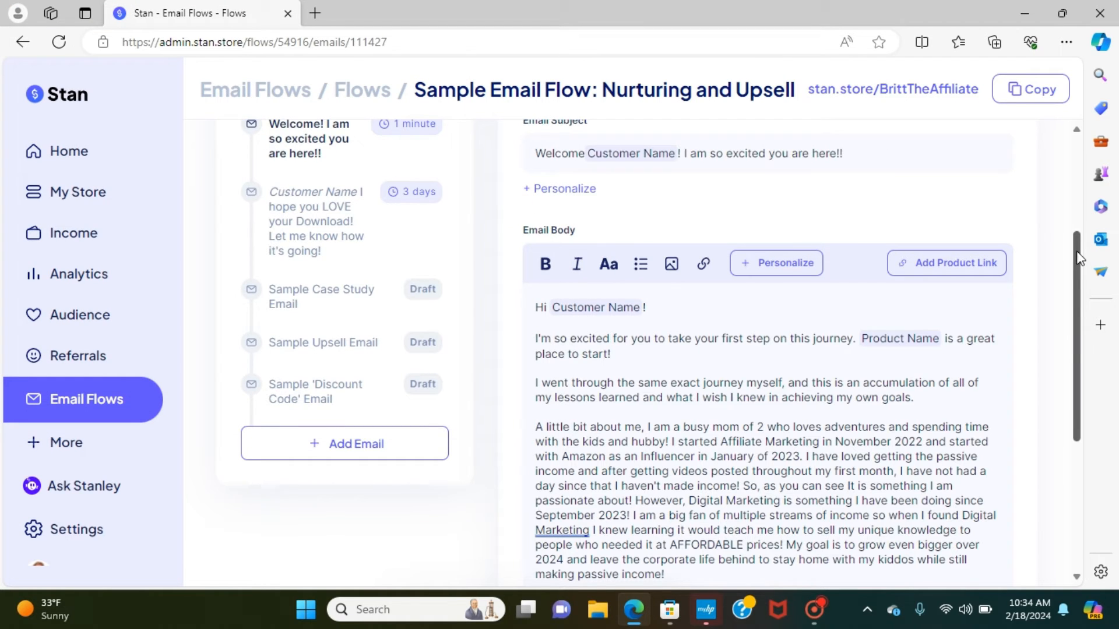
Scroll down the welcome email editor.
scroll(down, 3)
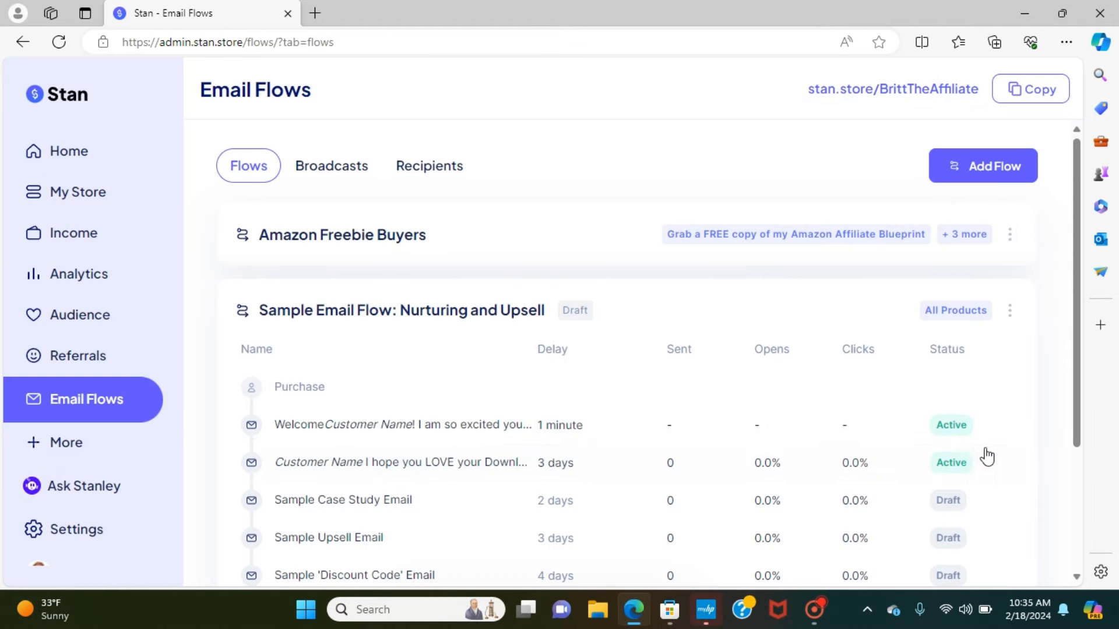
mouse_move(423, 476)
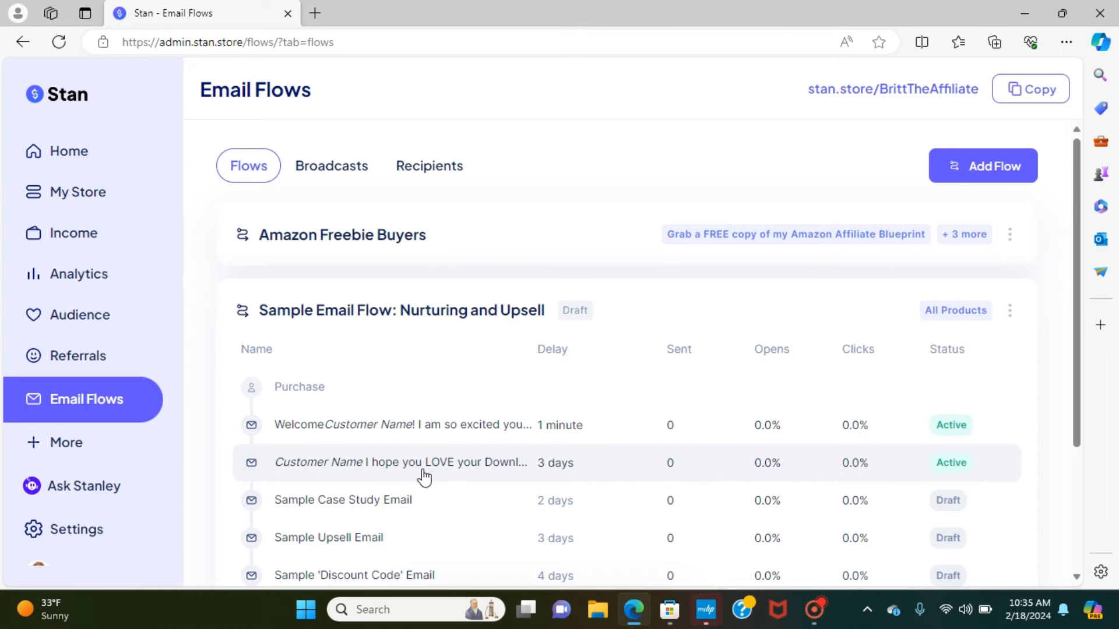
Open the 'I hope you LOVE your Download!' email, review it, and clear its 3-day timing.
click(400, 462)
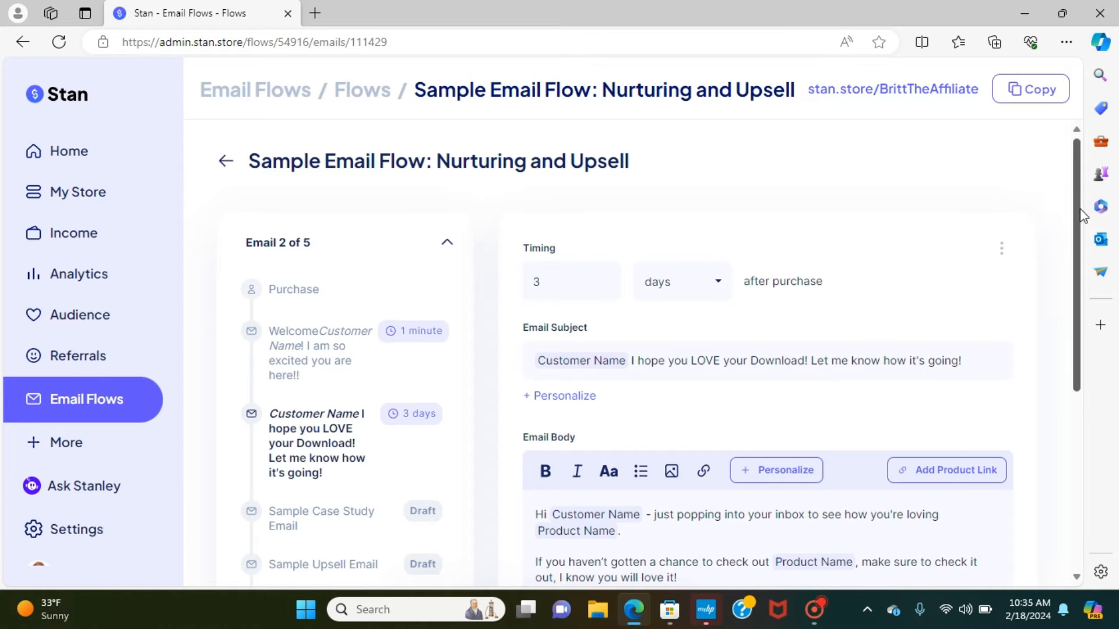
scroll(down, 3)
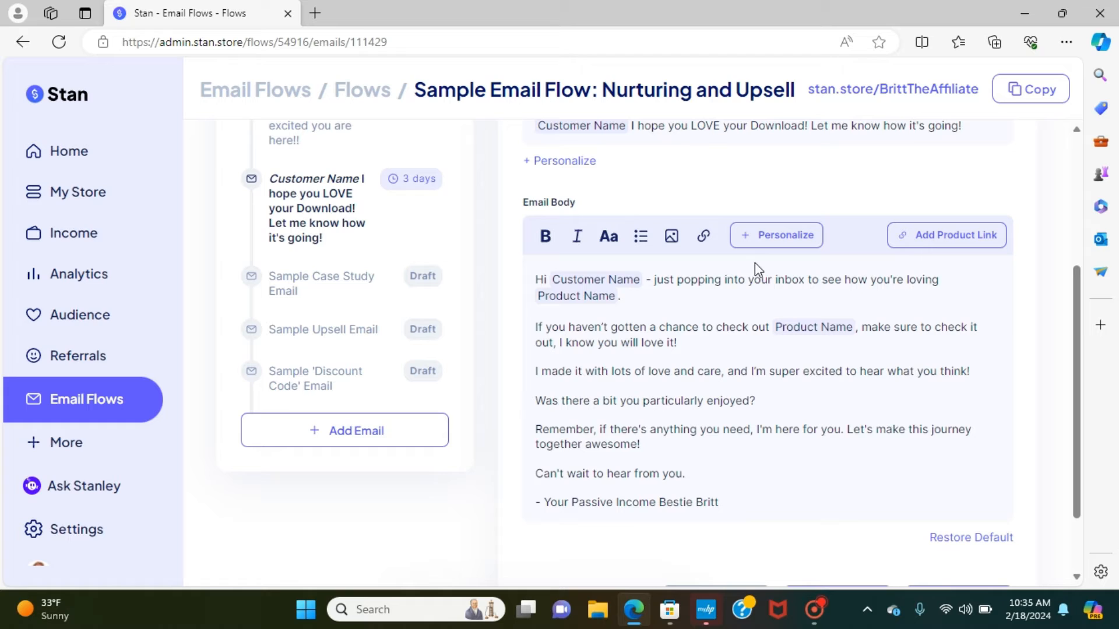
mouse_move(782, 565)
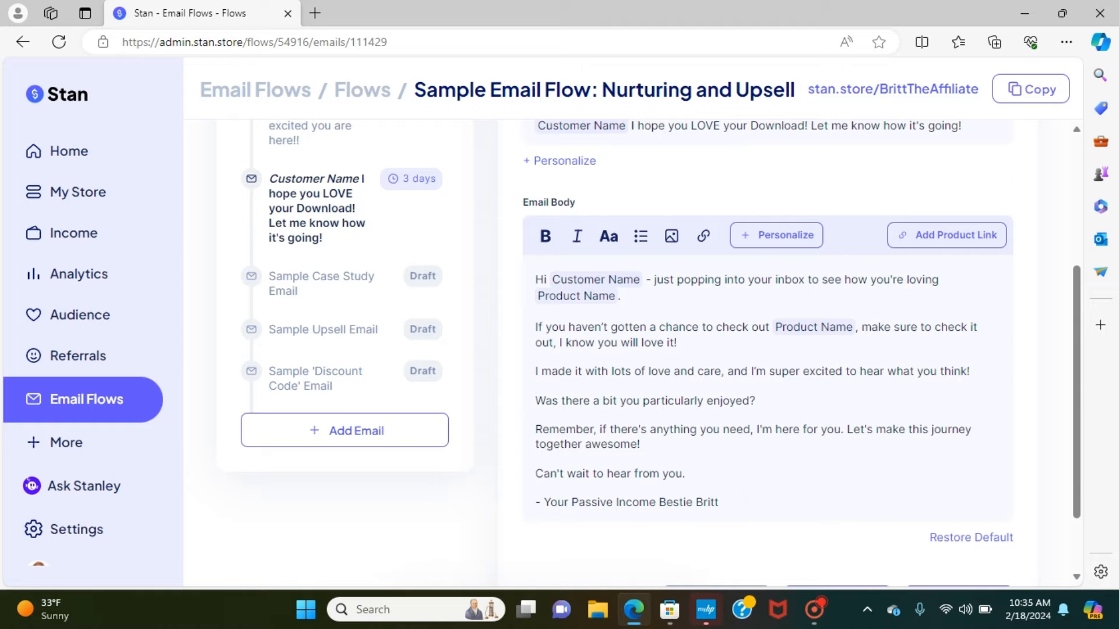
scroll(up, 3)
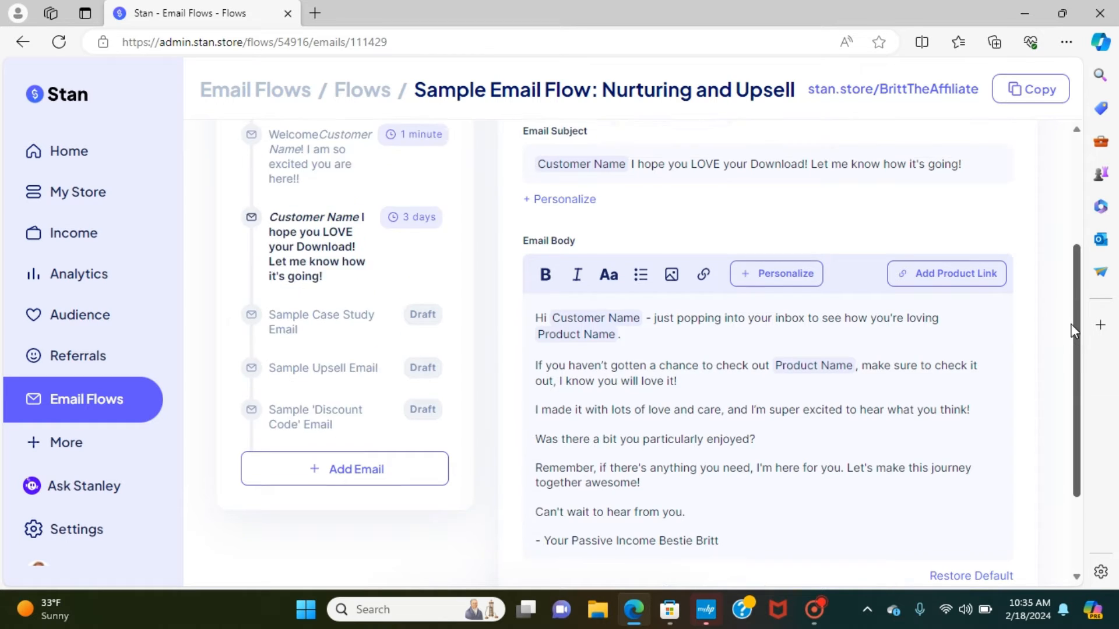
scroll(up, 3)
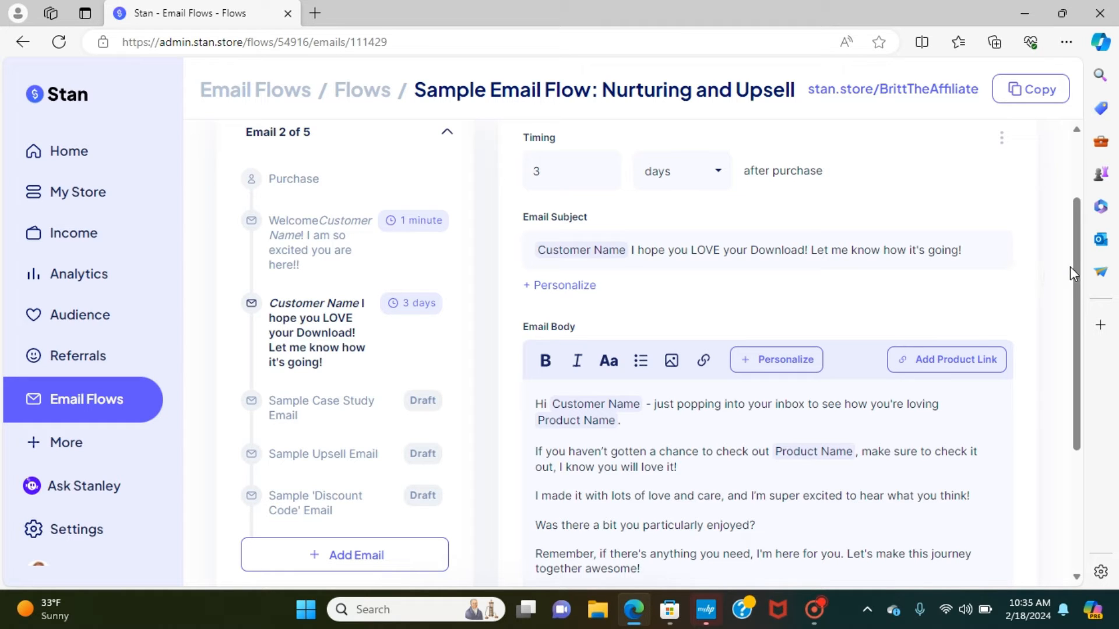
scroll(up, 3)
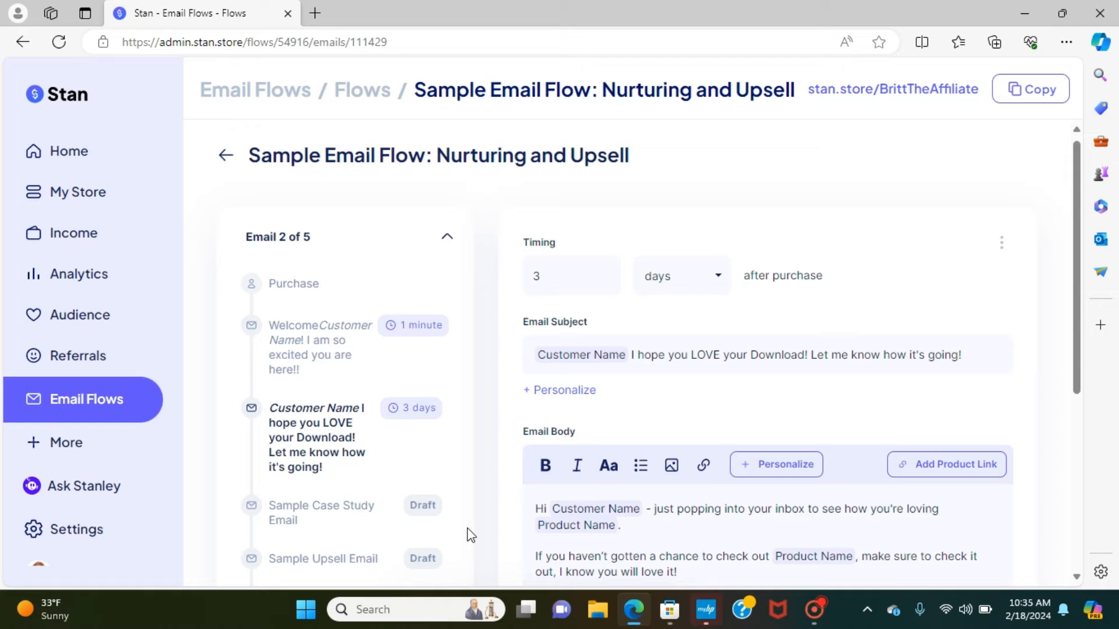
mouse_move(295, 525)
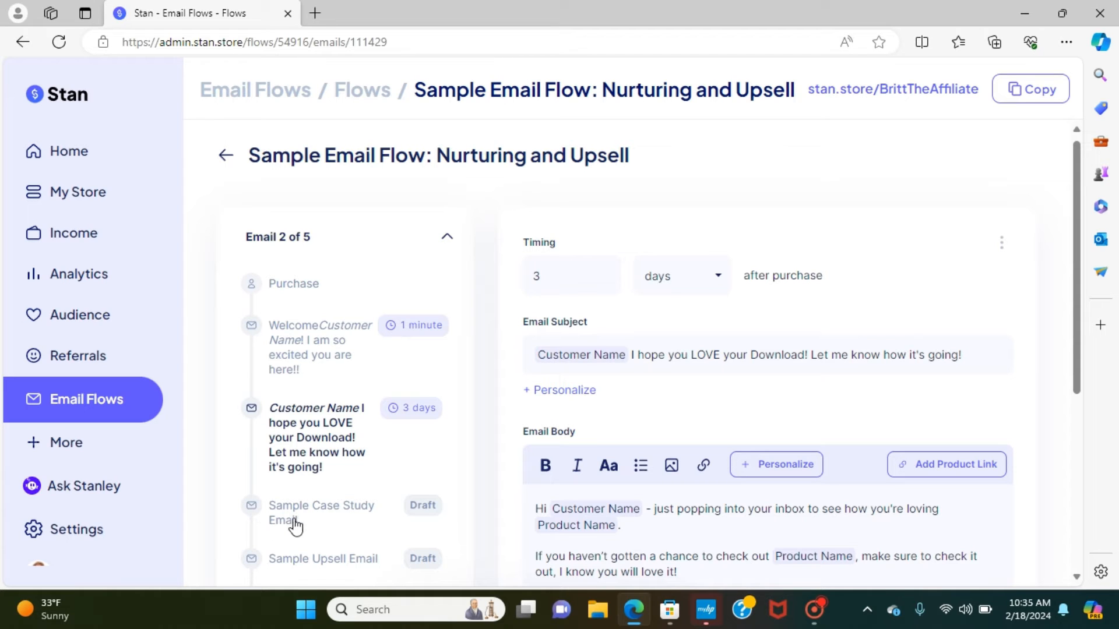
mouse_move(359, 375)
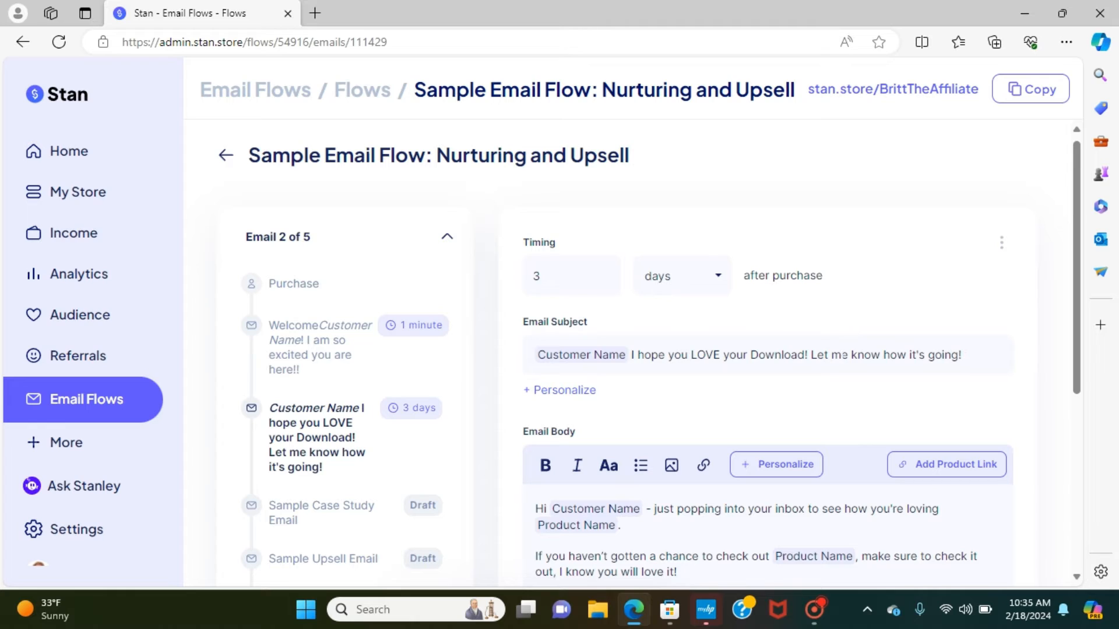
mouse_move(669, 227)
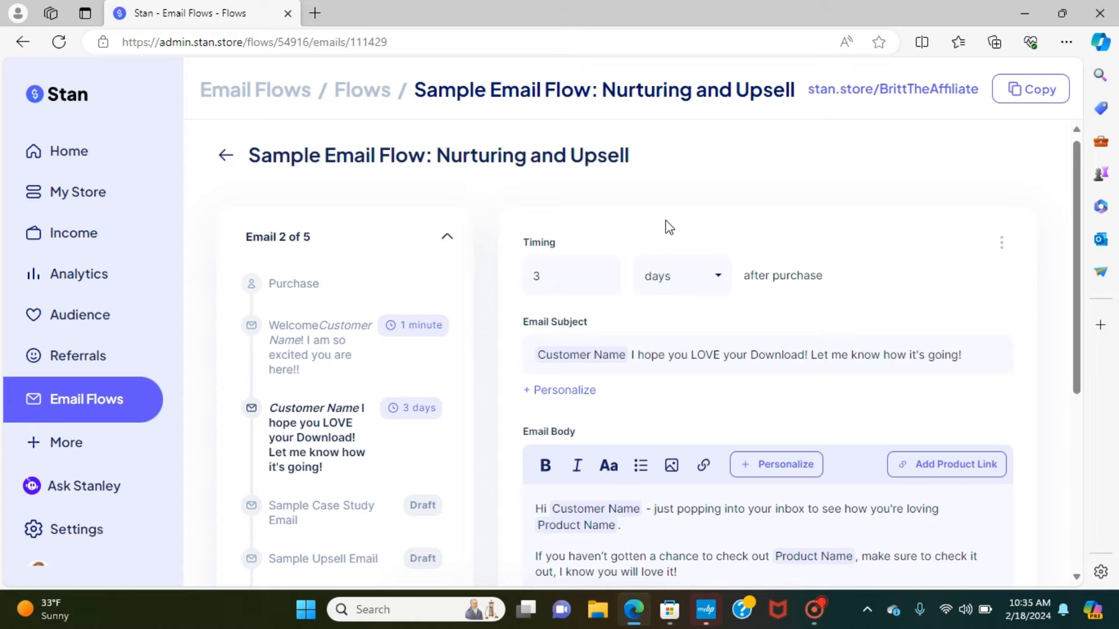
click(571, 276)
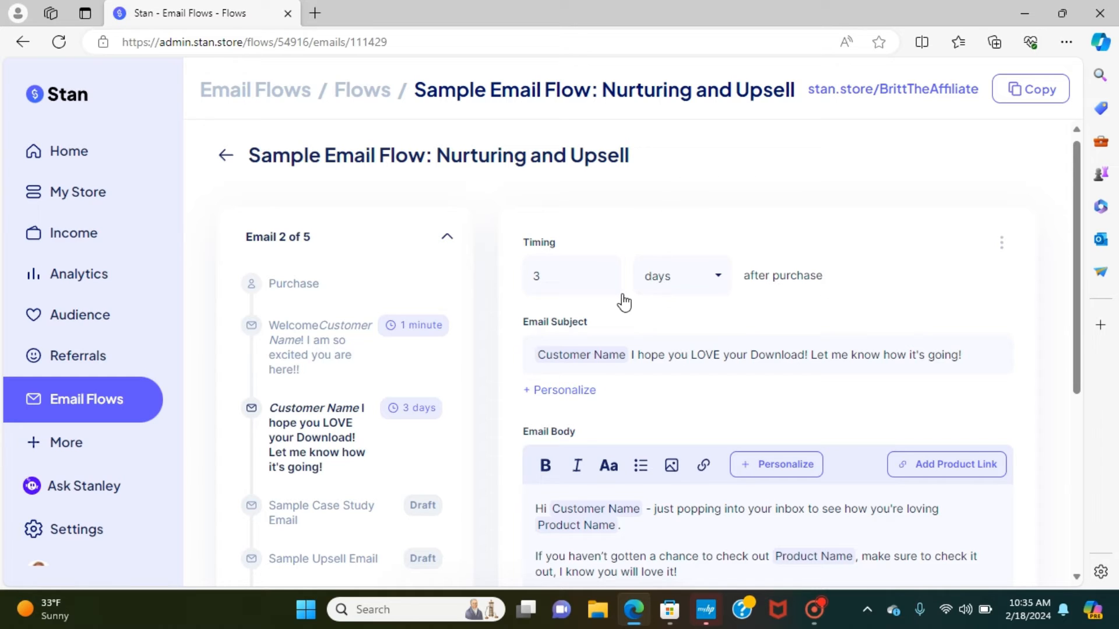
mouse_move(325, 360)
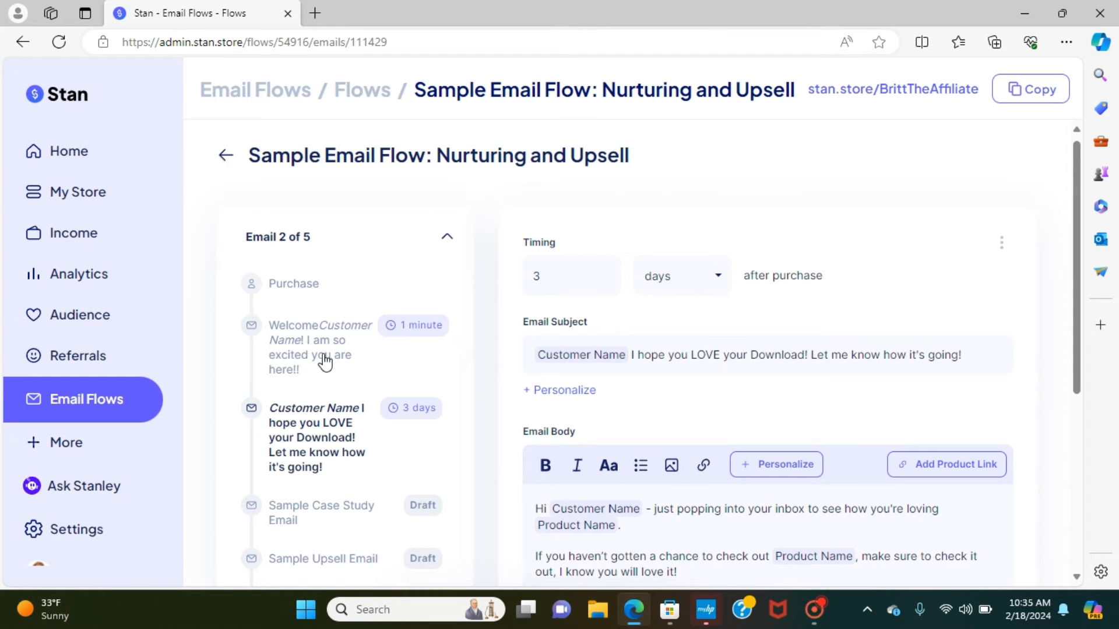
mouse_move(415, 336)
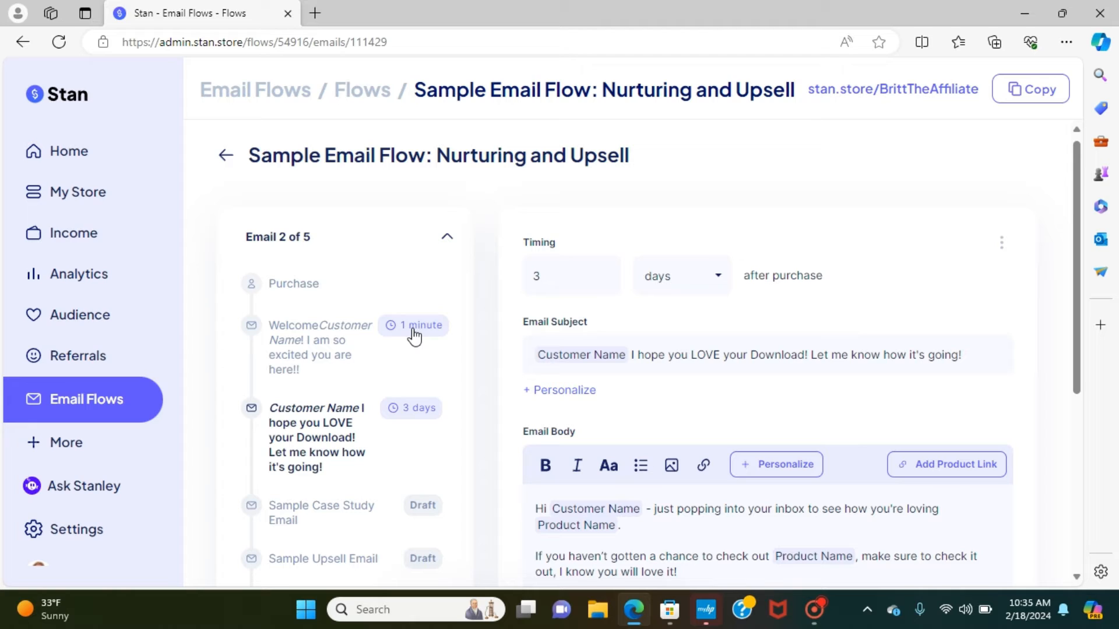
mouse_move(320, 369)
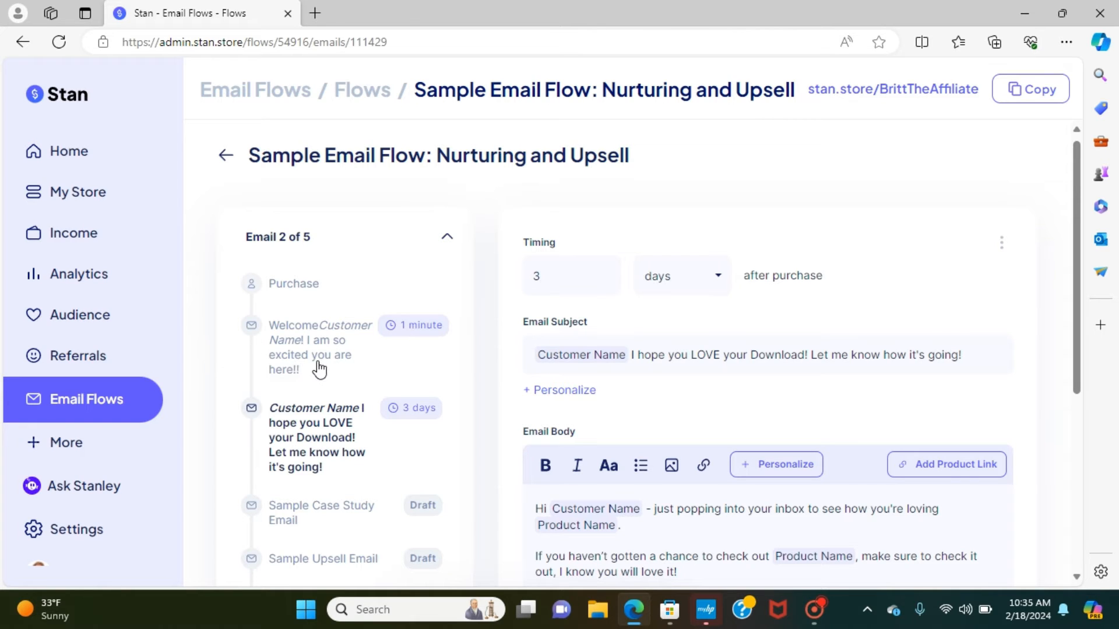
mouse_move(396, 437)
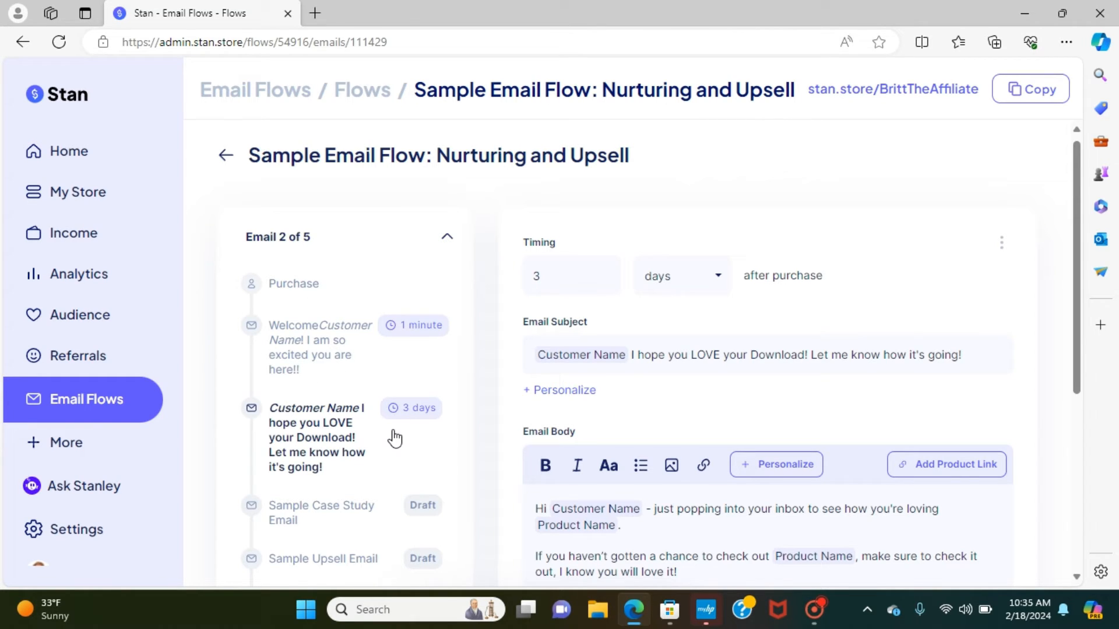
click(570, 276)
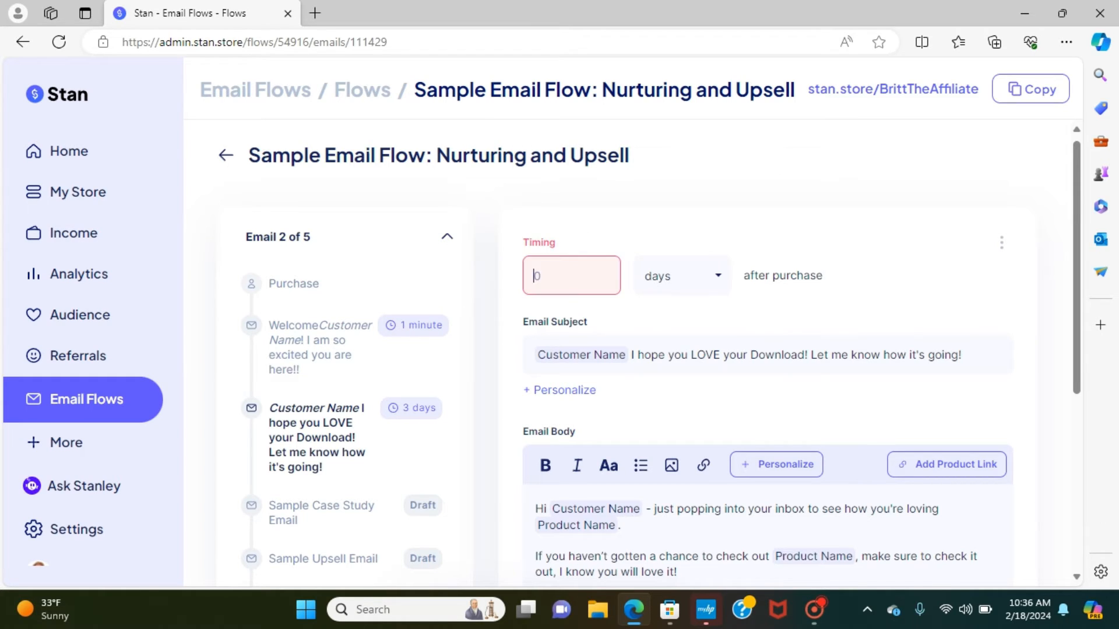
Re-enter the second email's timing so it sends 3 days after purchase.
text(2)
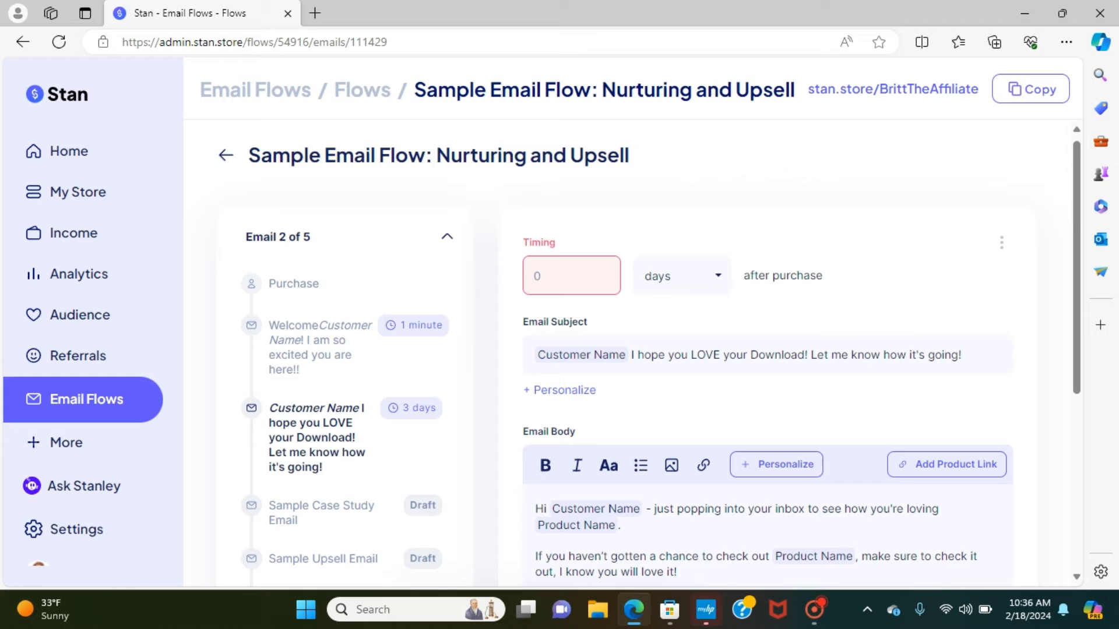
text(7)
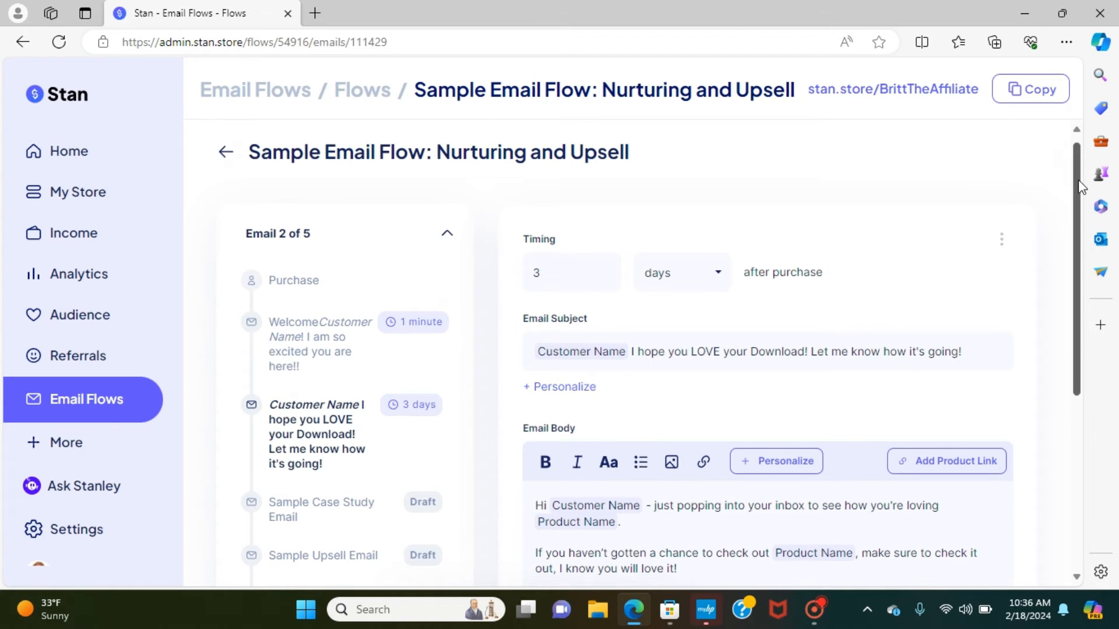
Publish the 3-day check-in email and dismiss the Published dialog with I'm Done.
scroll(down, 3)
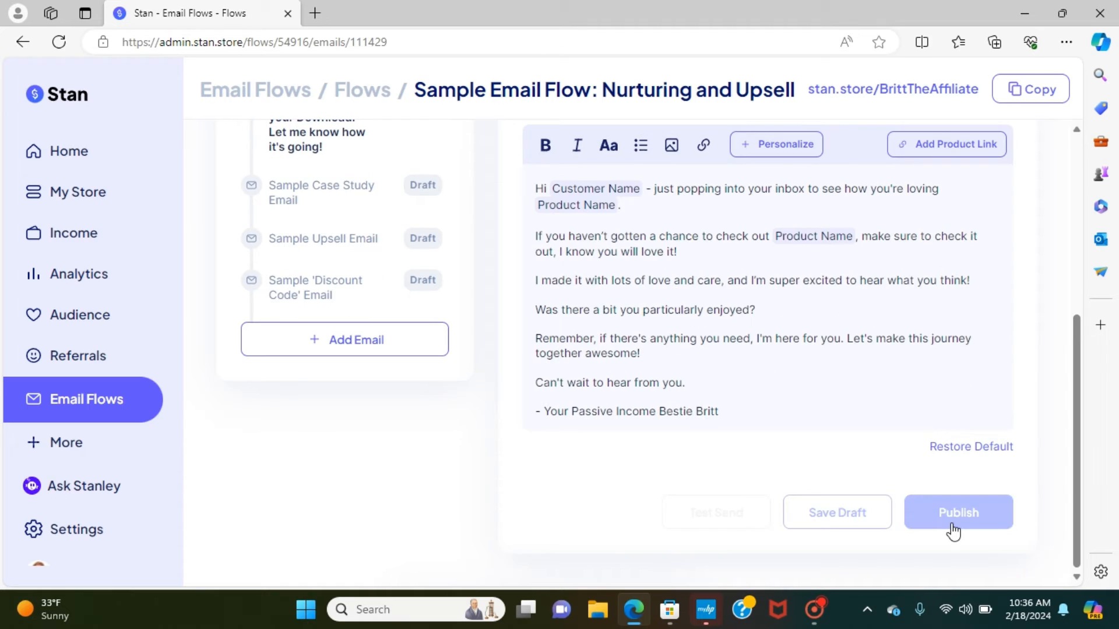
click(957, 512)
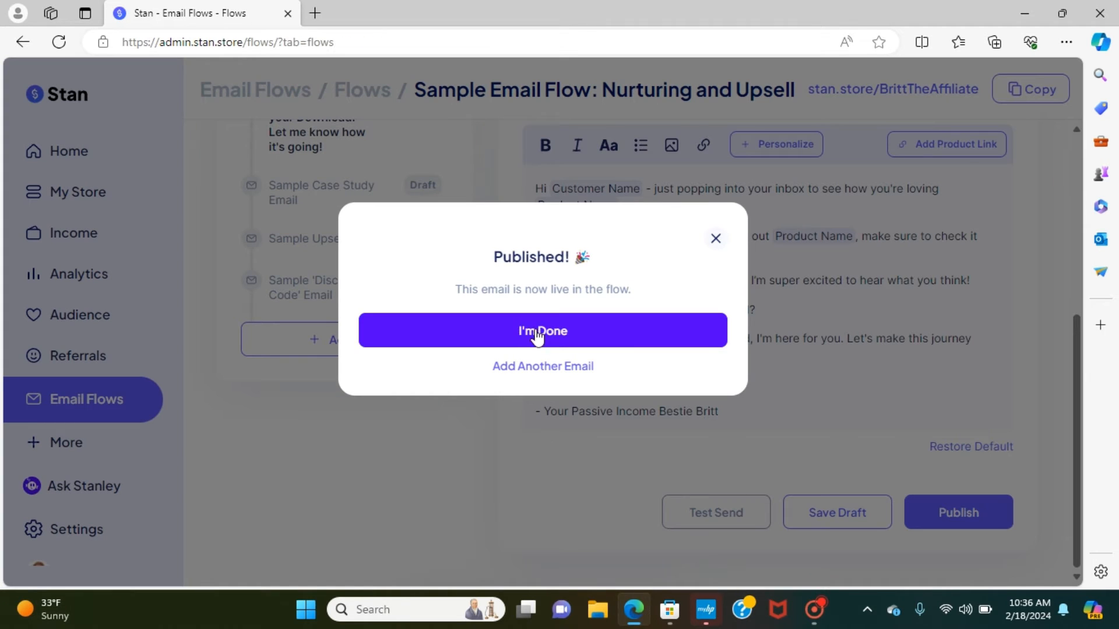
click(542, 330)
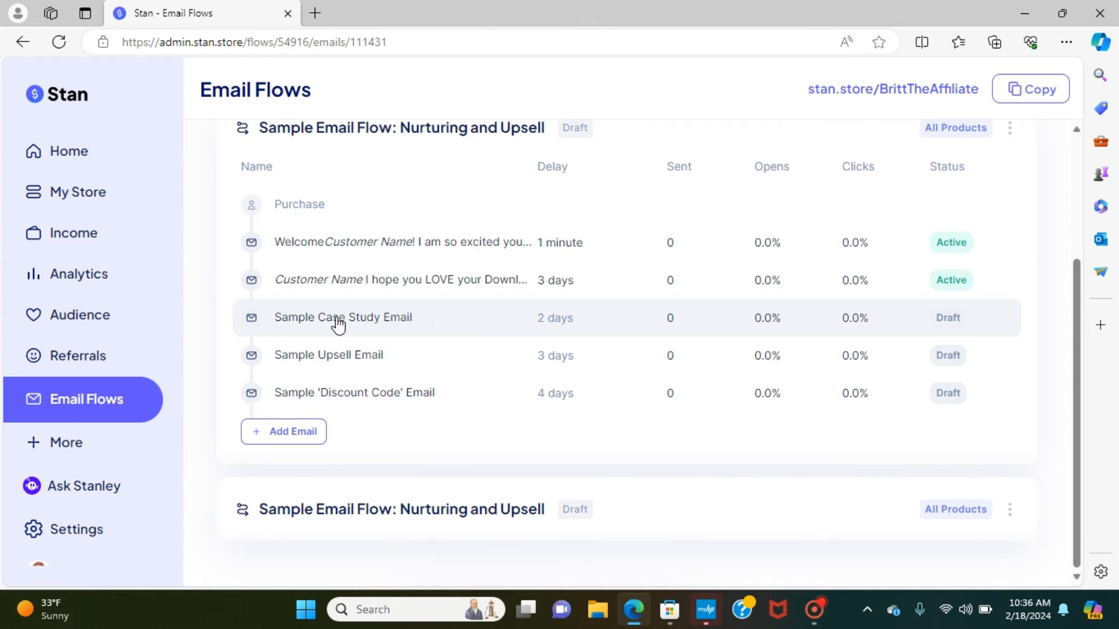
Open the Sample Case Study Email and review its body, selecting the Area of Struggle #1 placeholder.
click(342, 317)
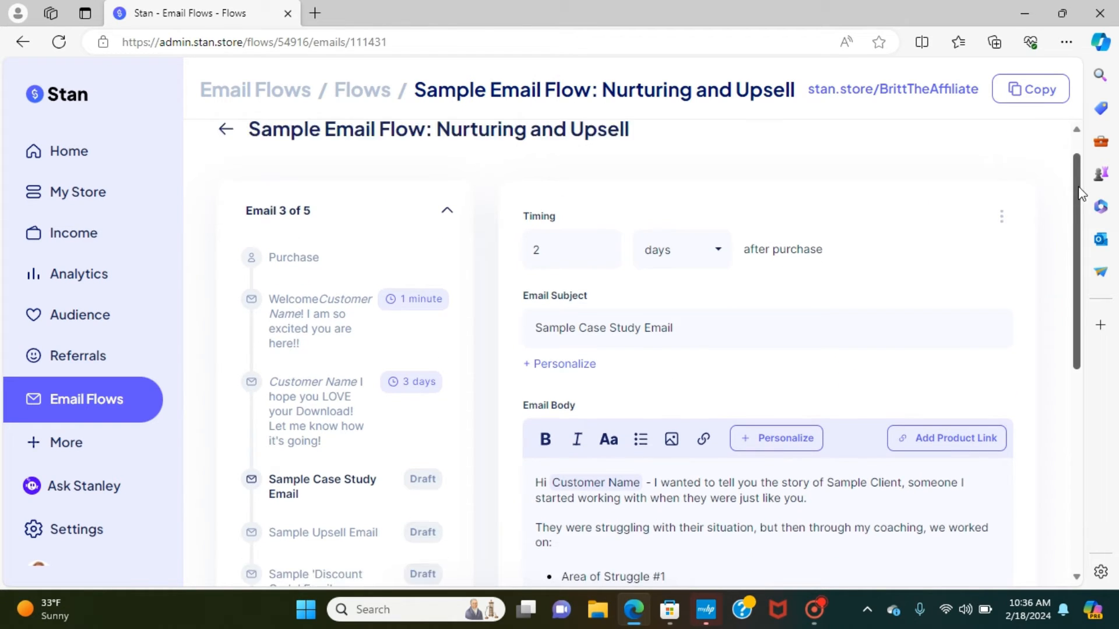
scroll(down, 3)
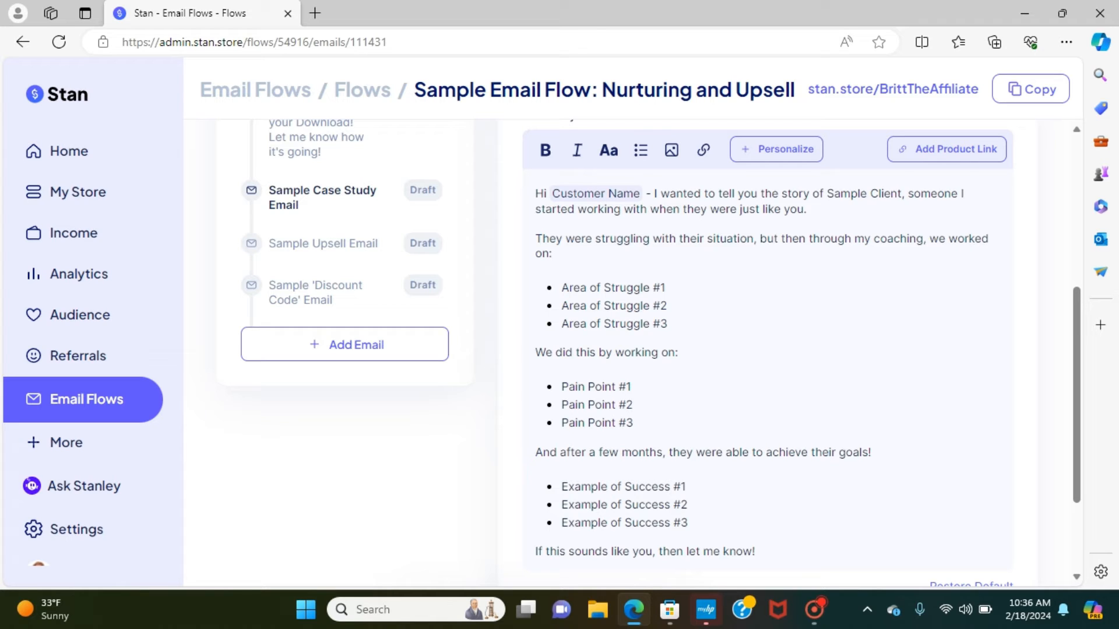
double_click(611, 287)
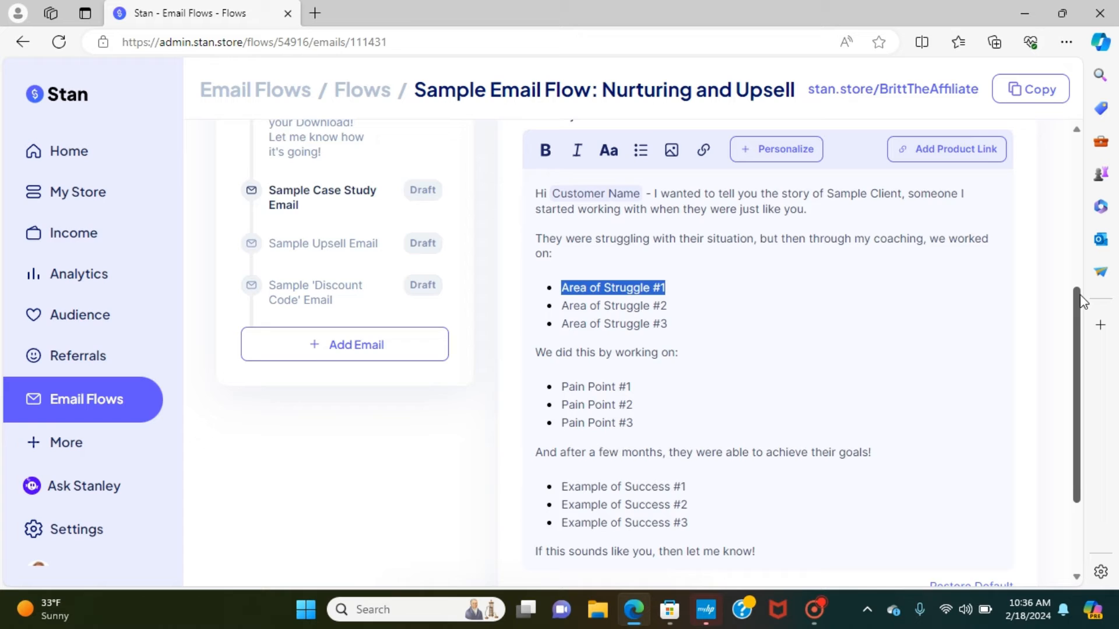
scroll(up, 3)
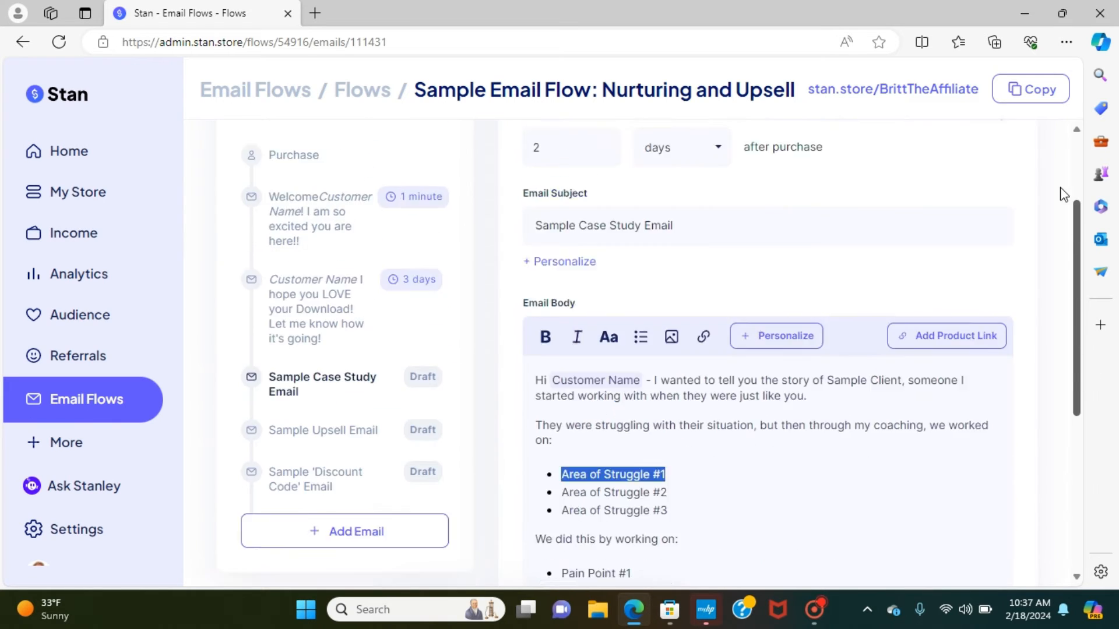
scroll(up, 3)
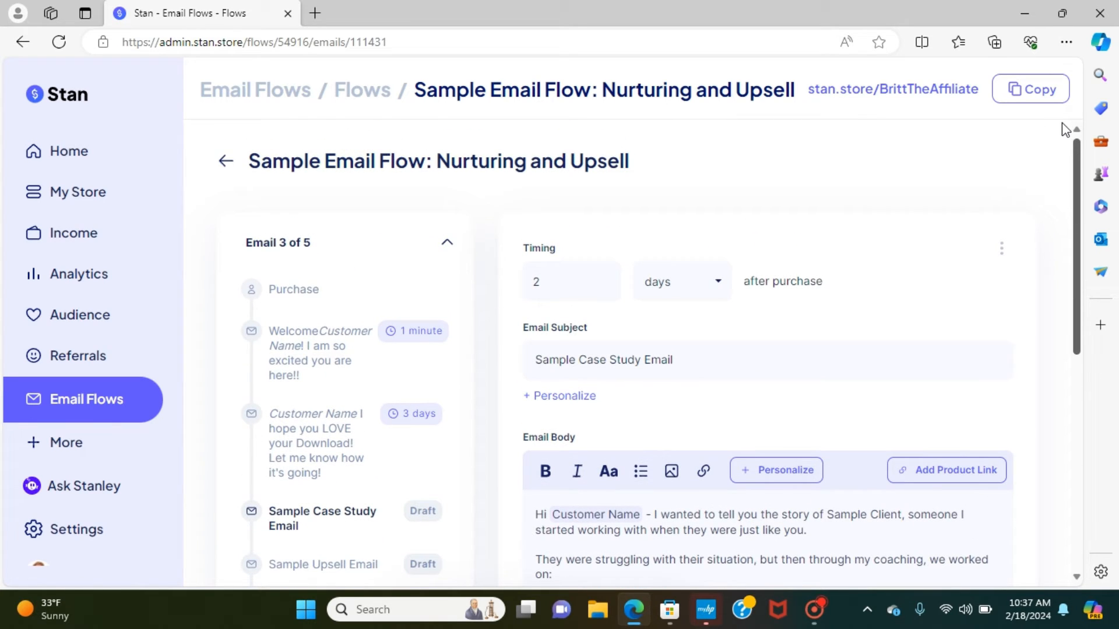
mouse_move(1024, 441)
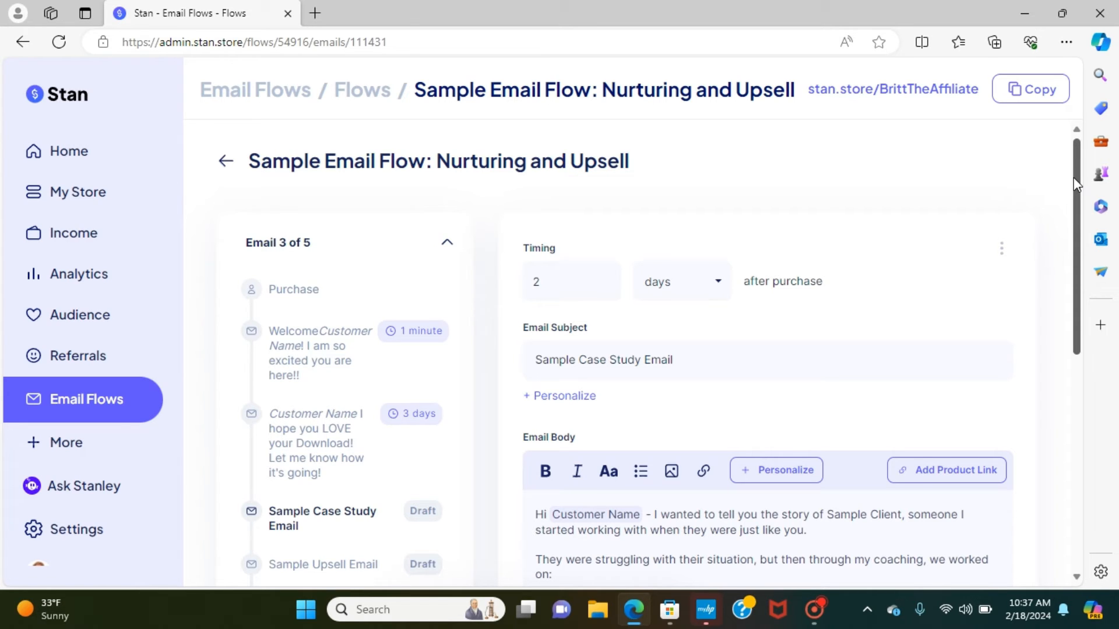
scroll(down, 3)
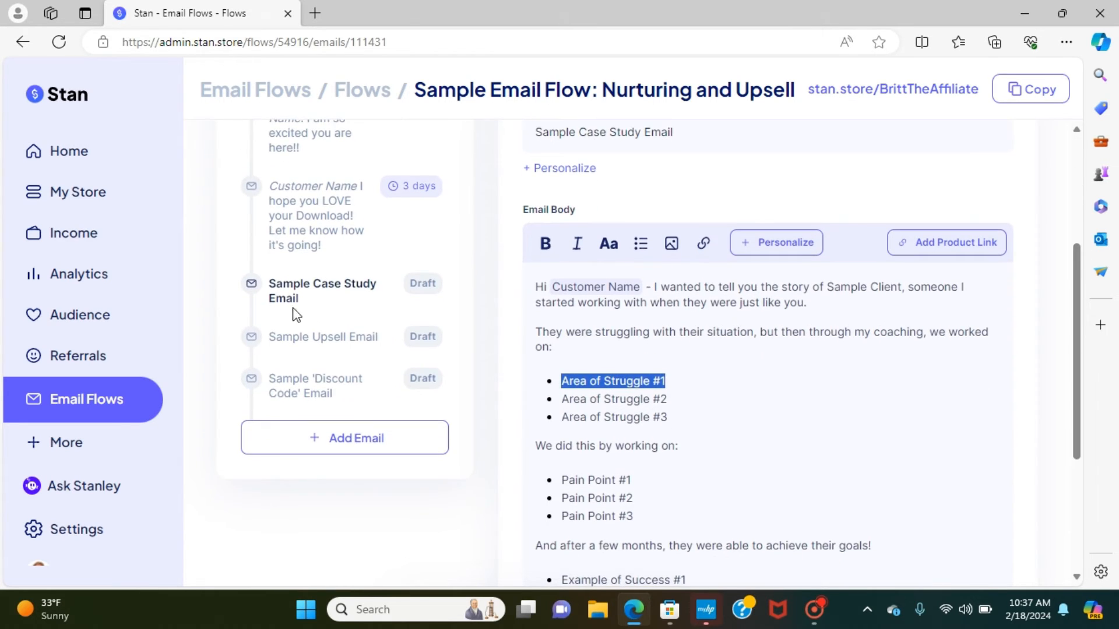
mouse_move(507, 387)
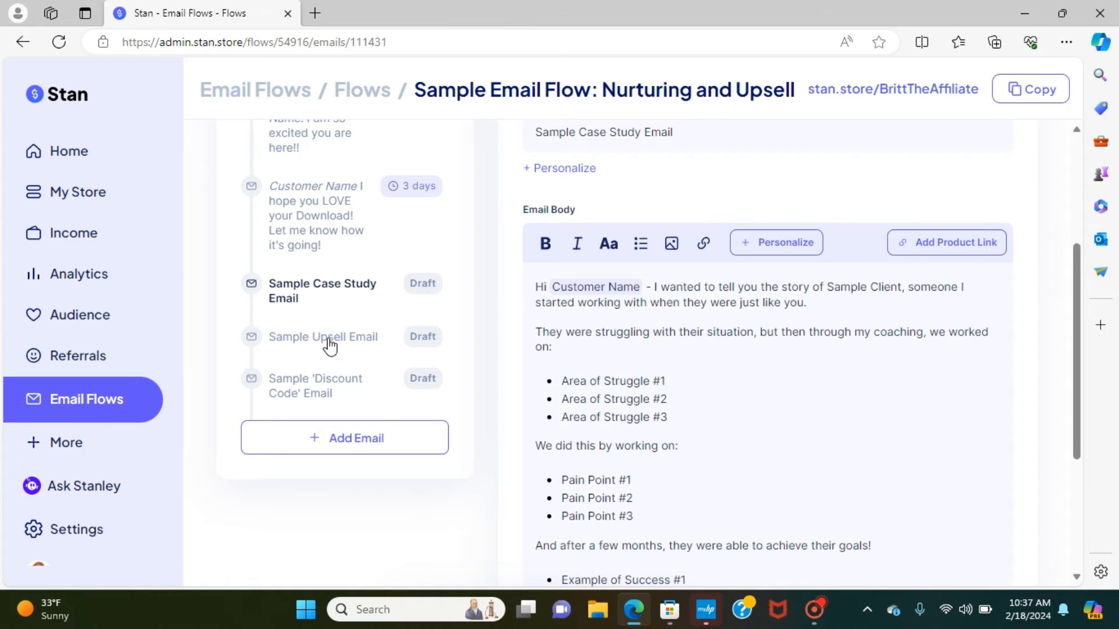
Open the Sample Upsell Email and scroll through its 3-day upsell body template.
click(323, 337)
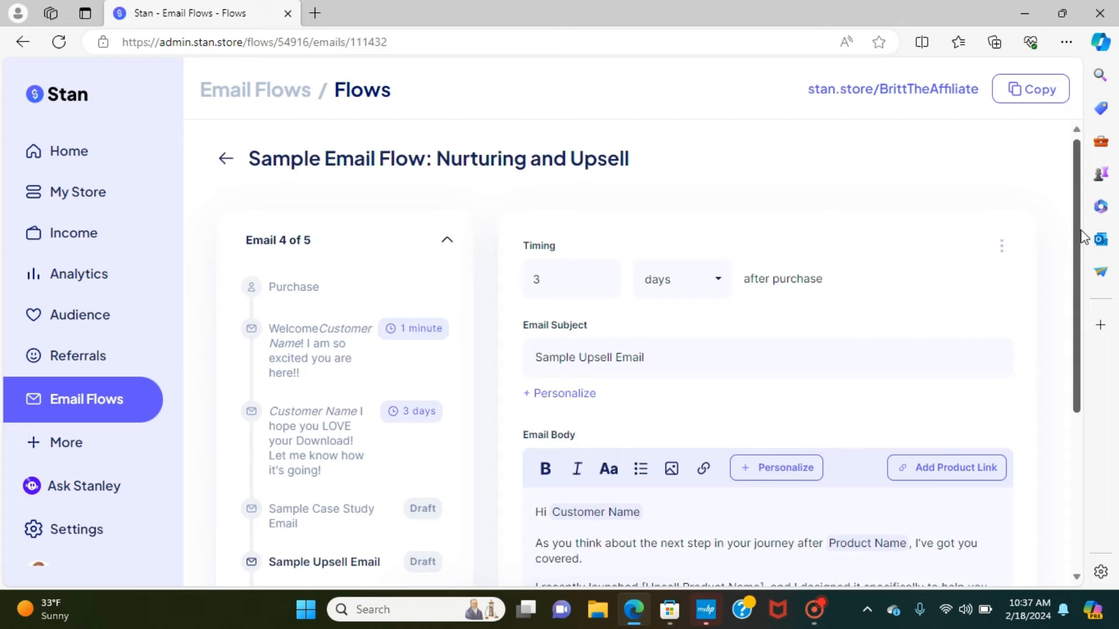
scroll(down, 3)
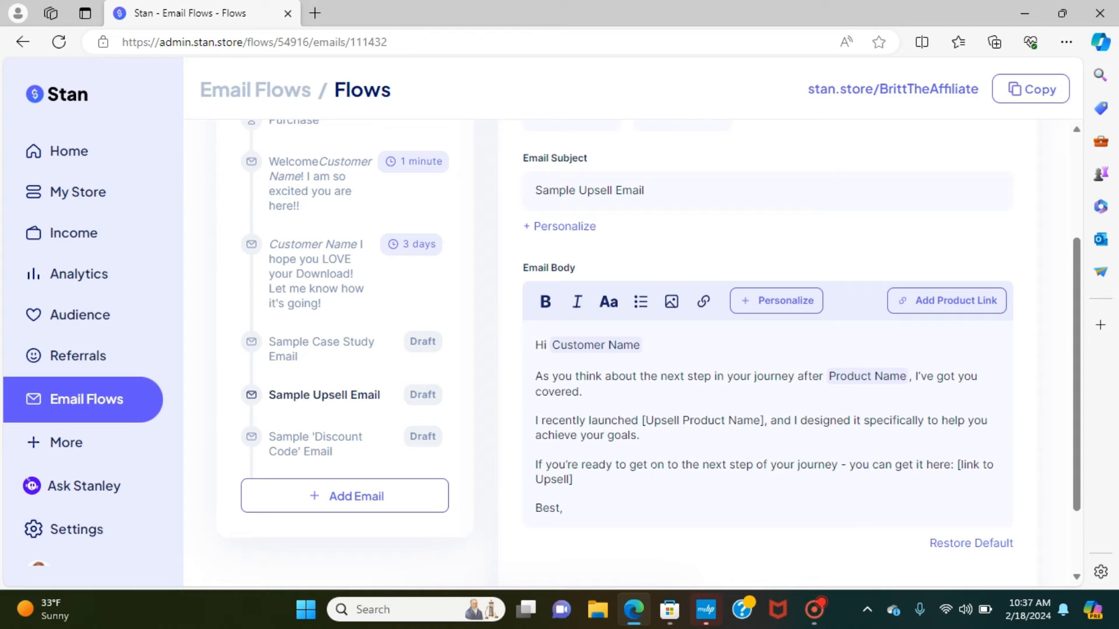
mouse_move(861, 380)
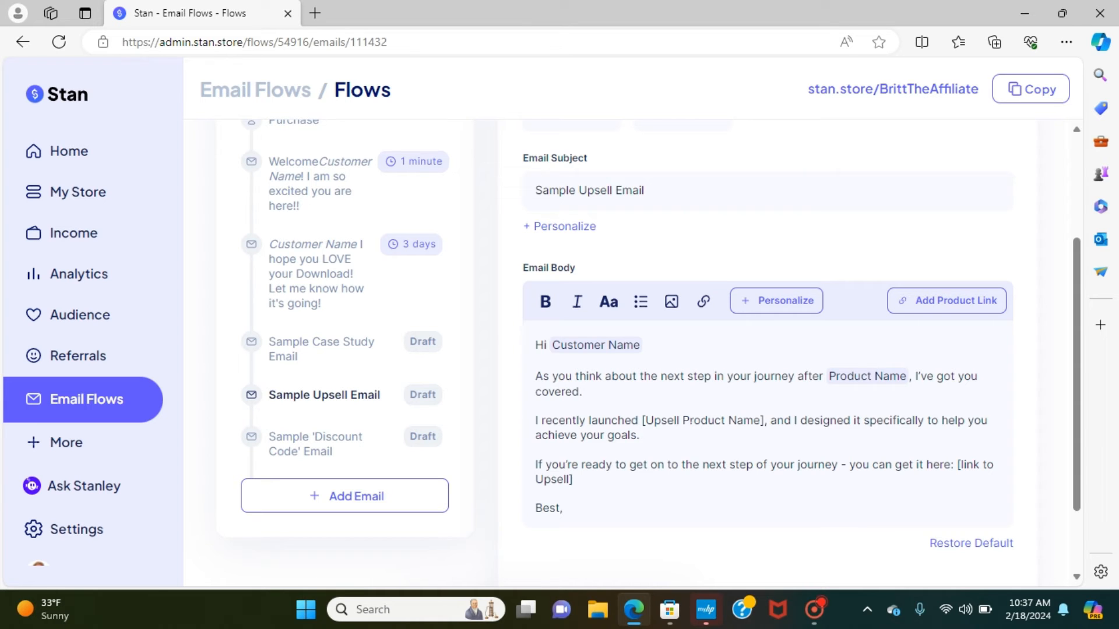
scroll(down, 3)
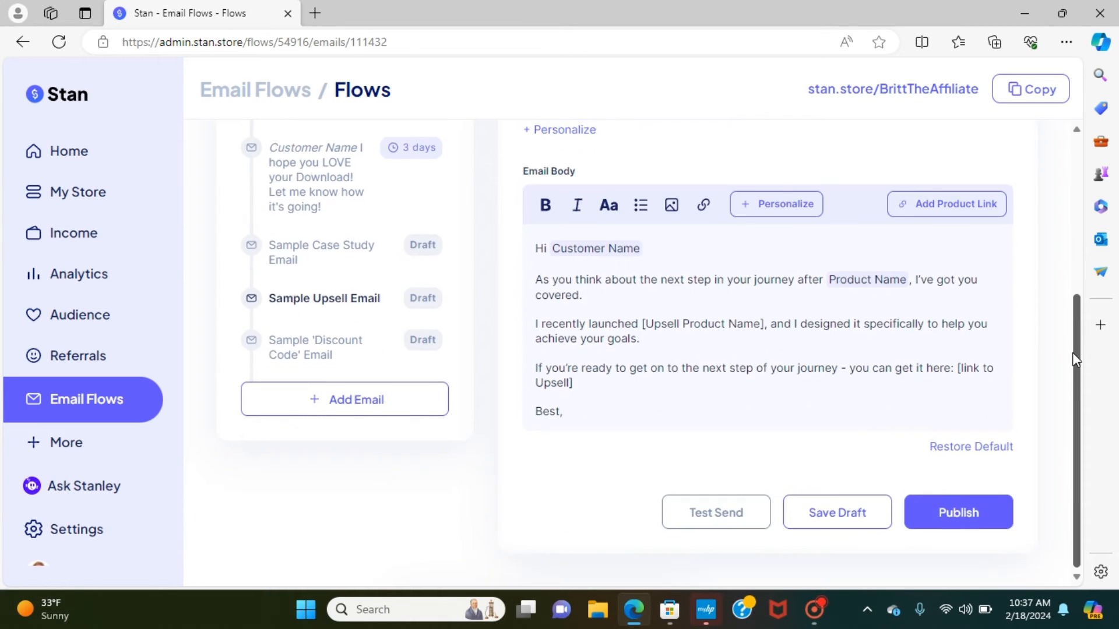
scroll(up, 3)
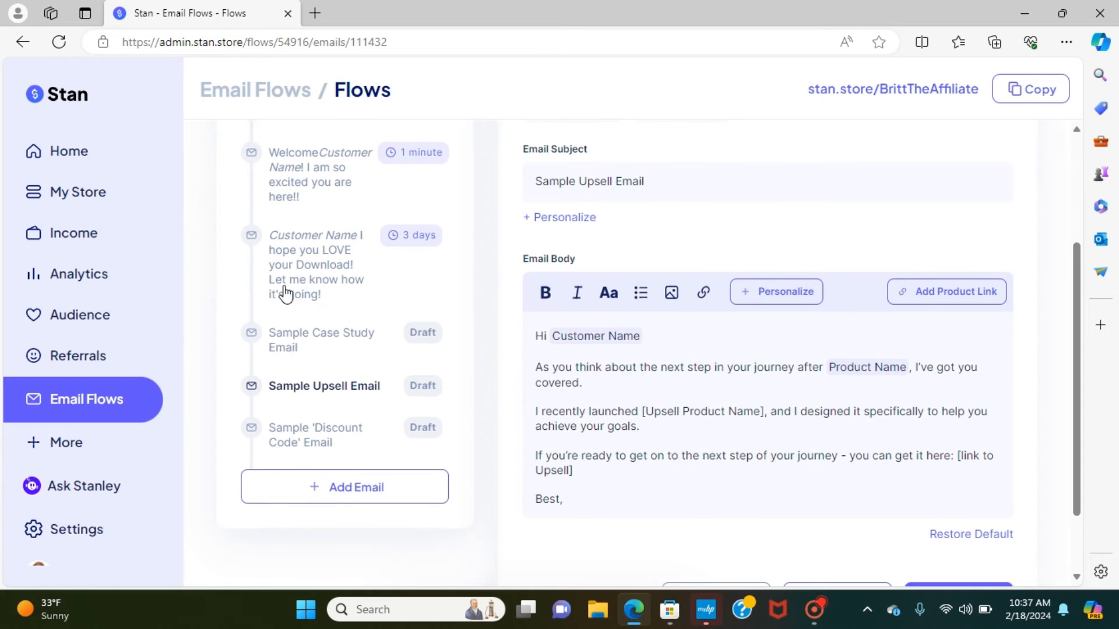
Open the Sample 'Discount Code' Email and scroll through its body and publish options.
click(315, 434)
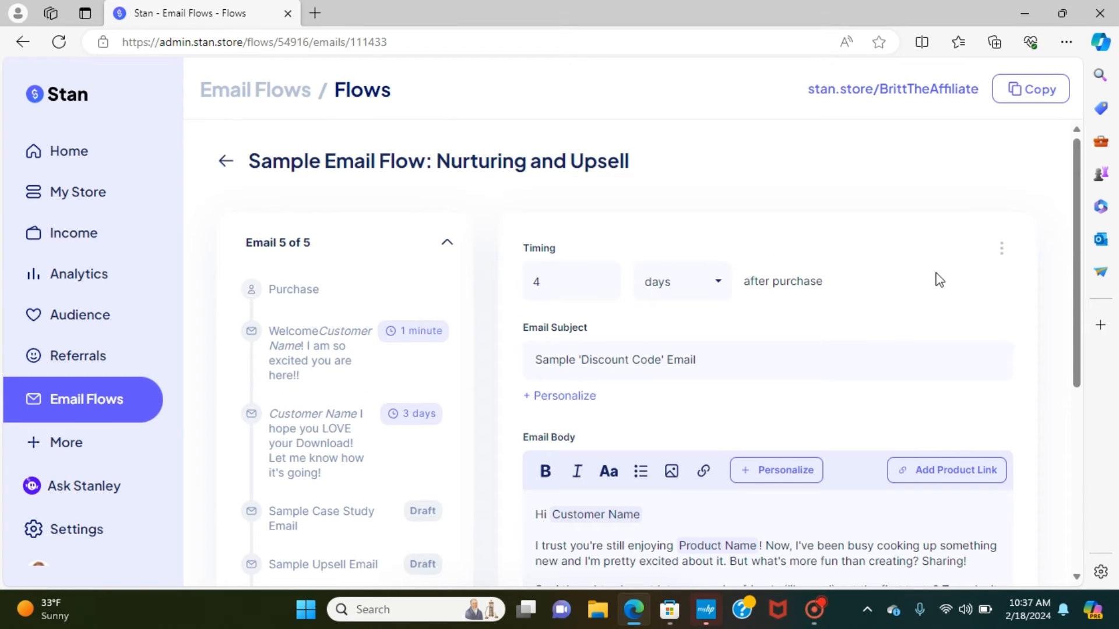
scroll(down, 3)
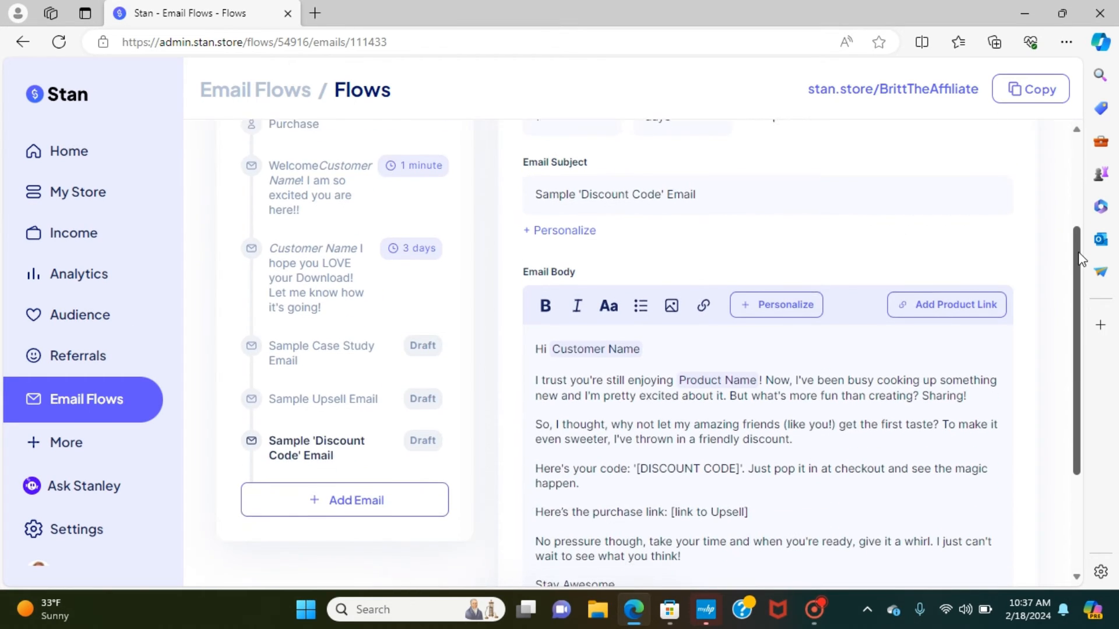
scroll(down, 3)
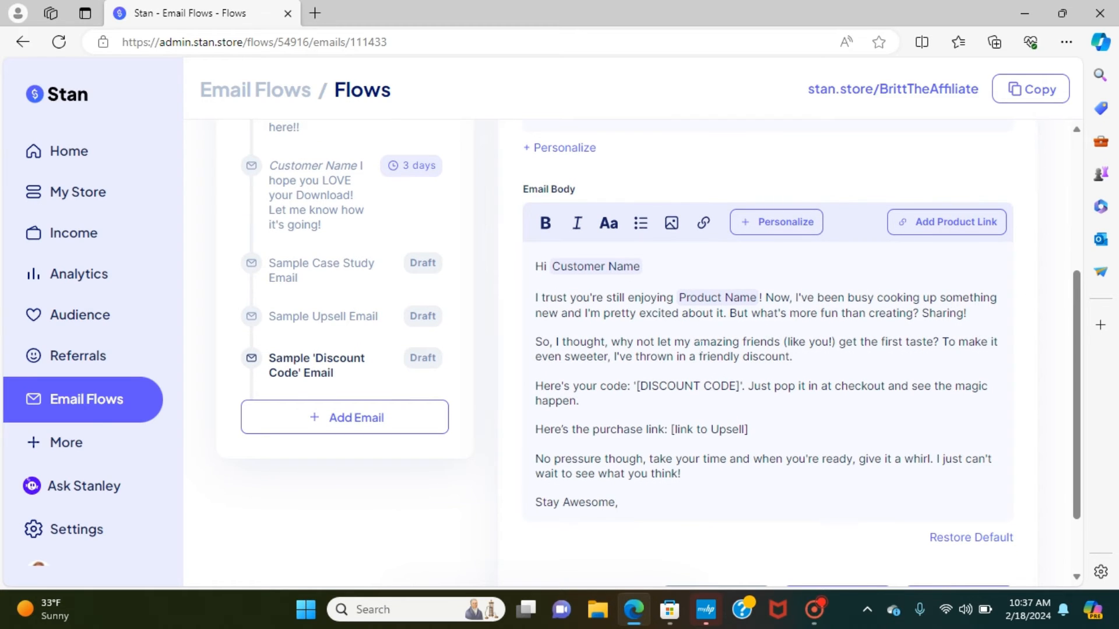
mouse_move(290, 362)
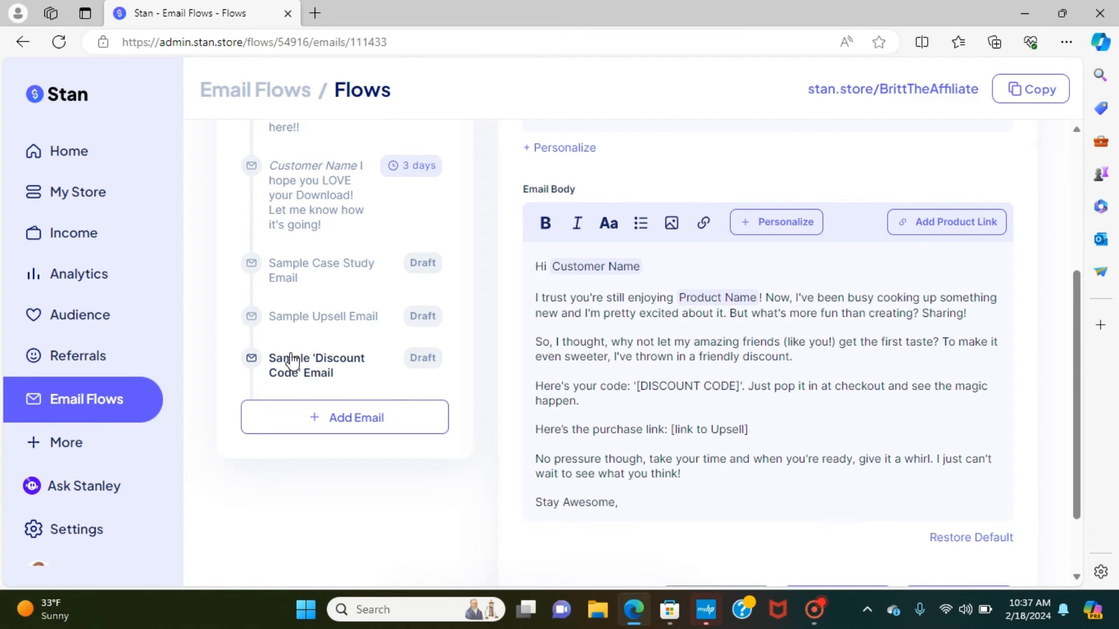
mouse_move(292, 363)
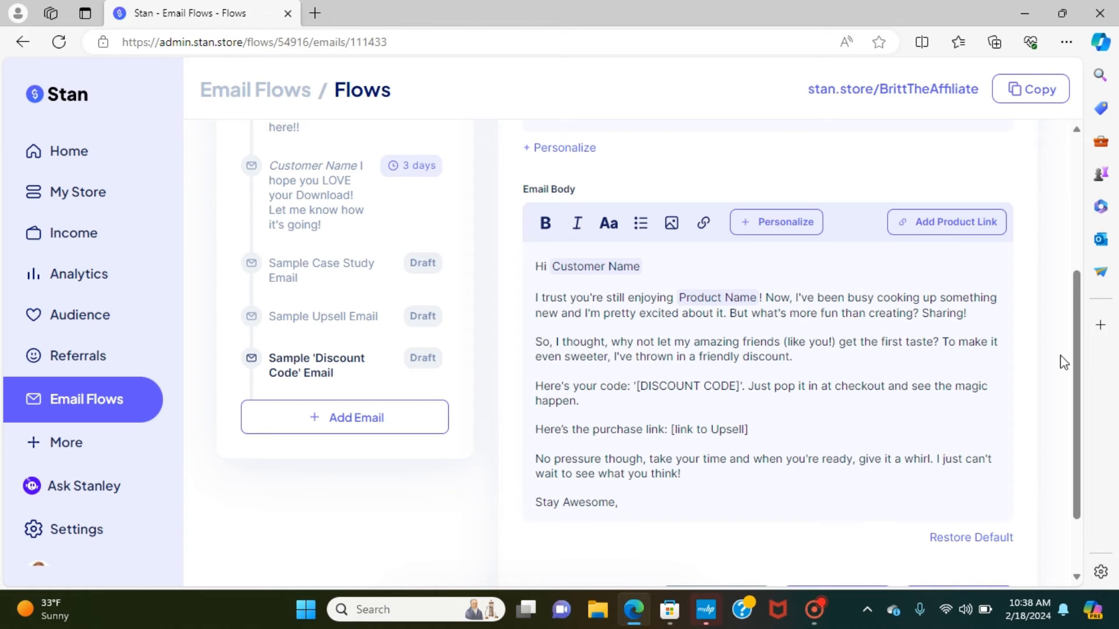
mouse_move(1064, 381)
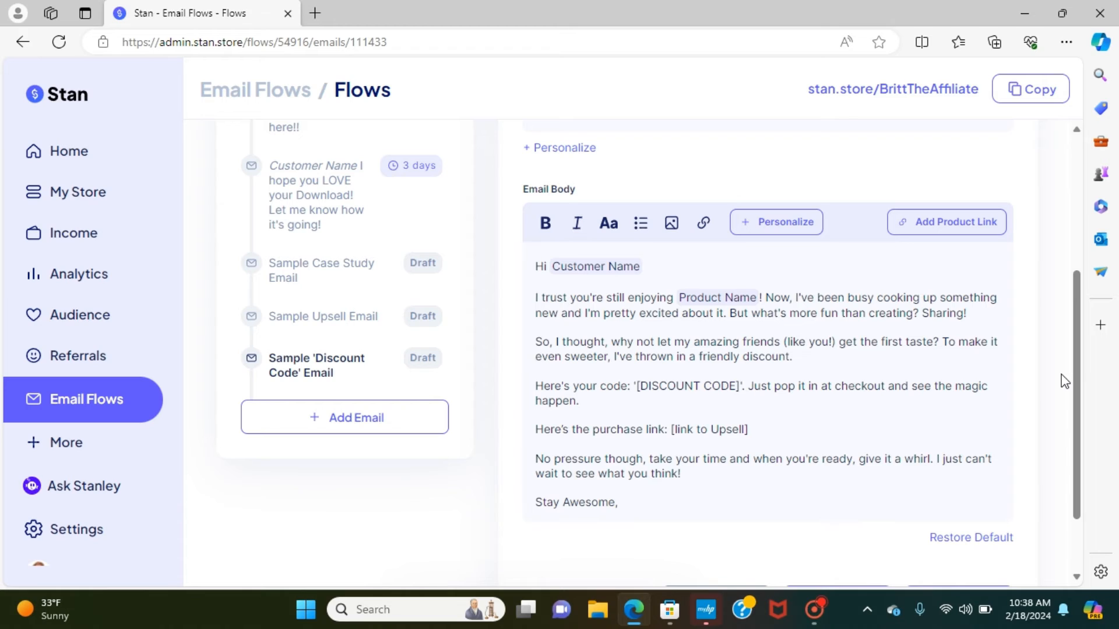
scroll(down, 3)
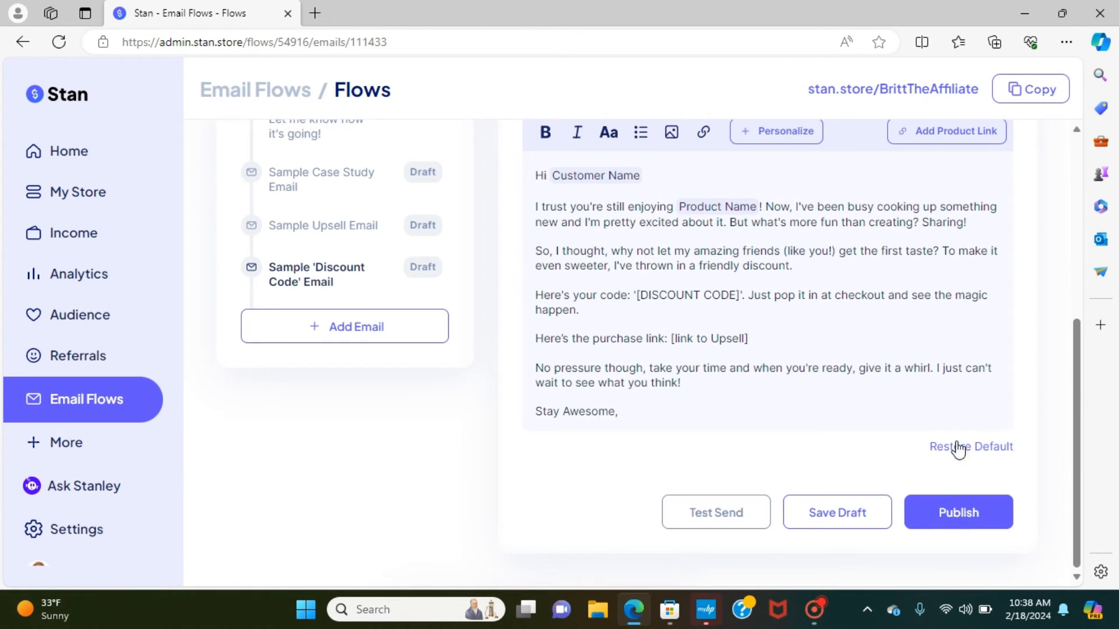
mouse_move(1081, 398)
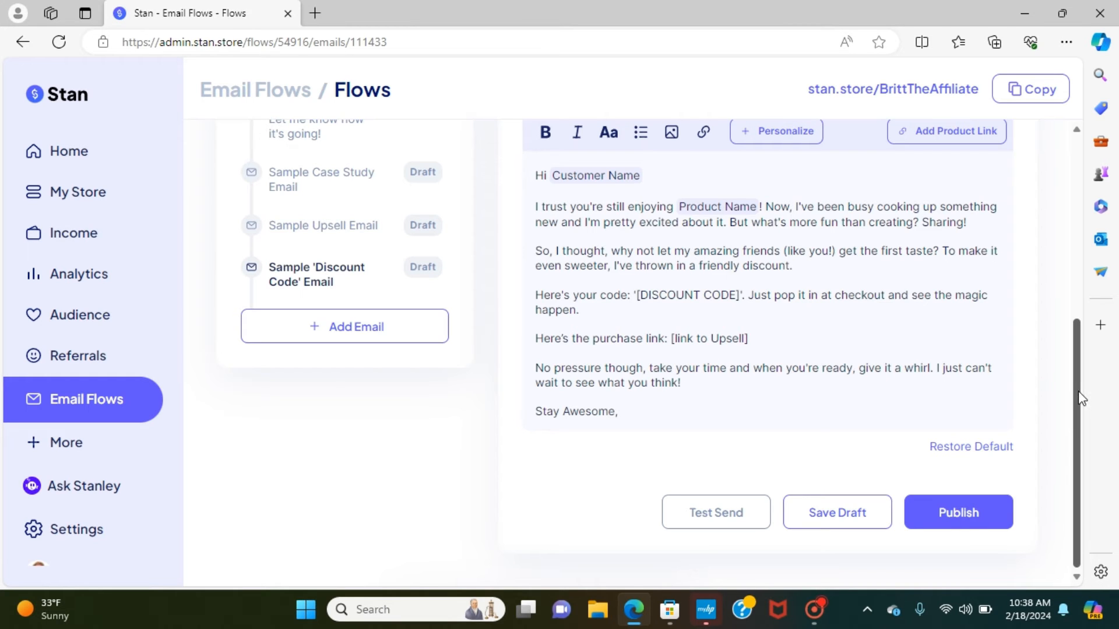
scroll(up, 3)
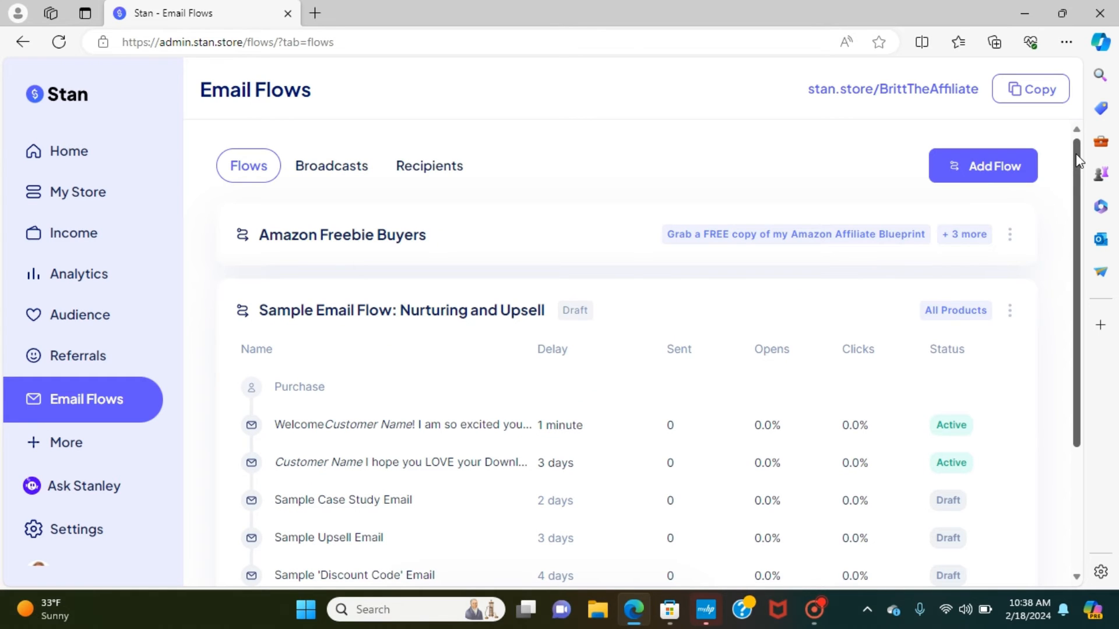
scroll(down, 3)
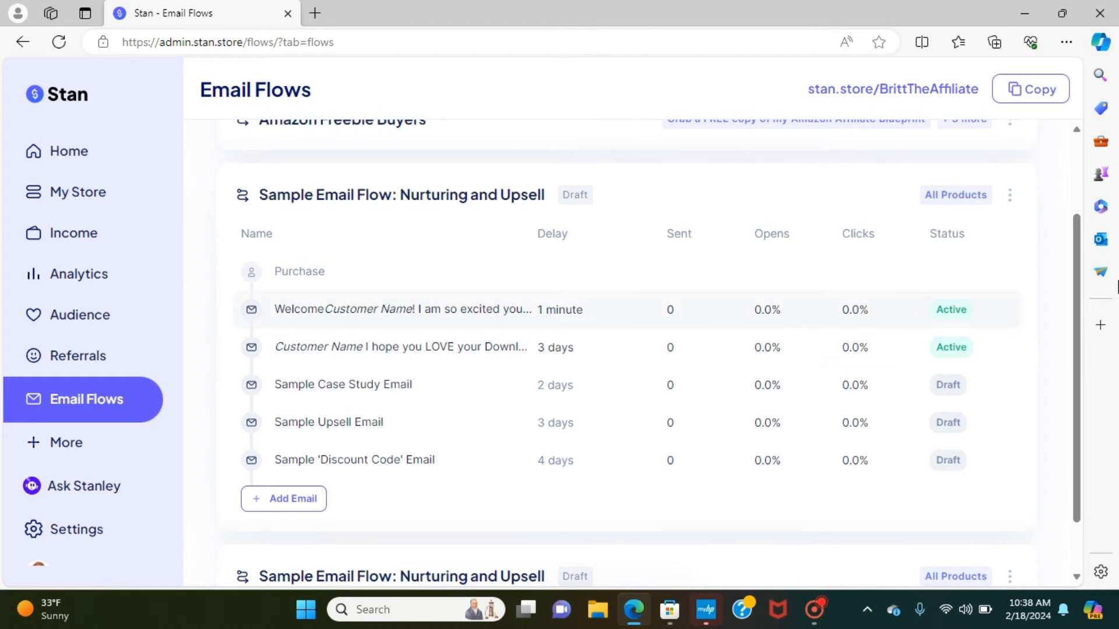
mouse_move(905, 198)
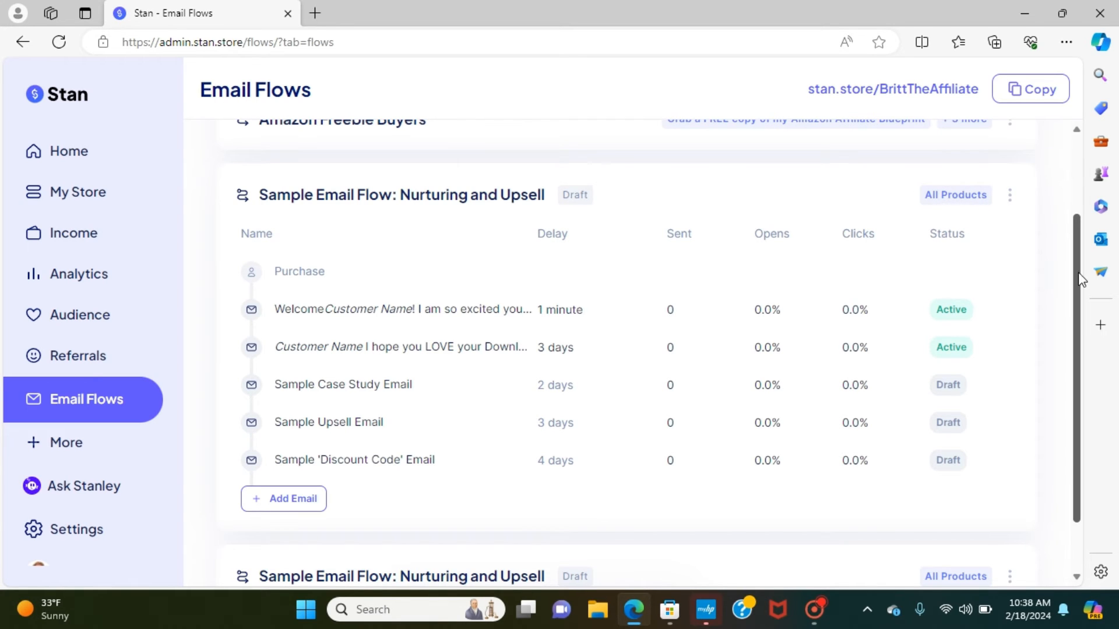
scroll(up, 3)
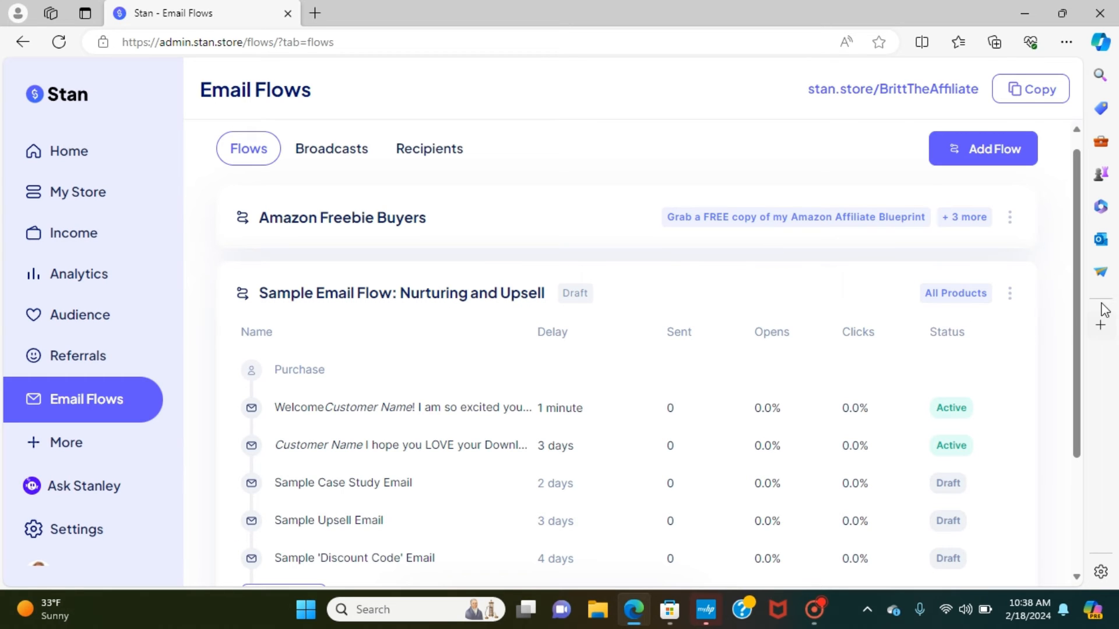
scroll(up, 3)
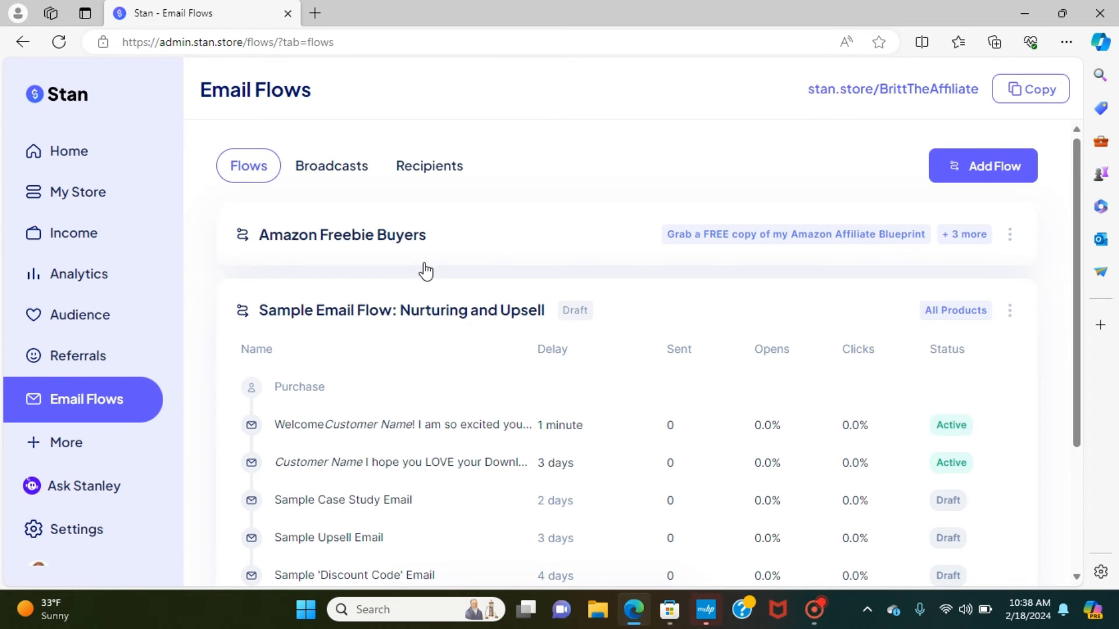
mouse_move(267, 260)
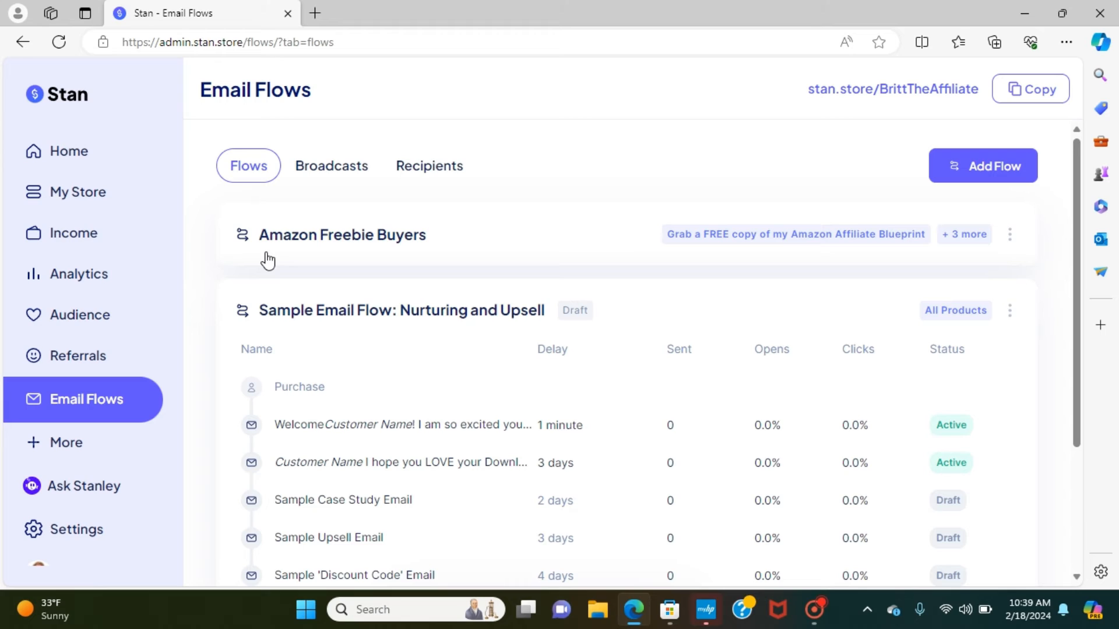
mouse_move(342, 242)
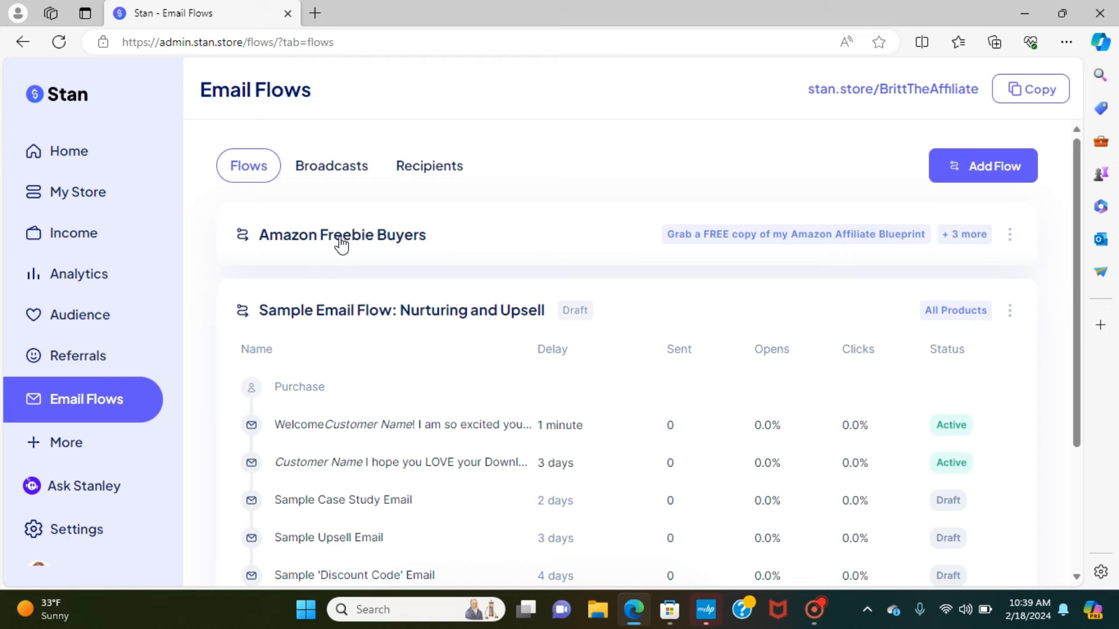
mouse_move(823, 258)
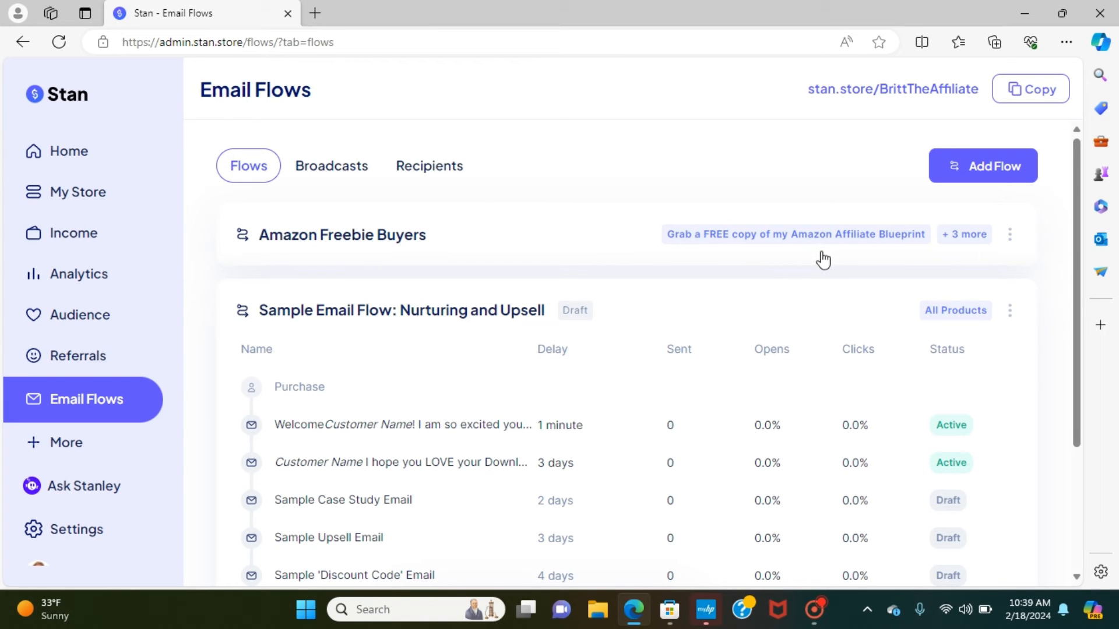
mouse_move(895, 252)
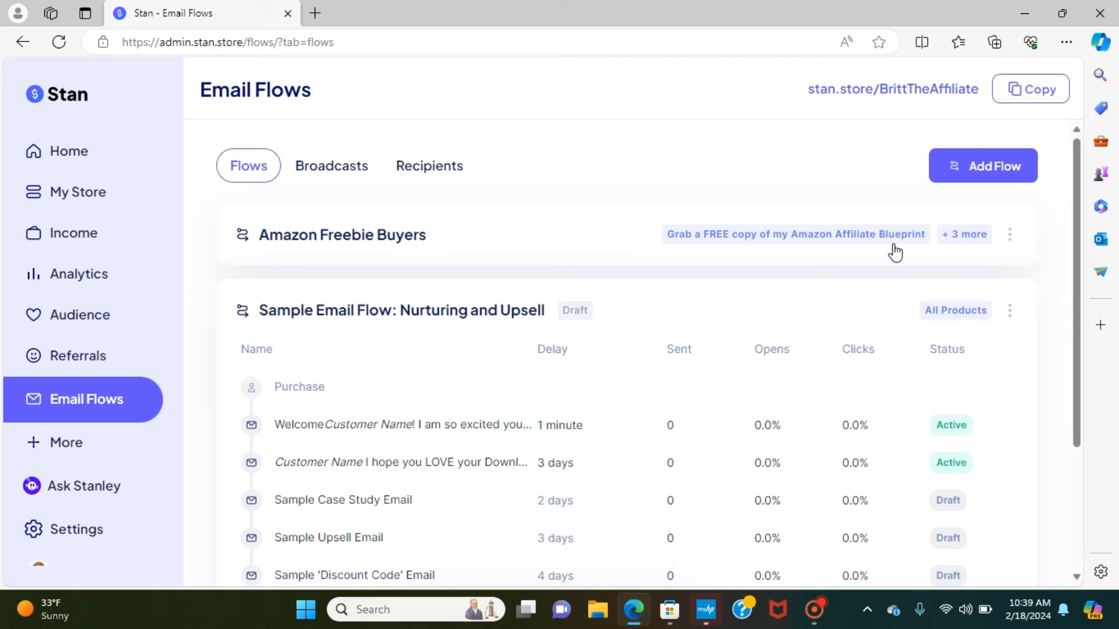
mouse_move(1011, 188)
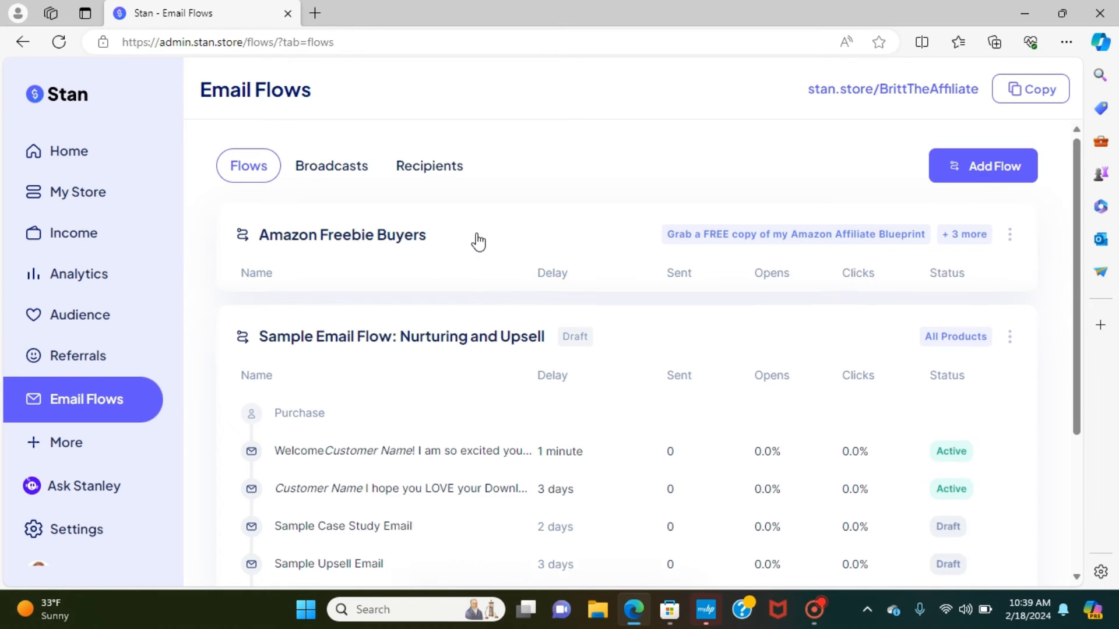
scroll(down, 3)
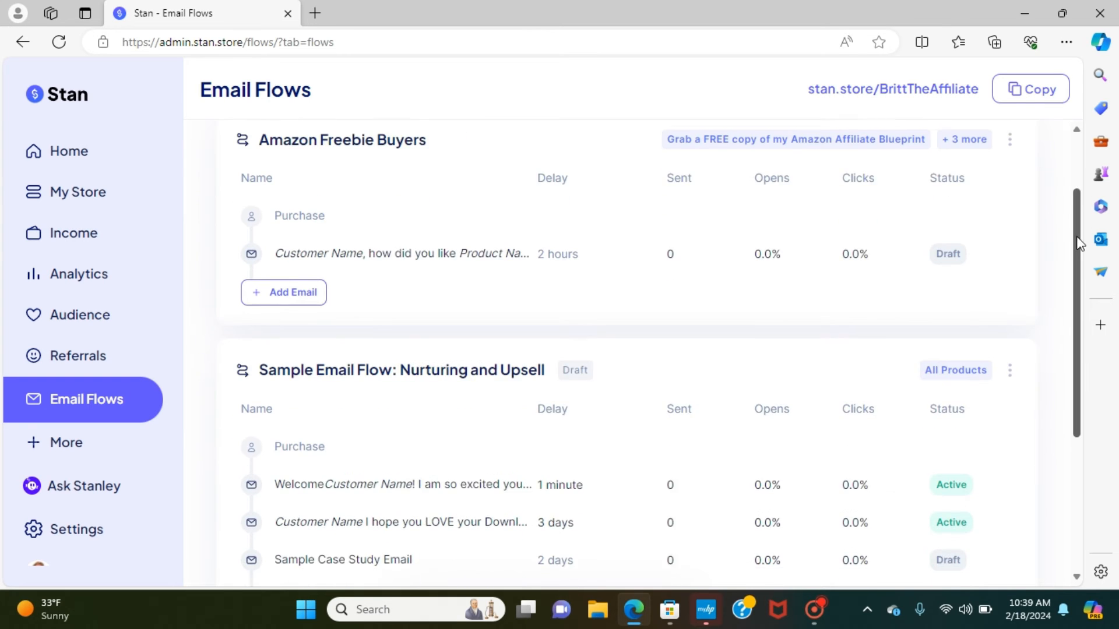
click(400, 254)
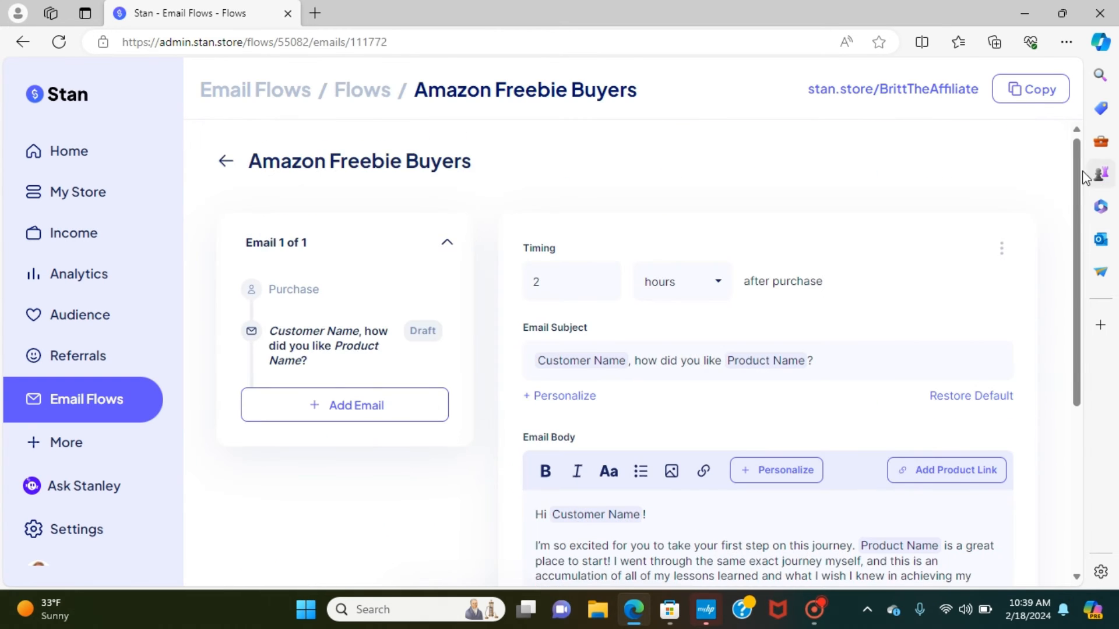
scroll(down, 3)
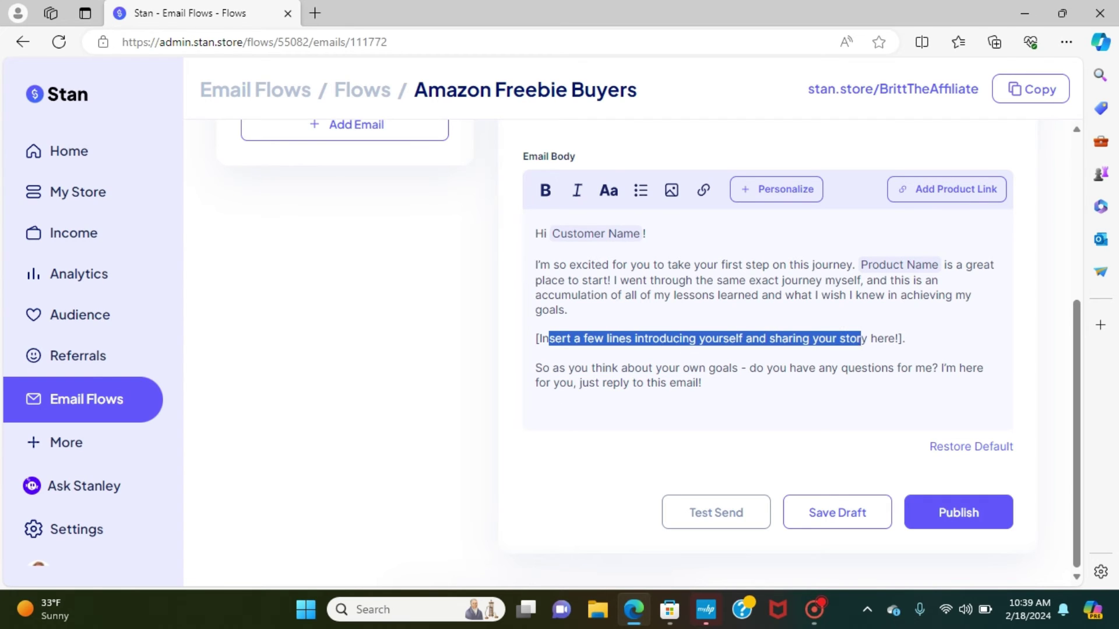
scroll(up, 3)
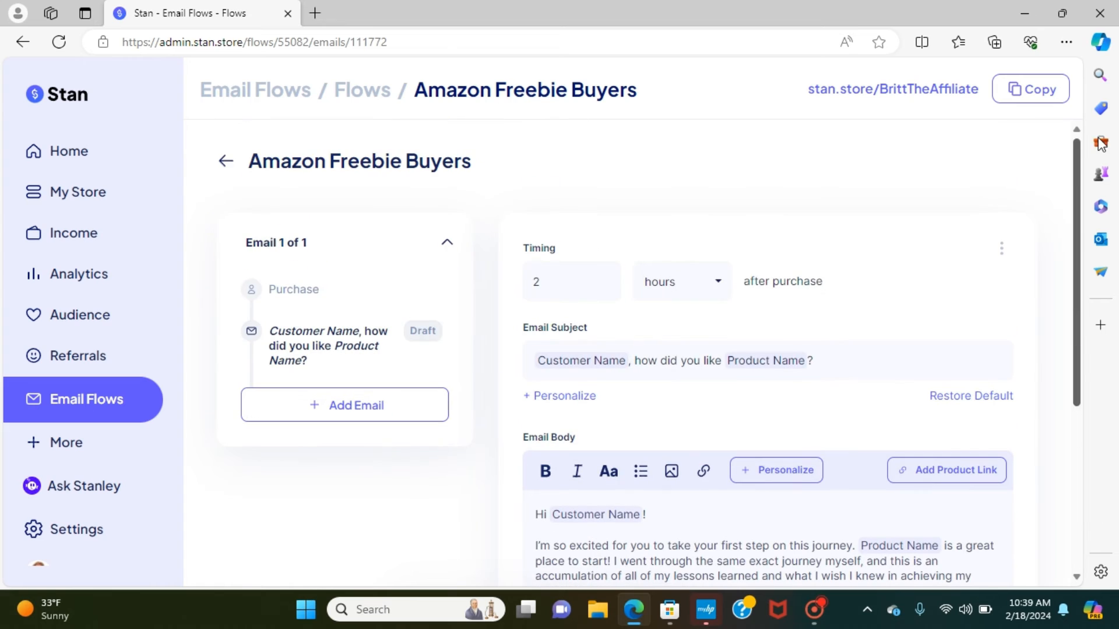
click(344, 406)
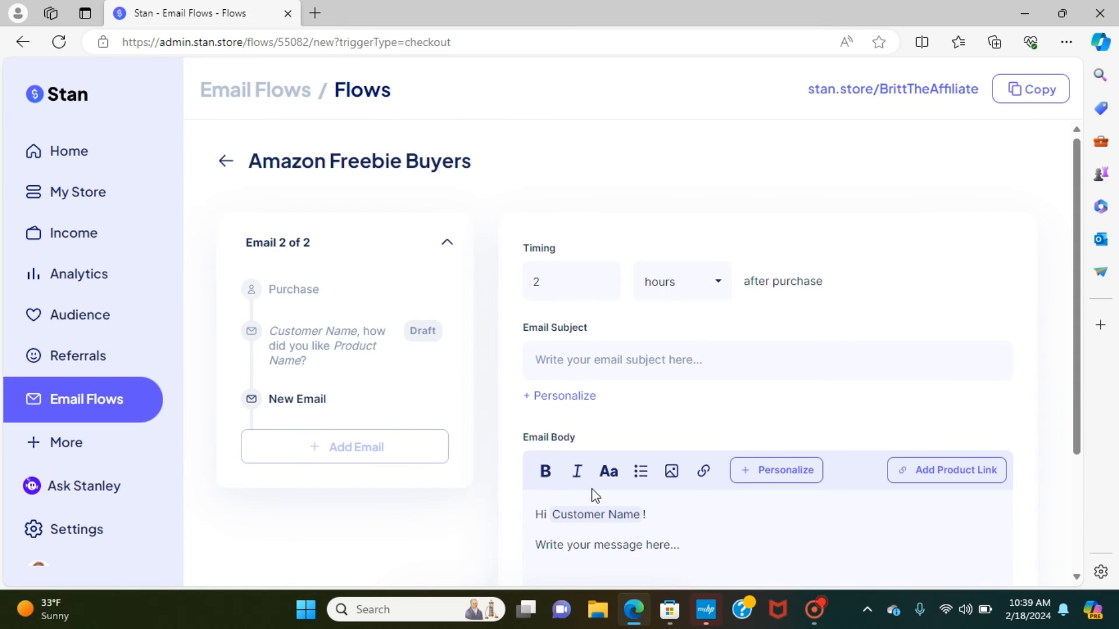
scroll(down, 3)
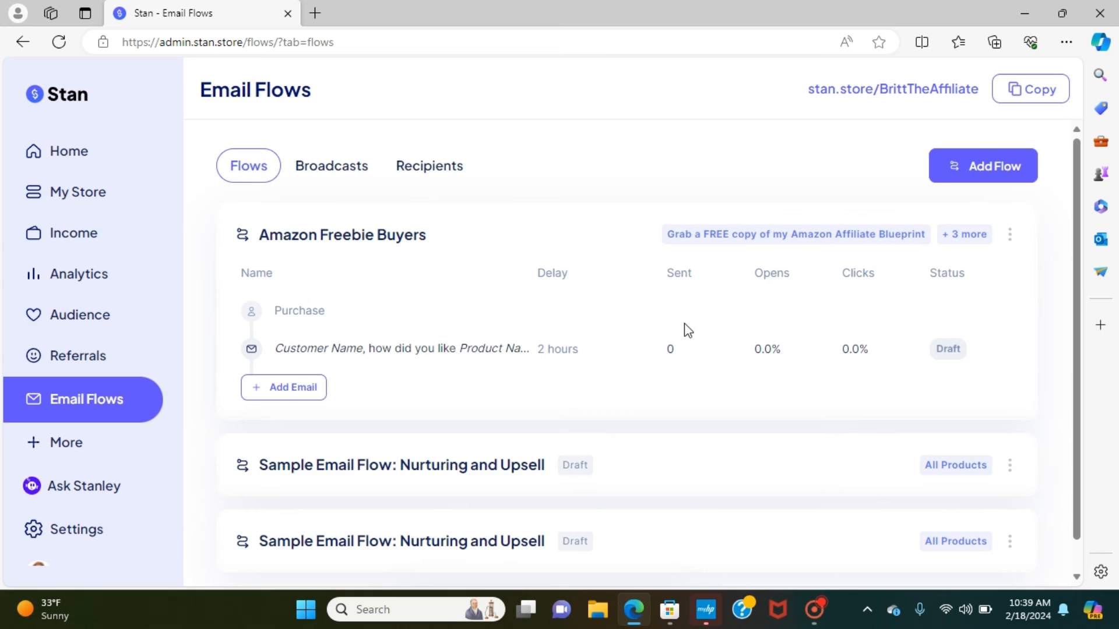
mouse_move(398, 472)
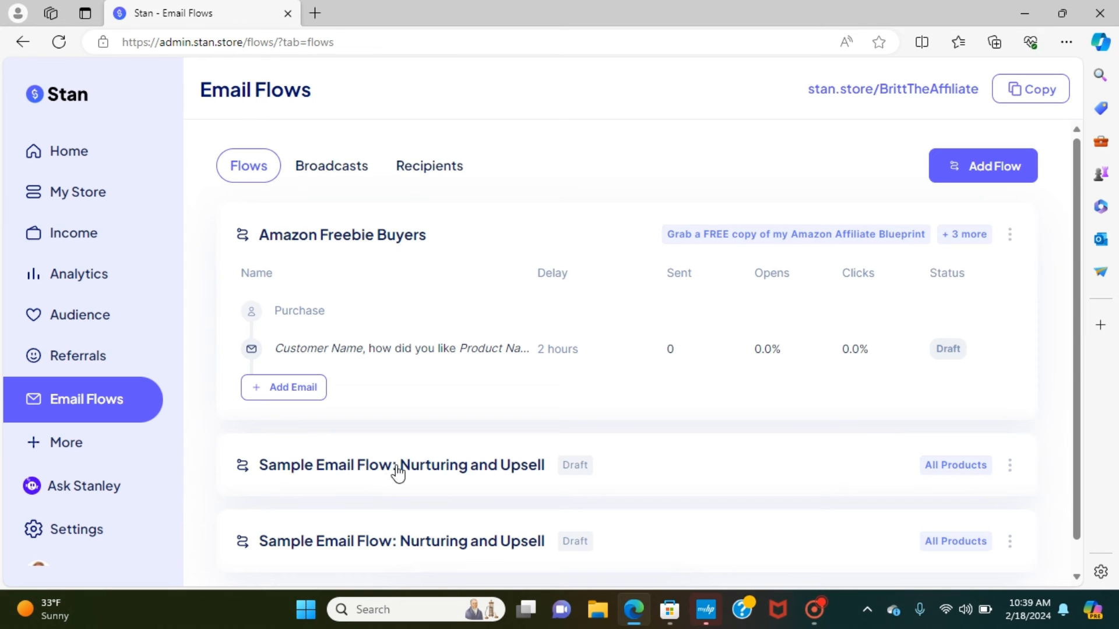
mouse_move(449, 478)
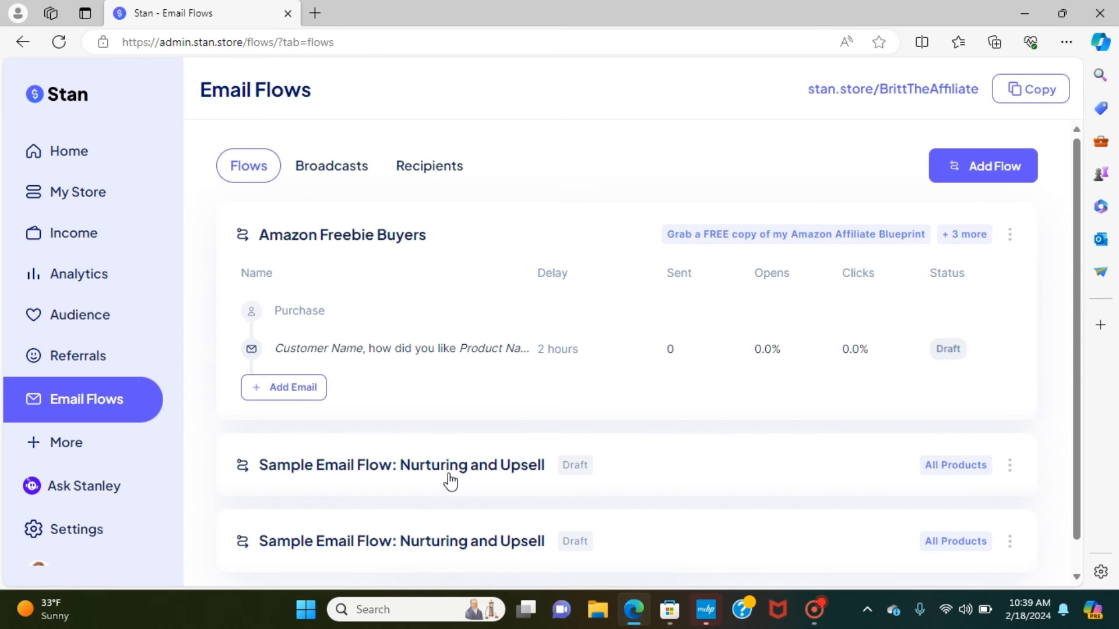
mouse_move(242, 414)
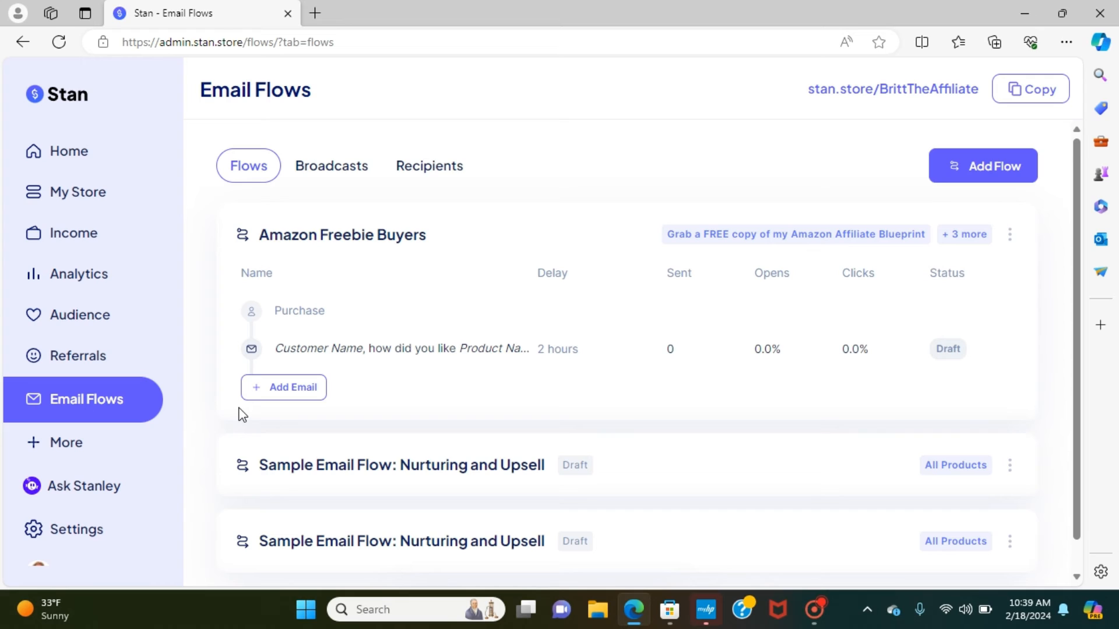
mouse_move(464, 407)
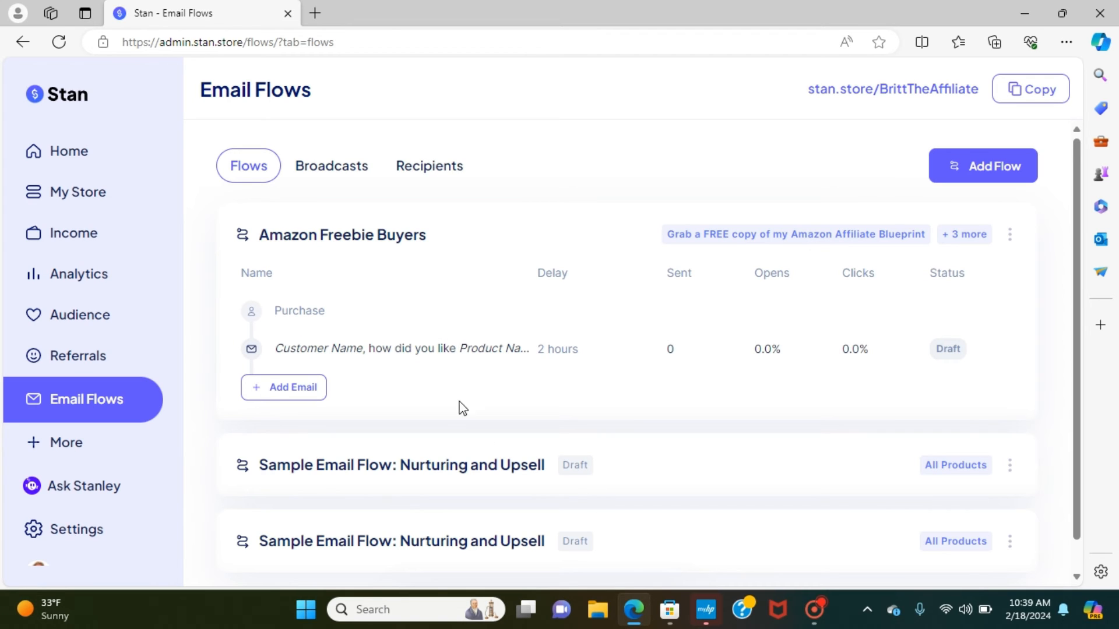
mouse_move(695, 360)
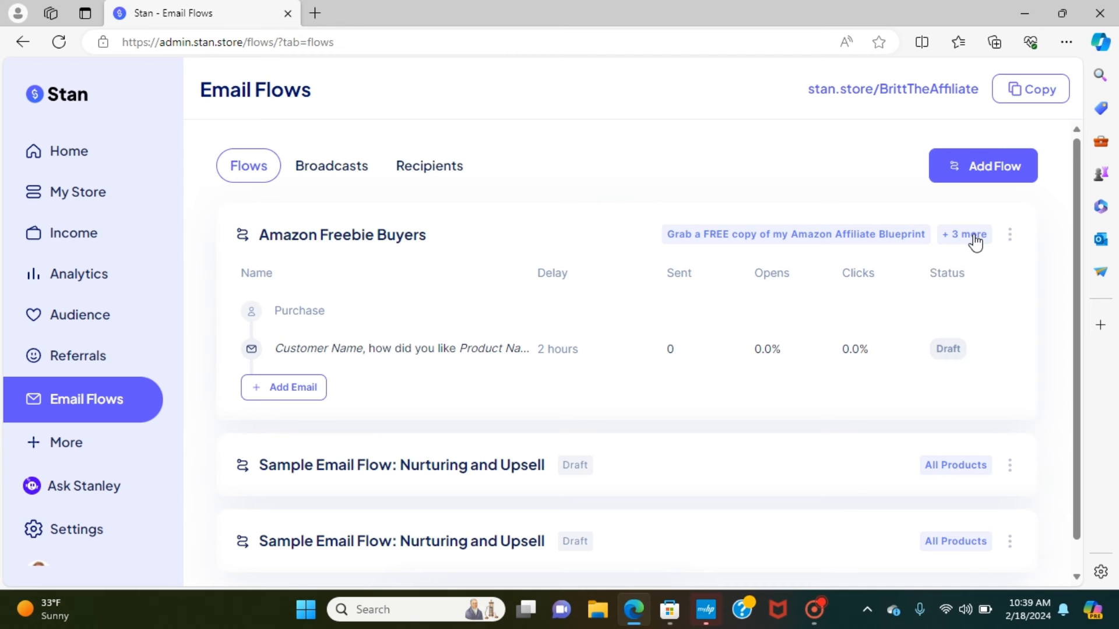
Start a new email flow titled 'Passive Profit Millionaire Course'.
click(982, 165)
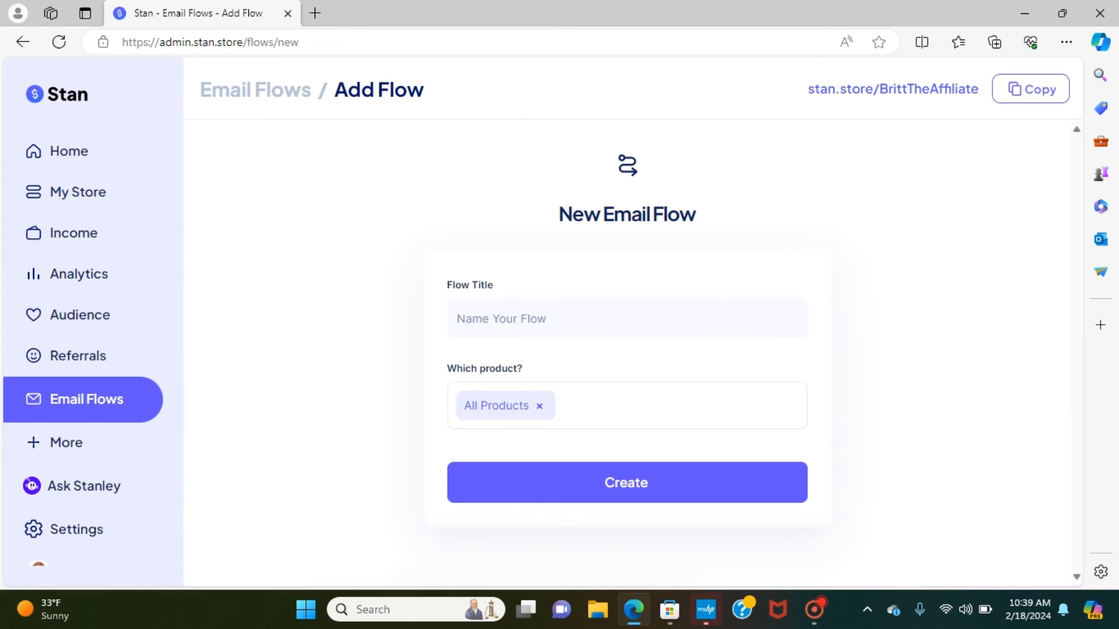
click(627, 318)
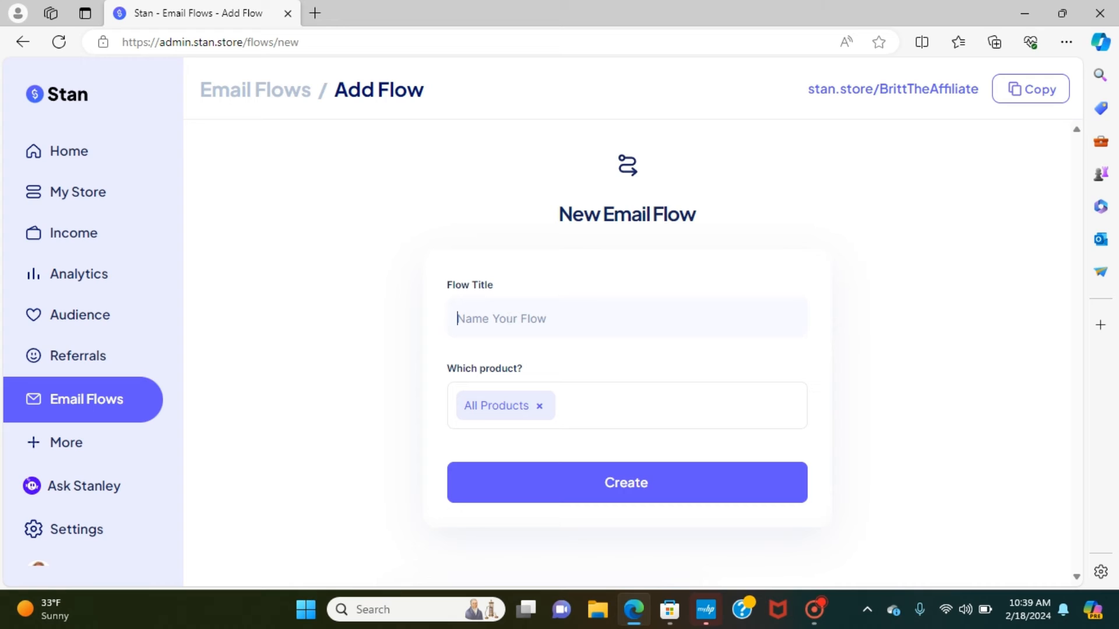
text(Da)
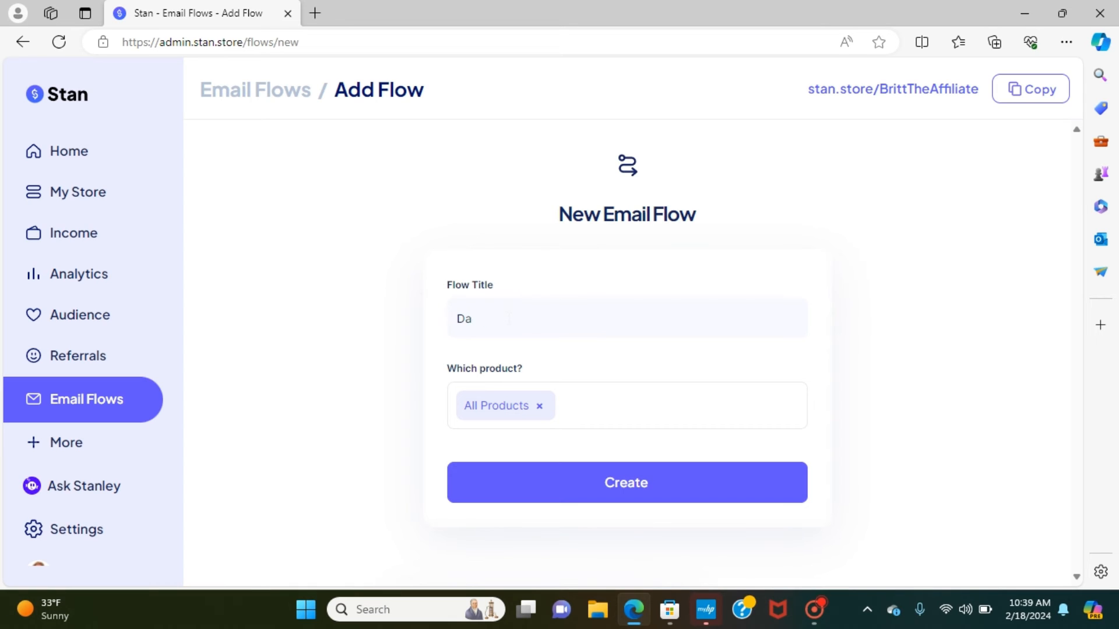
text(Passive P)
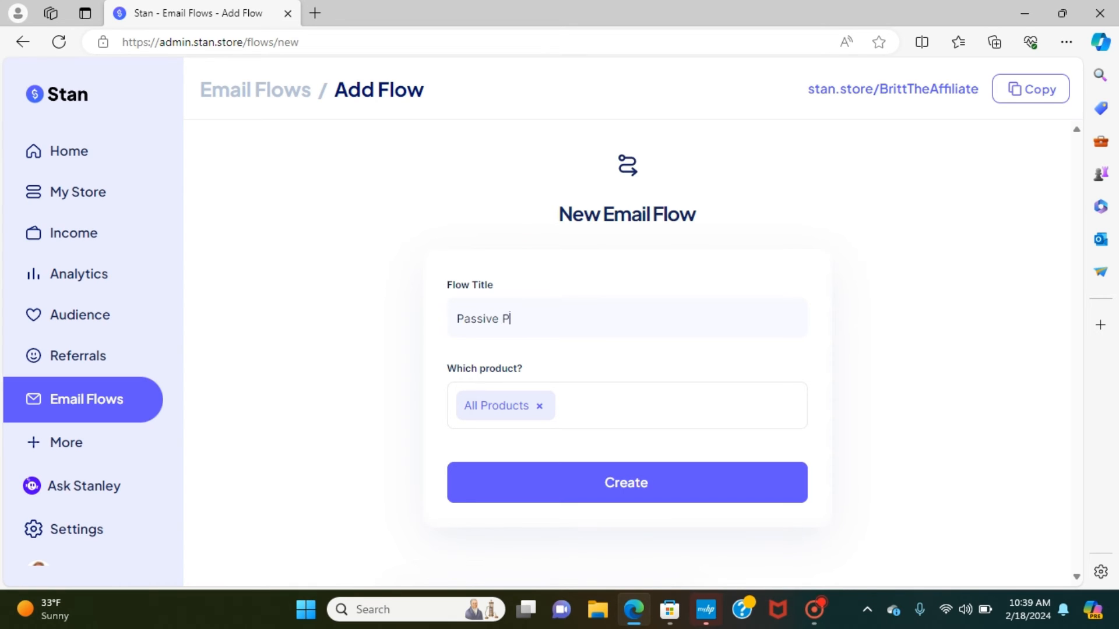
text(rofit Milli)
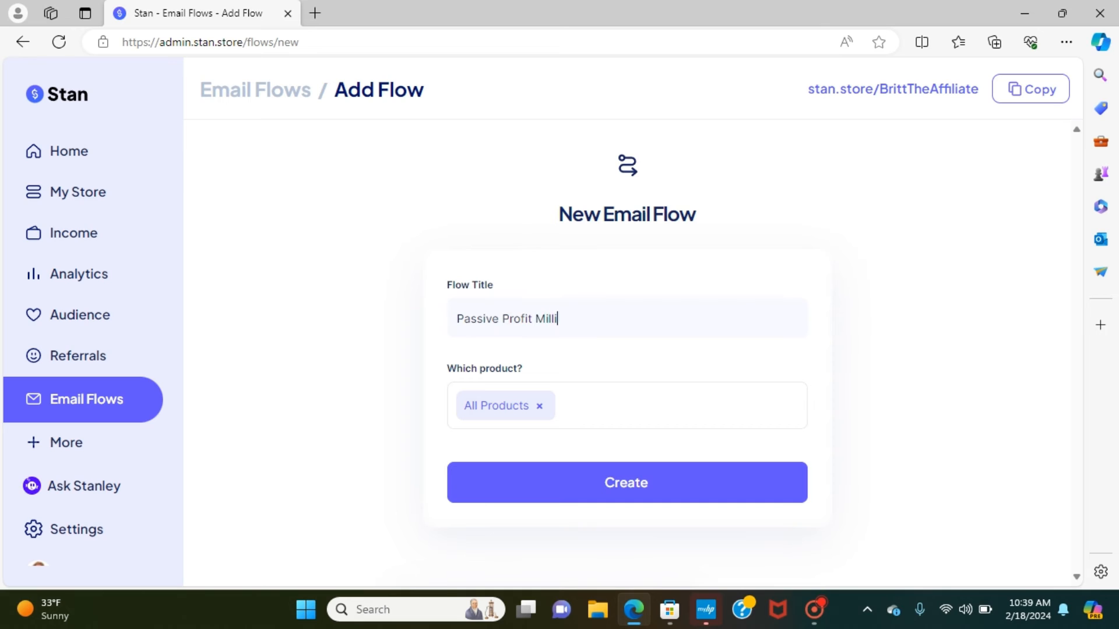
text(onaire Cou)
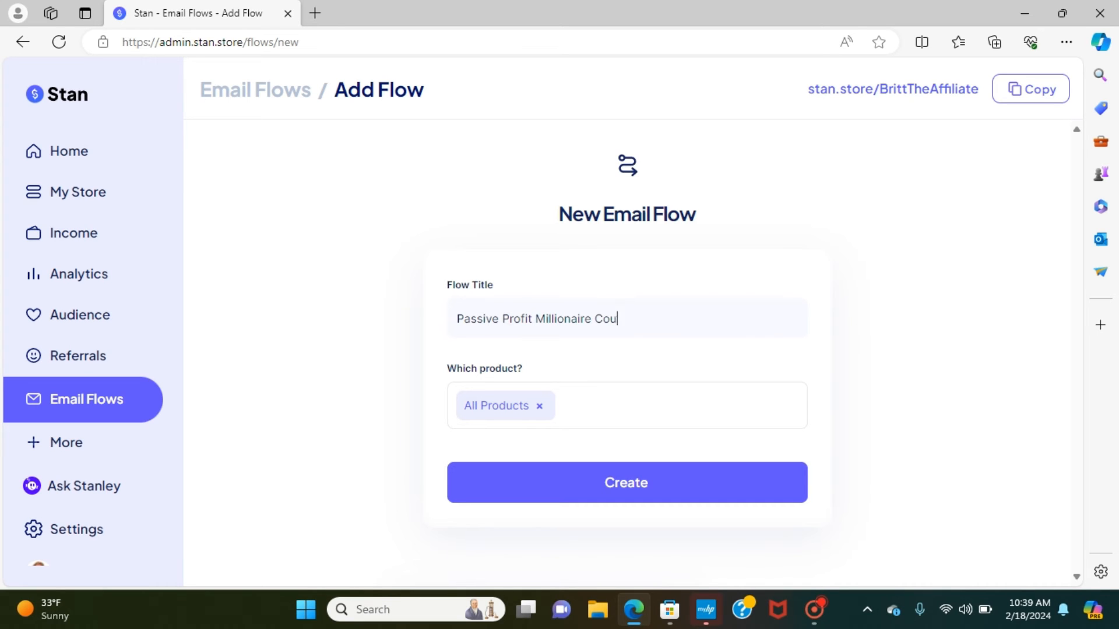
text(rse)
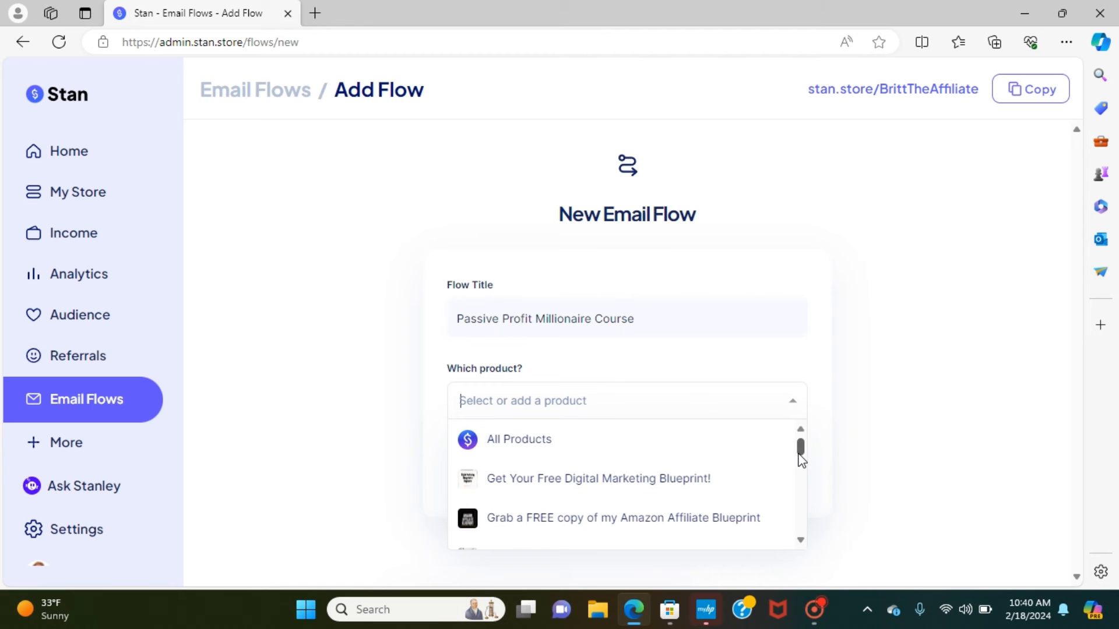
Select the Passive Profit Millionaire Payment Plan and Start earning passive income TODAY! products, then create the flow.
scroll(down, 3)
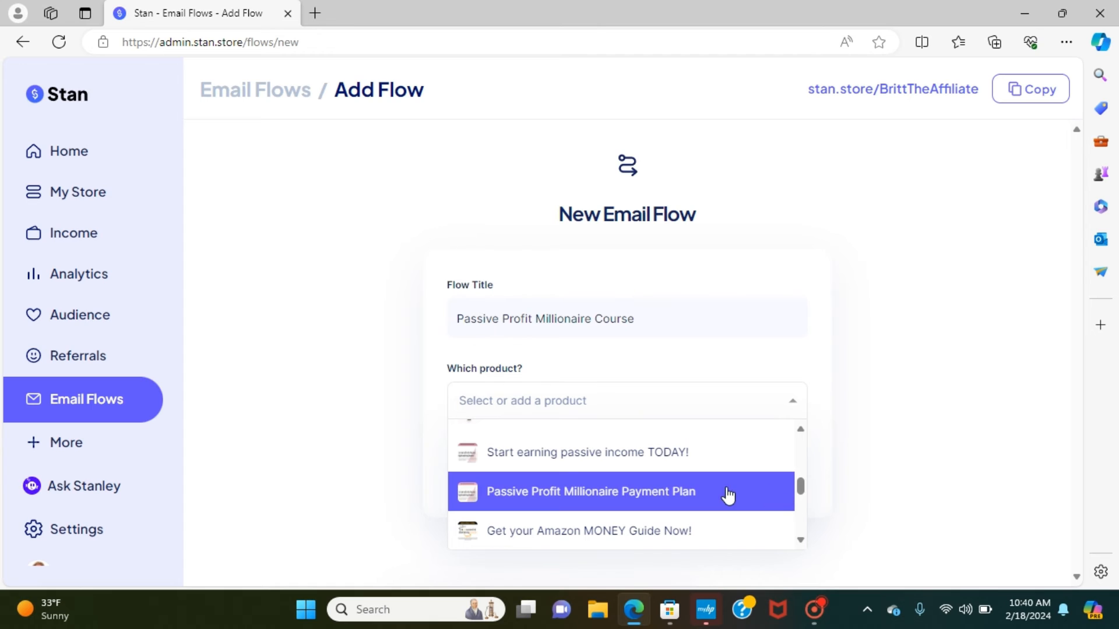
click(590, 491)
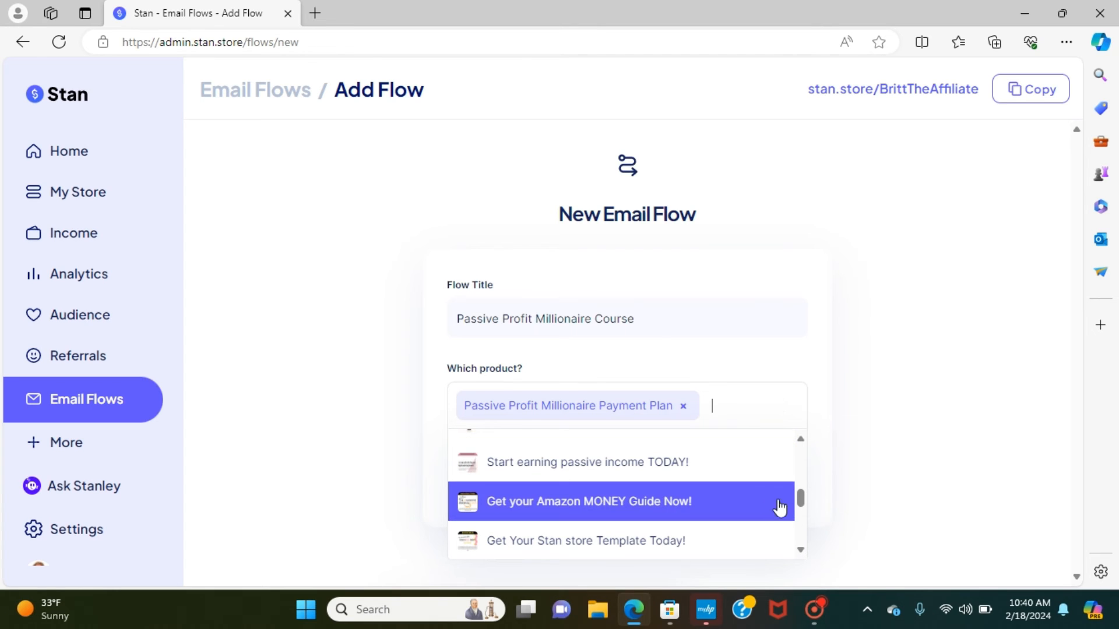
mouse_move(689, 474)
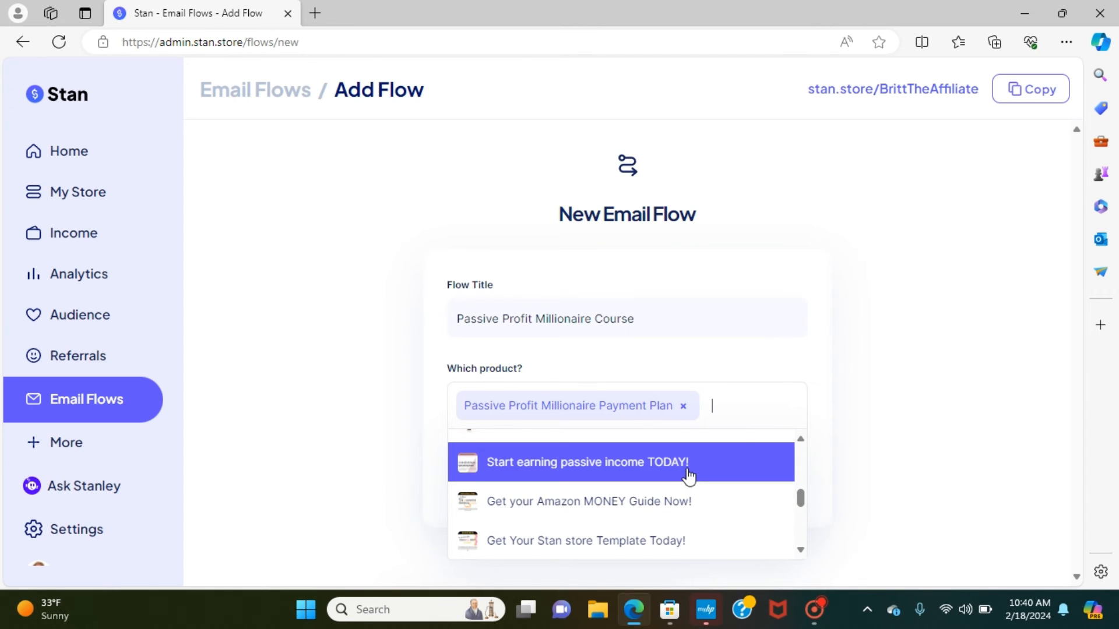
click(585, 462)
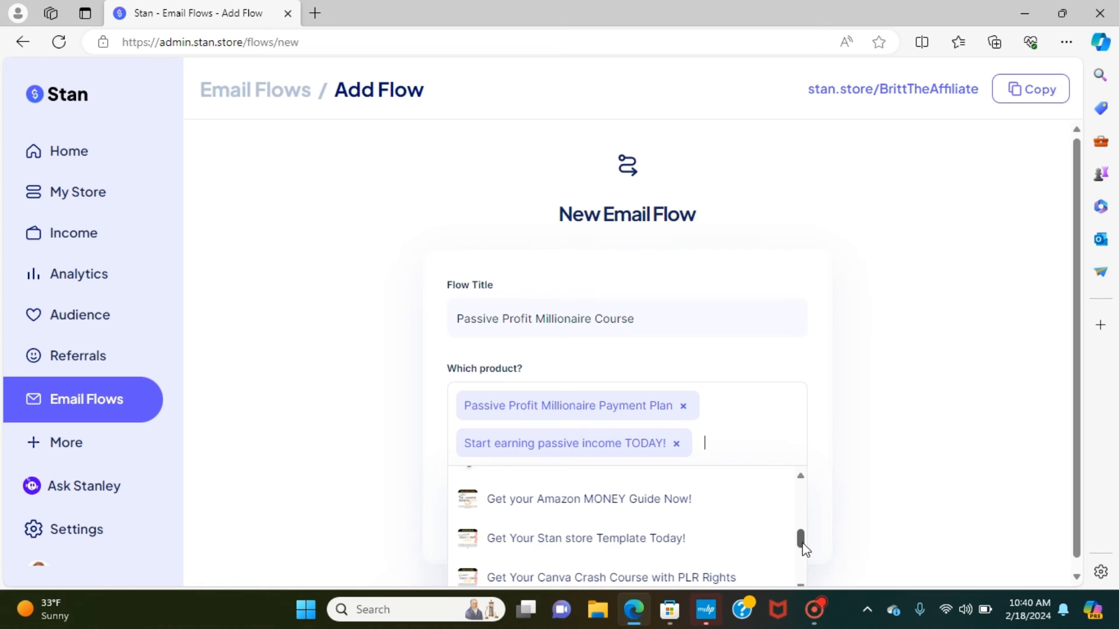
scroll(down, 3)
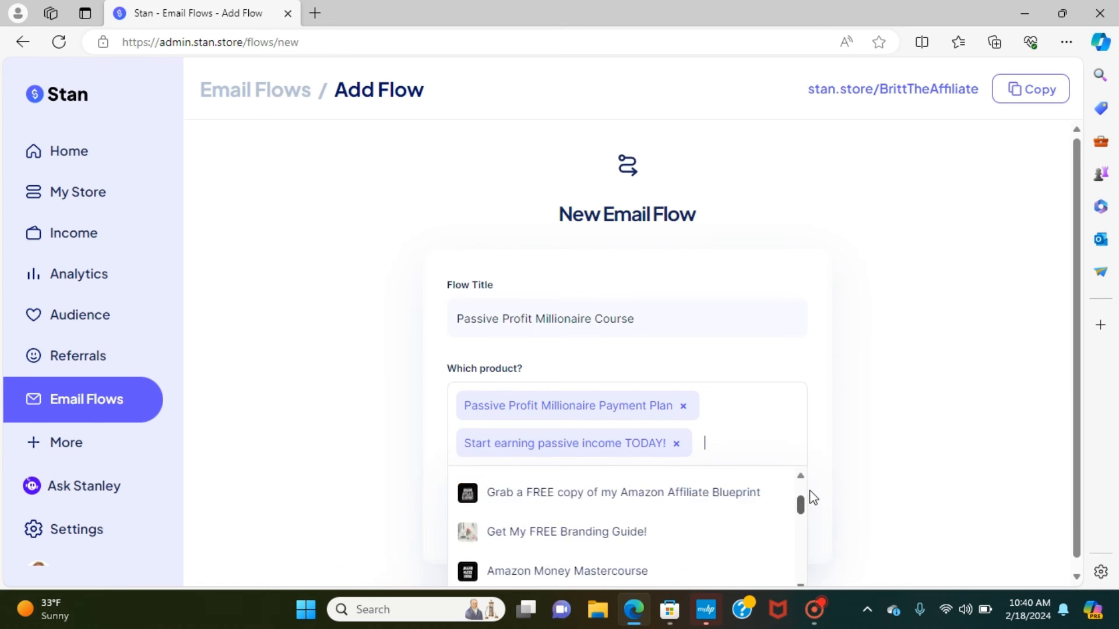
scroll(down, 3)
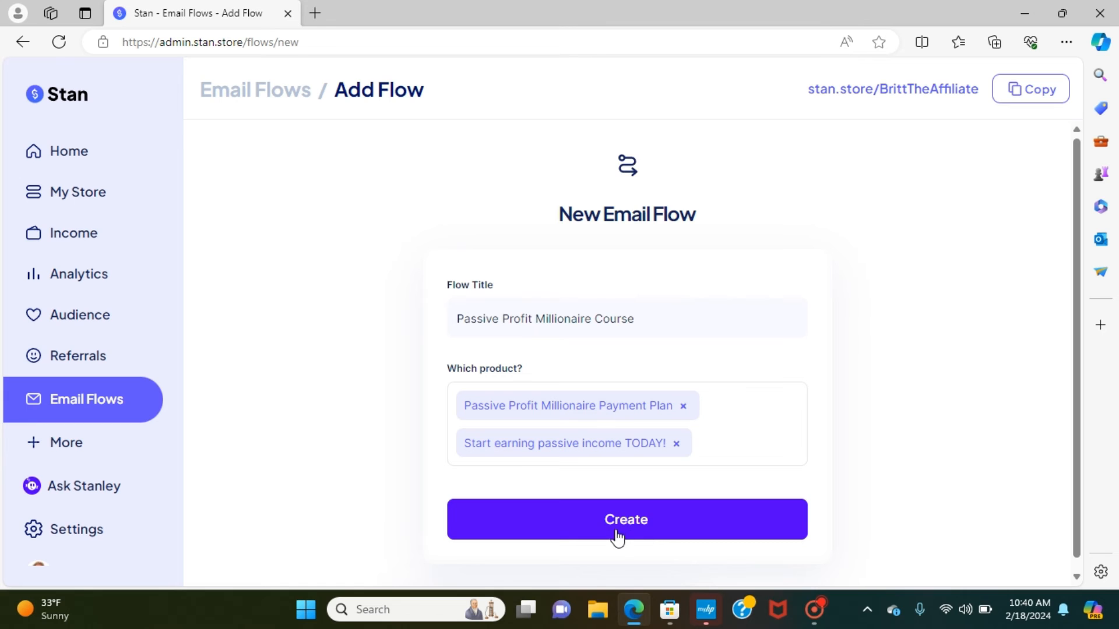
click(626, 519)
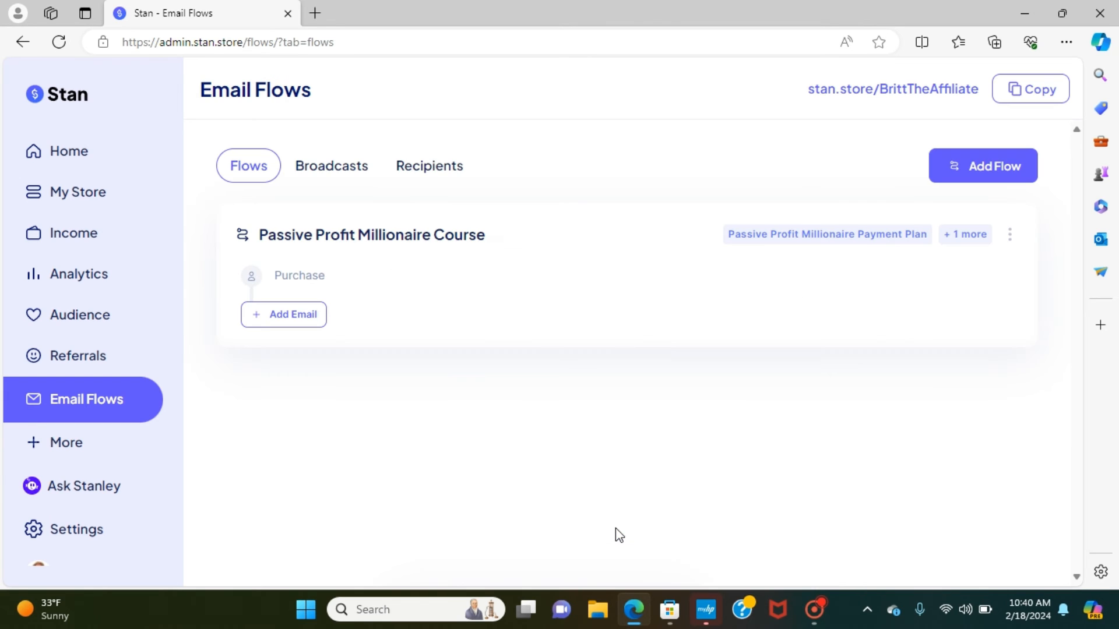
mouse_move(349, 273)
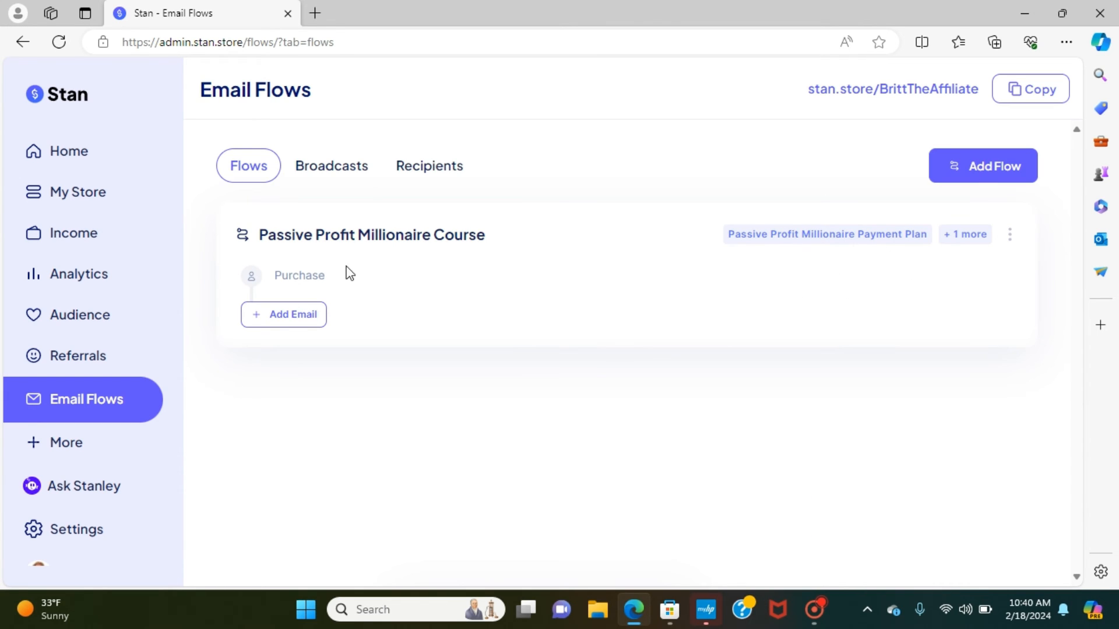
click(283, 315)
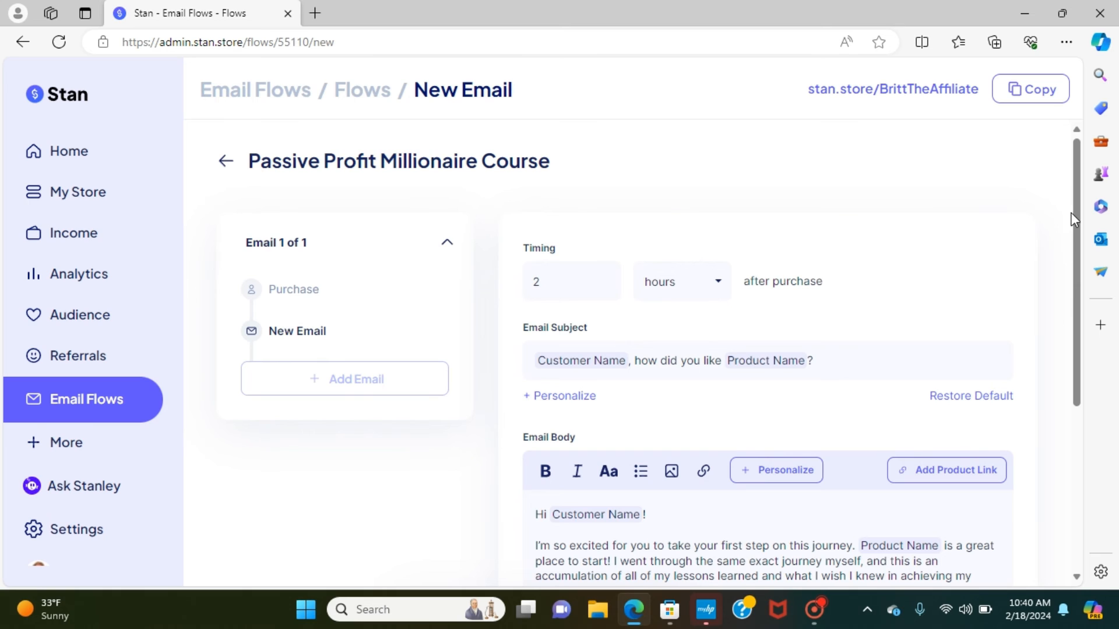
scroll(down, 3)
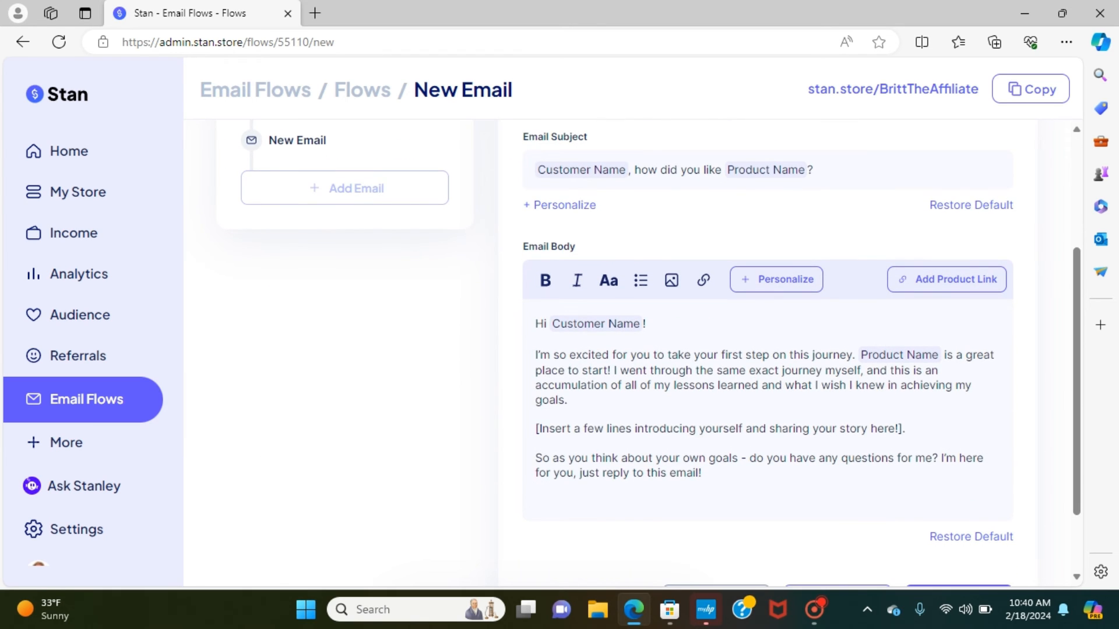
scroll(up, 3)
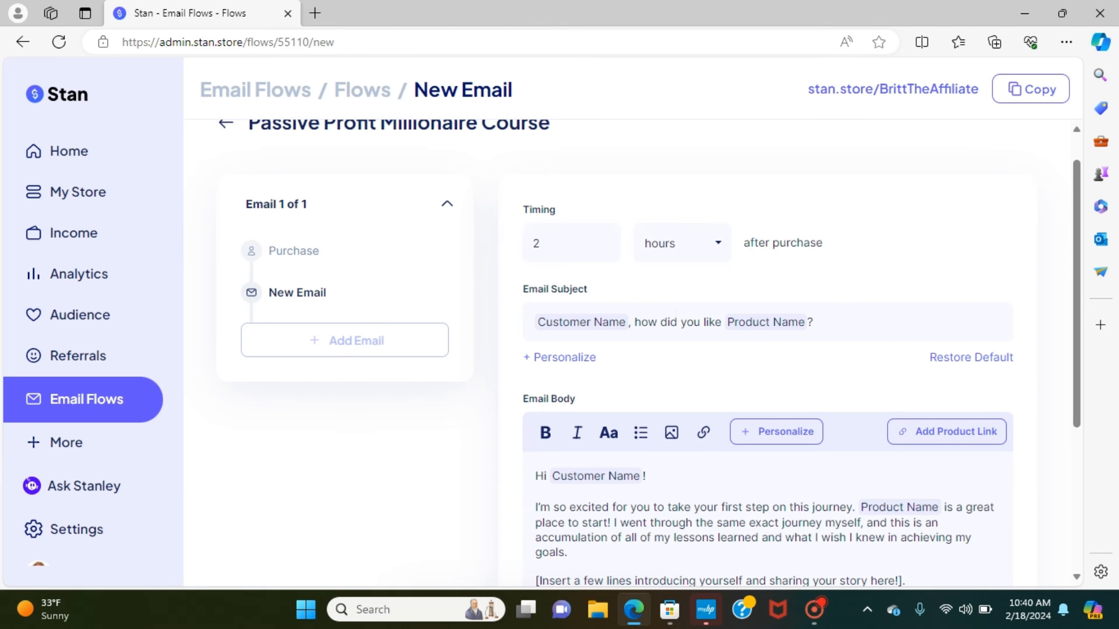
mouse_move(726, 258)
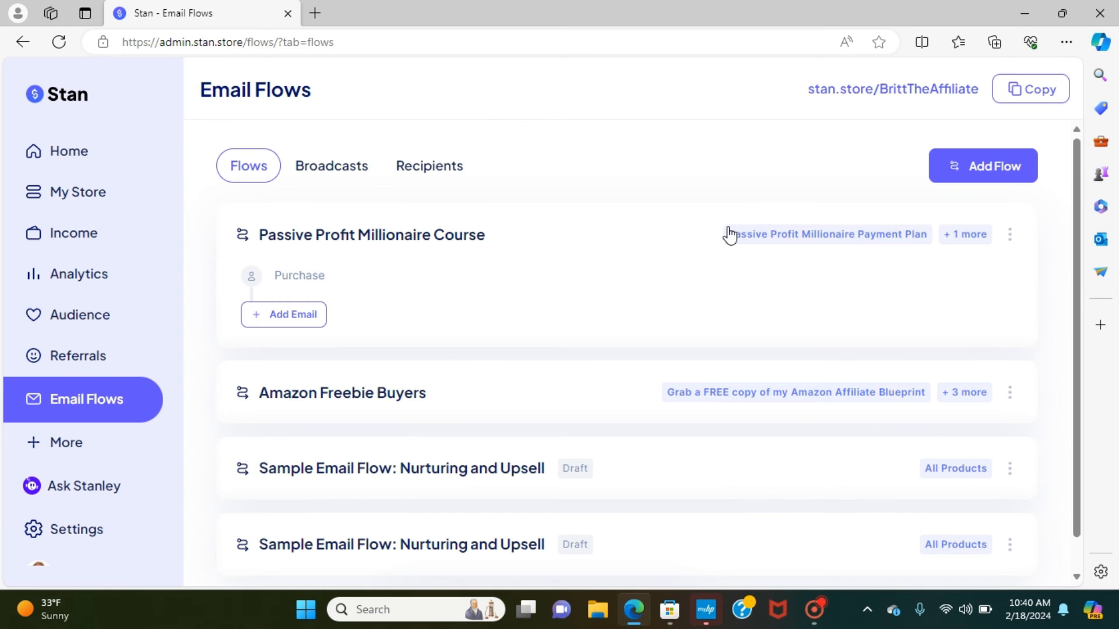
mouse_move(1073, 188)
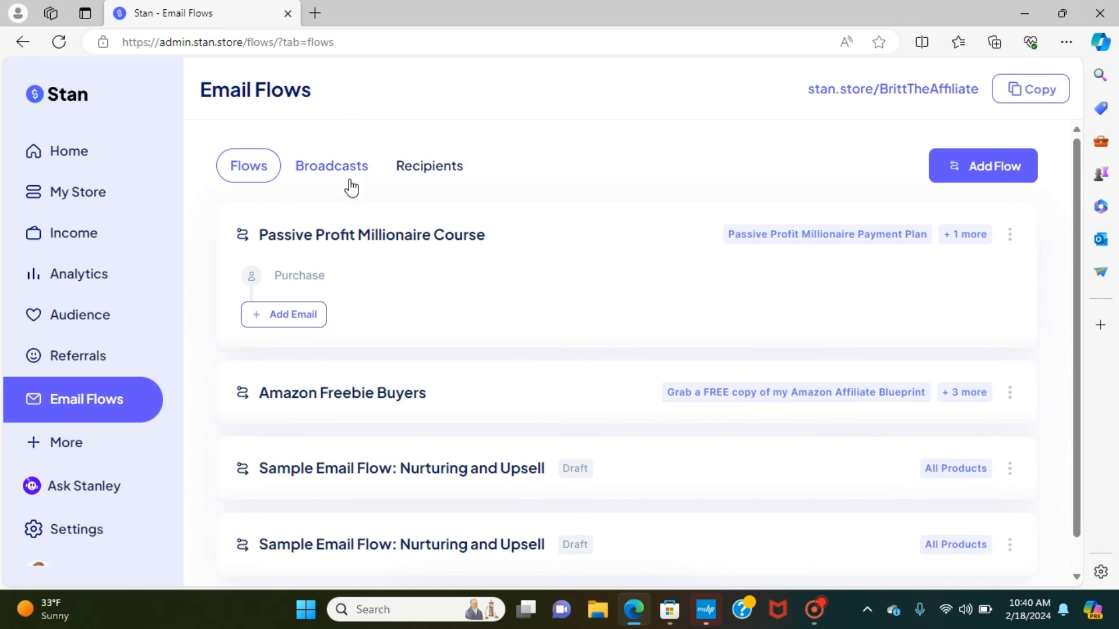
click(429, 165)
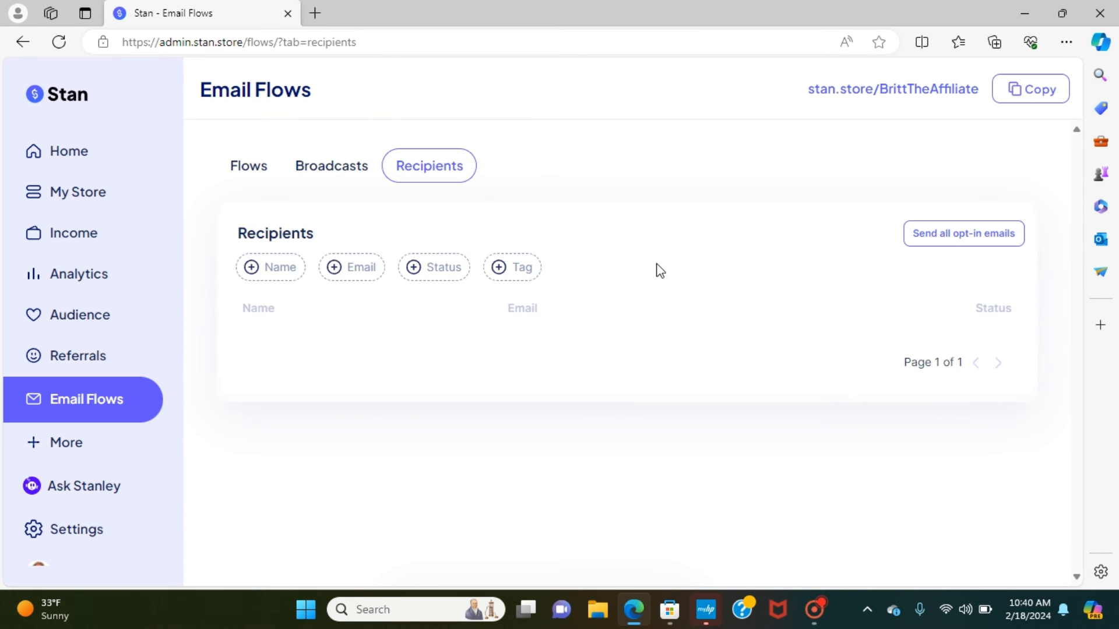
click(330, 166)
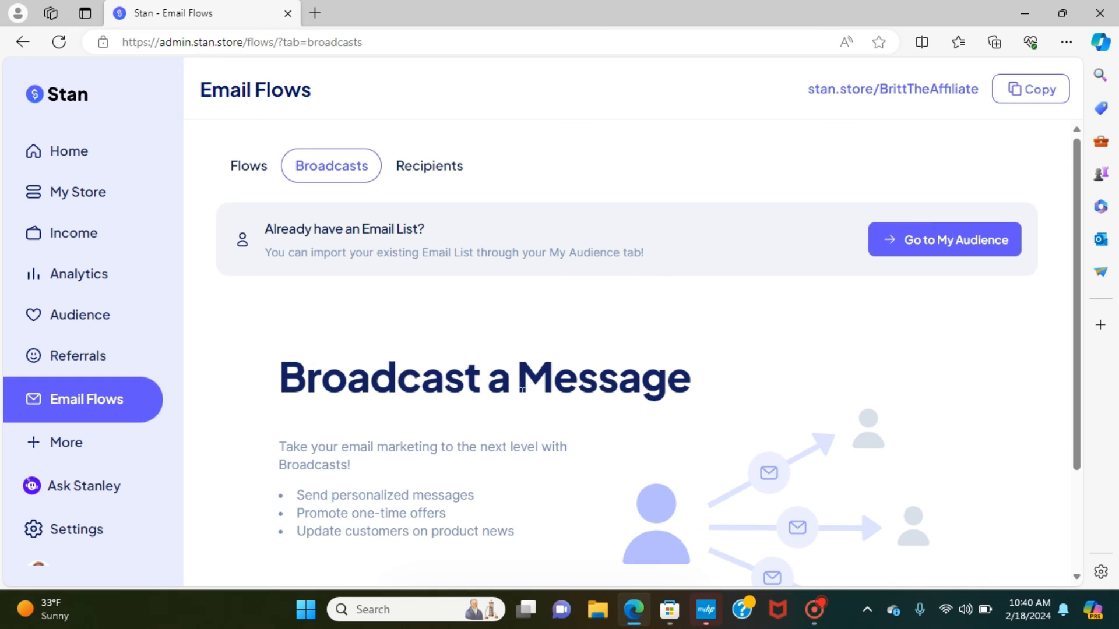
mouse_move(1080, 159)
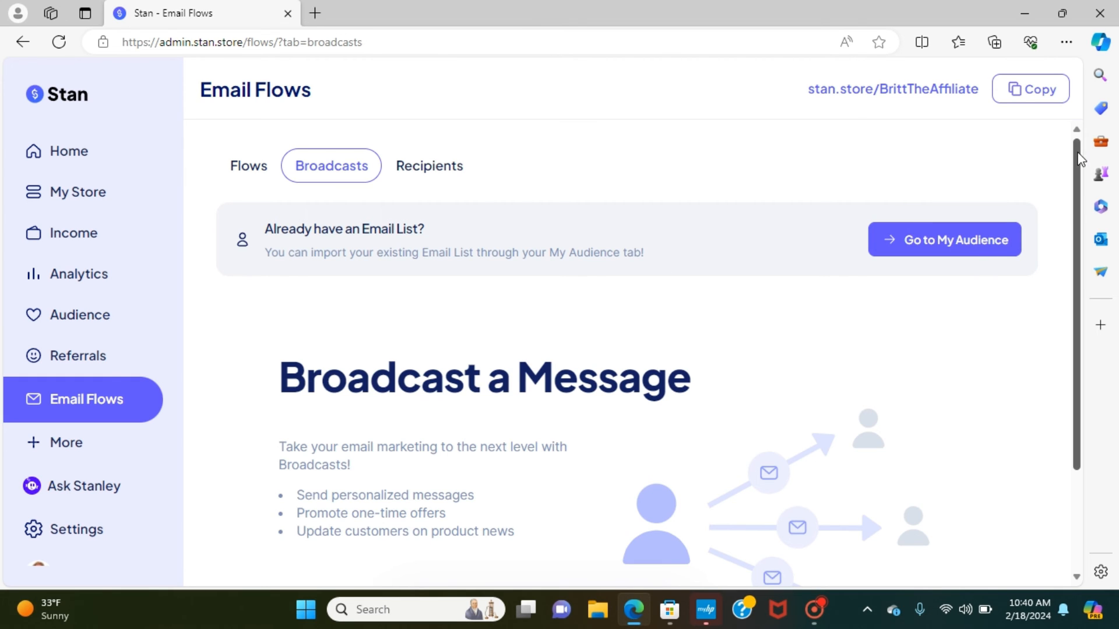
scroll(down, 3)
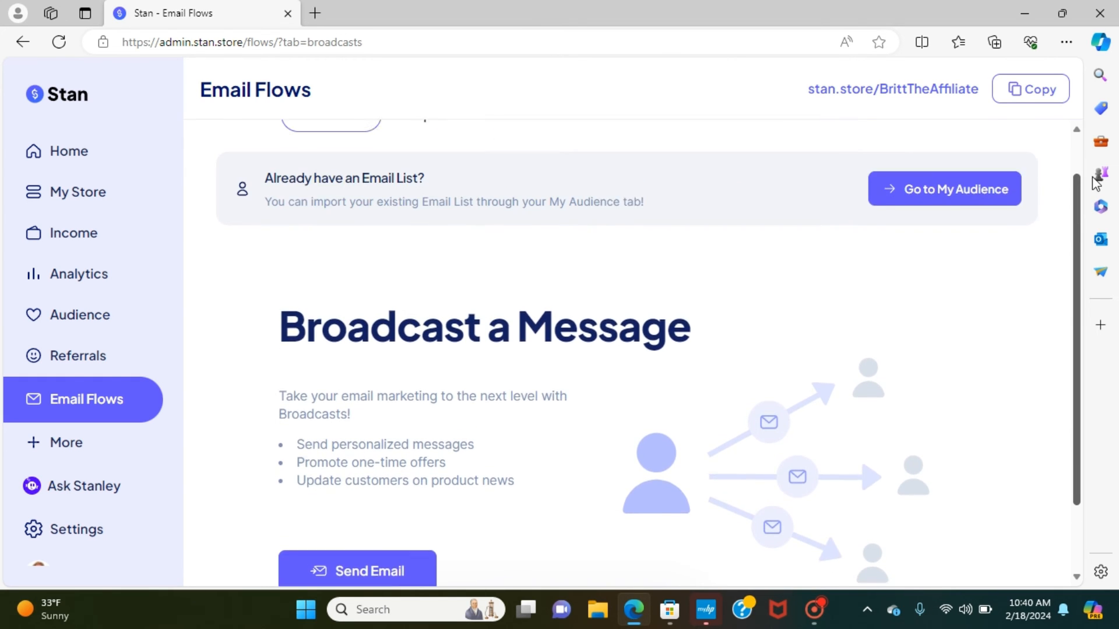
scroll(up, 3)
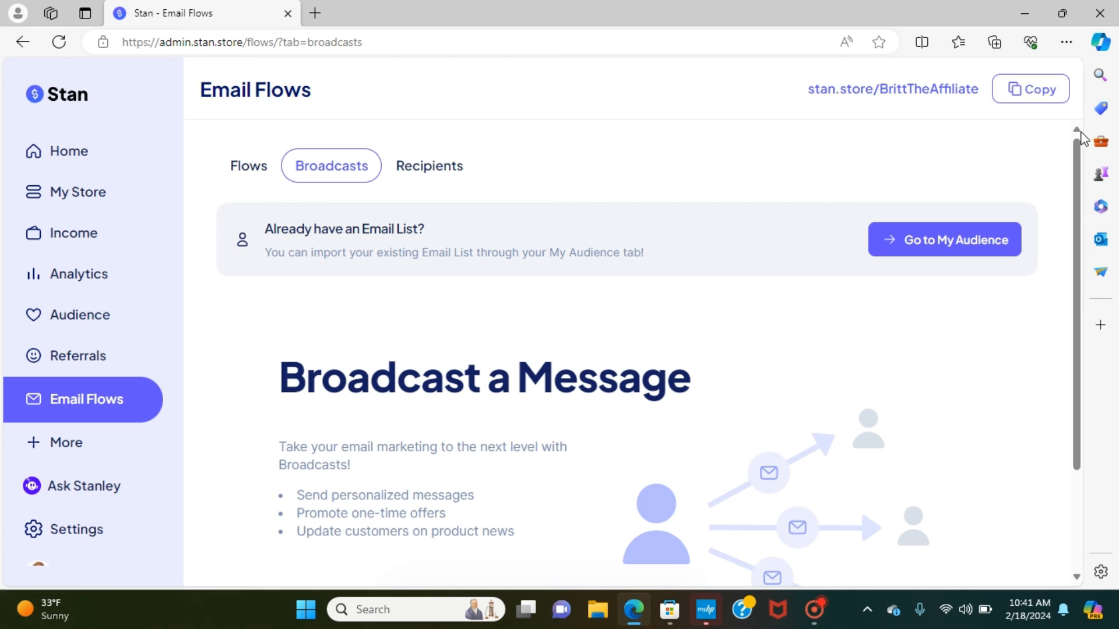
click(248, 165)
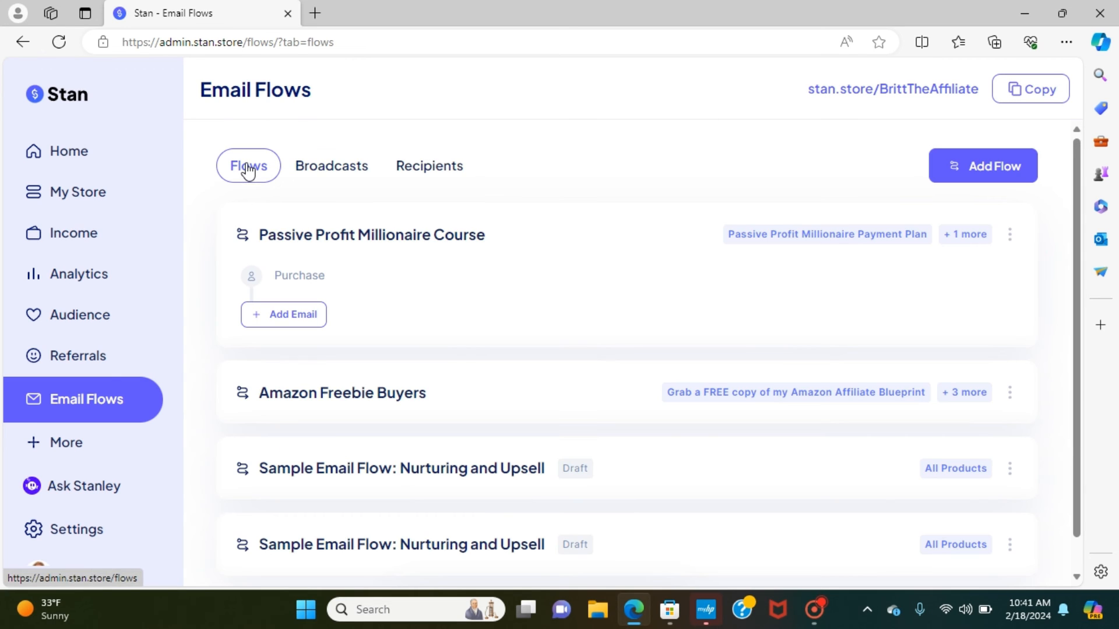
mouse_move(1083, 191)
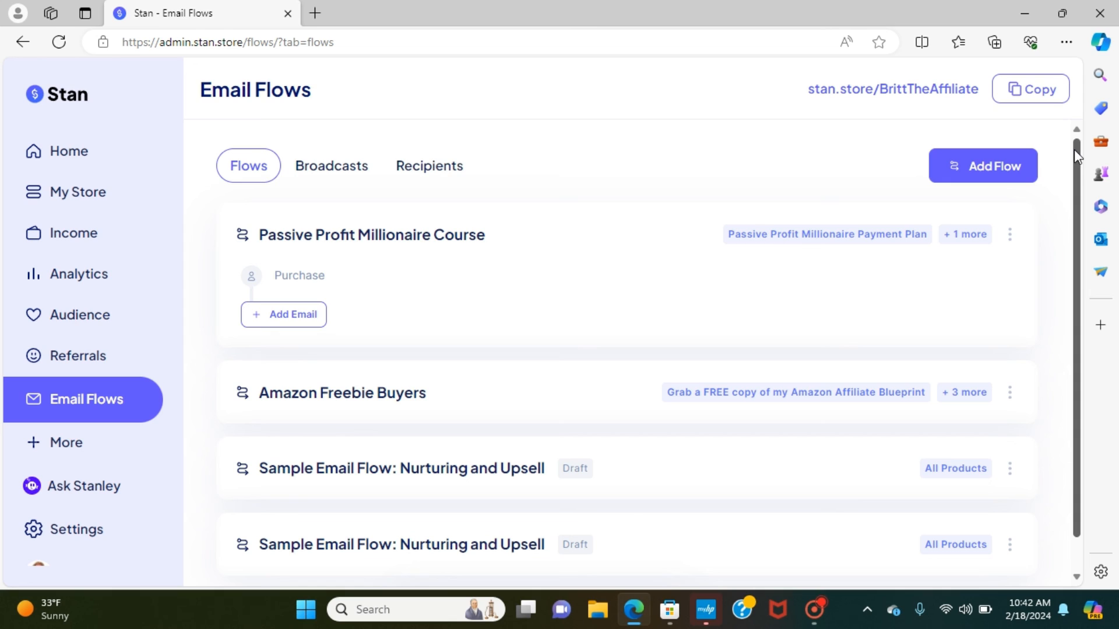
mouse_move(1078, 140)
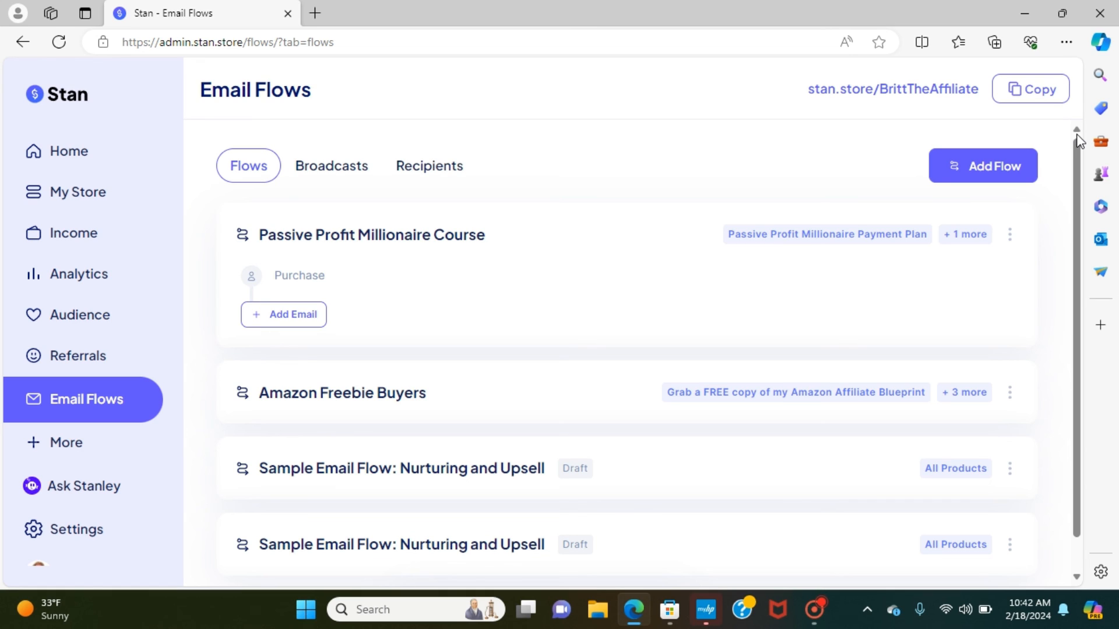
scroll(down, 3)
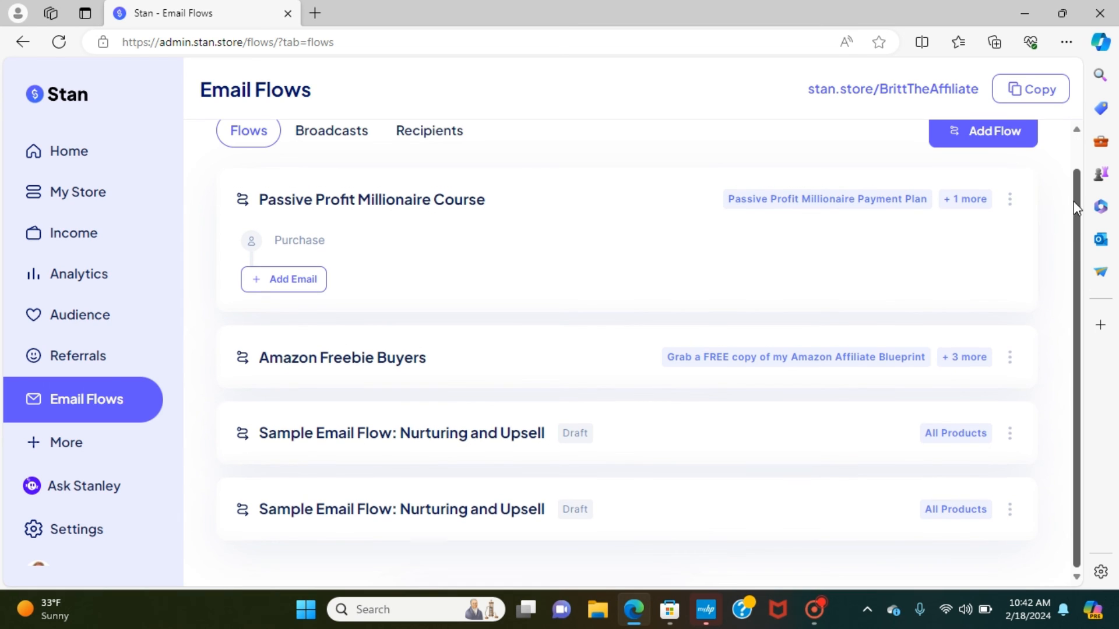
scroll(up, 3)
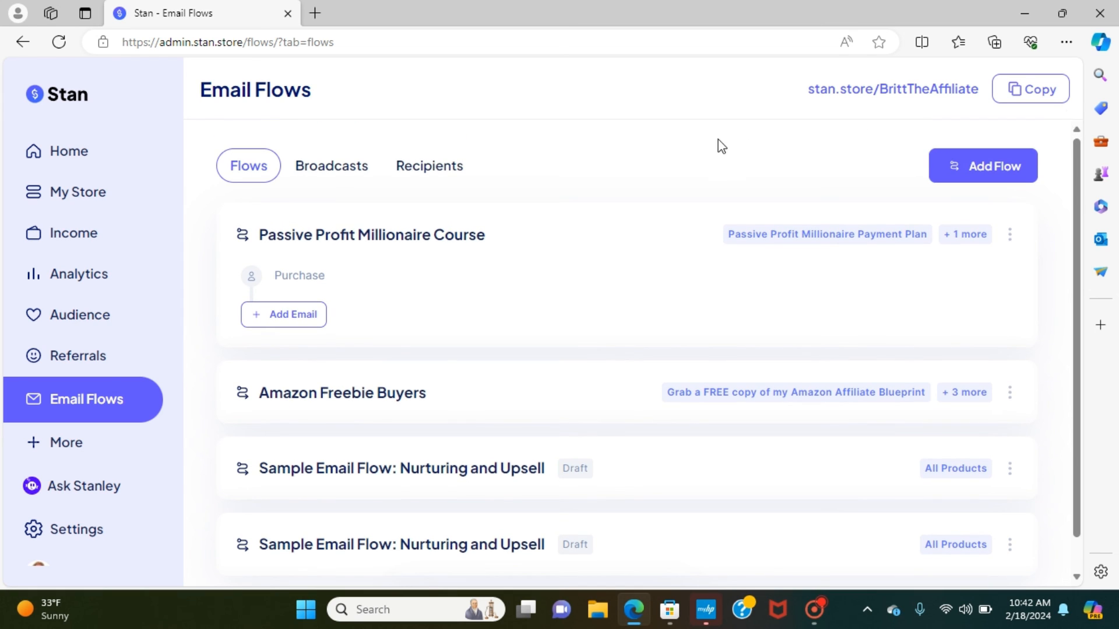
mouse_move(698, 144)
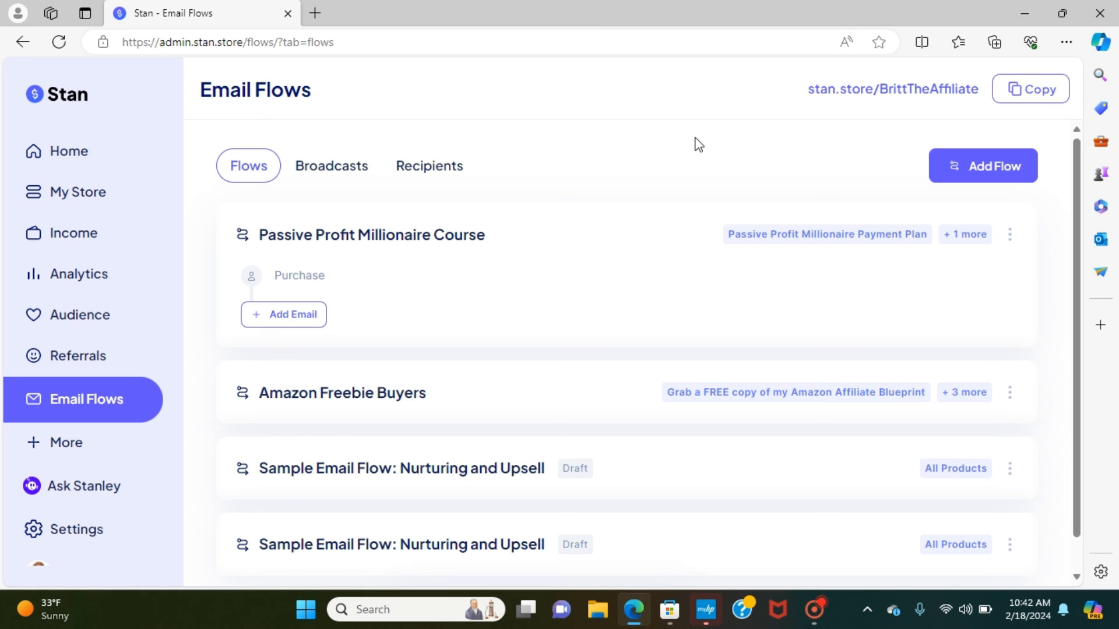
mouse_move(1072, 203)
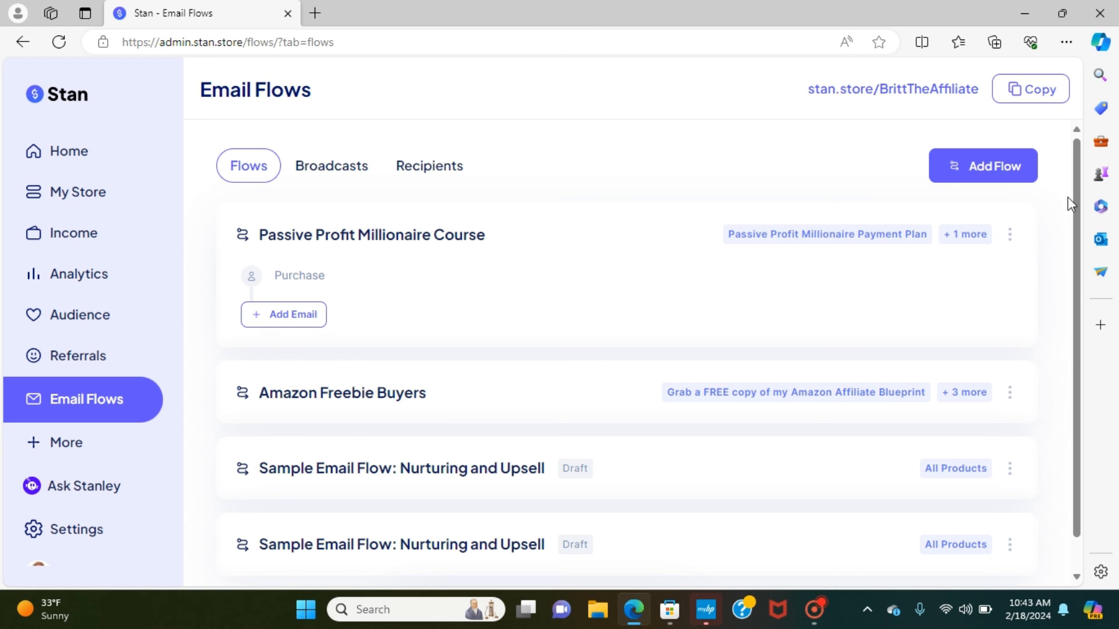